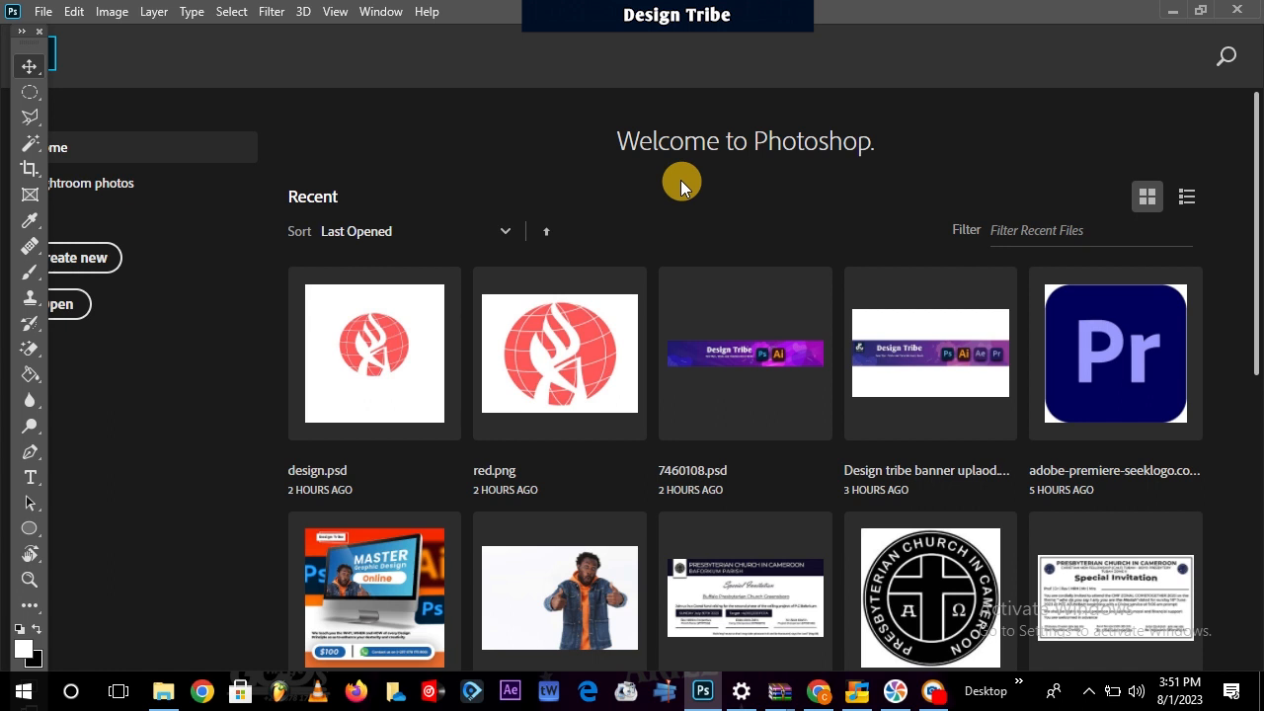
mouse_move(276, 128)
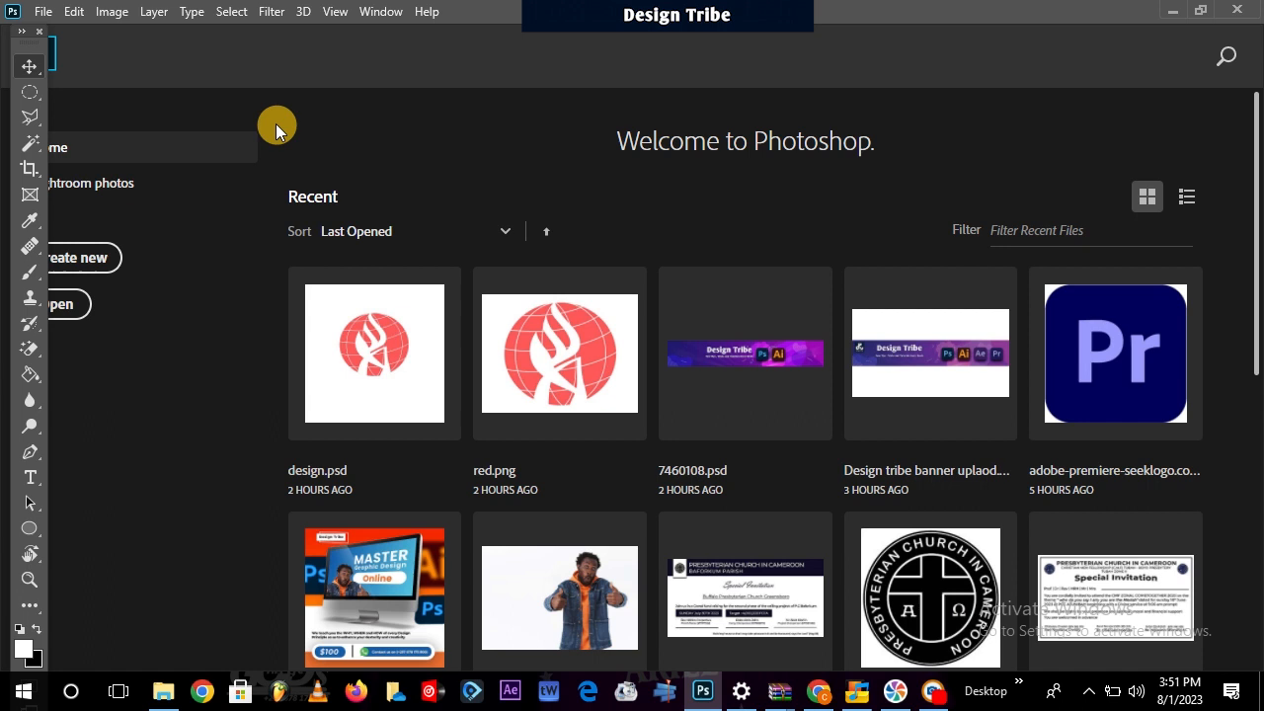
mouse_move(1004, 518)
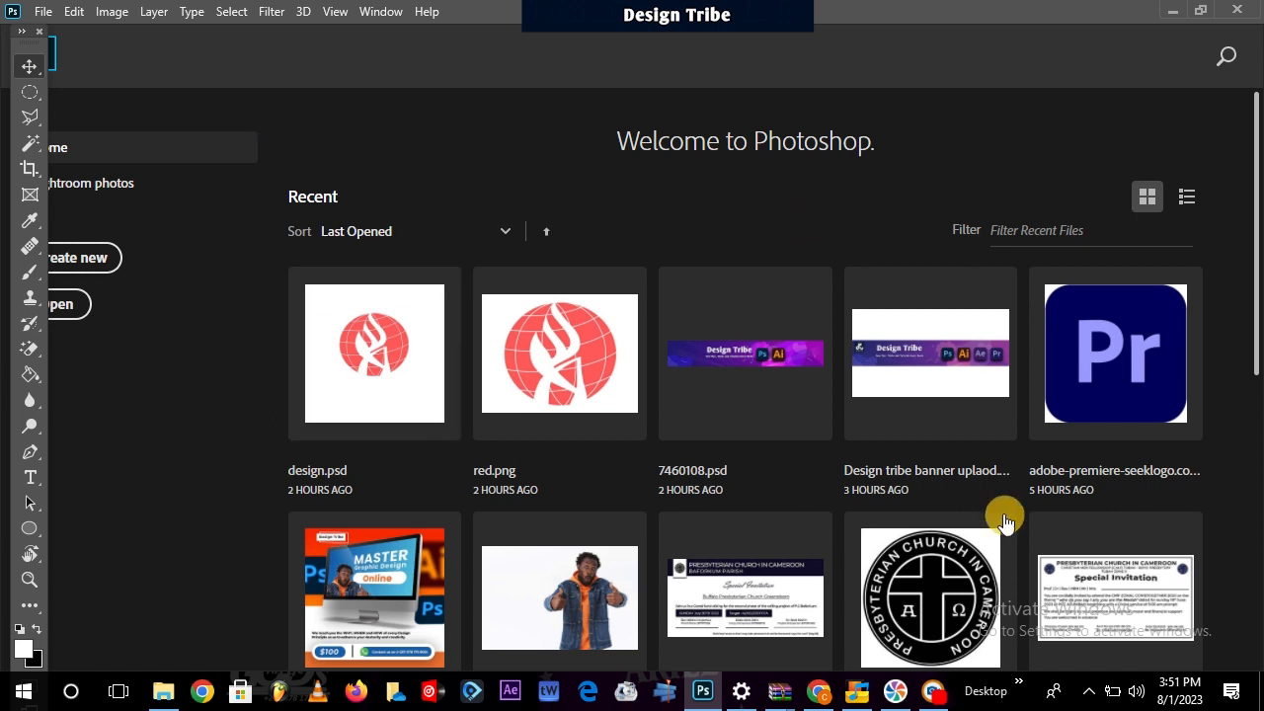
mouse_move(745, 354)
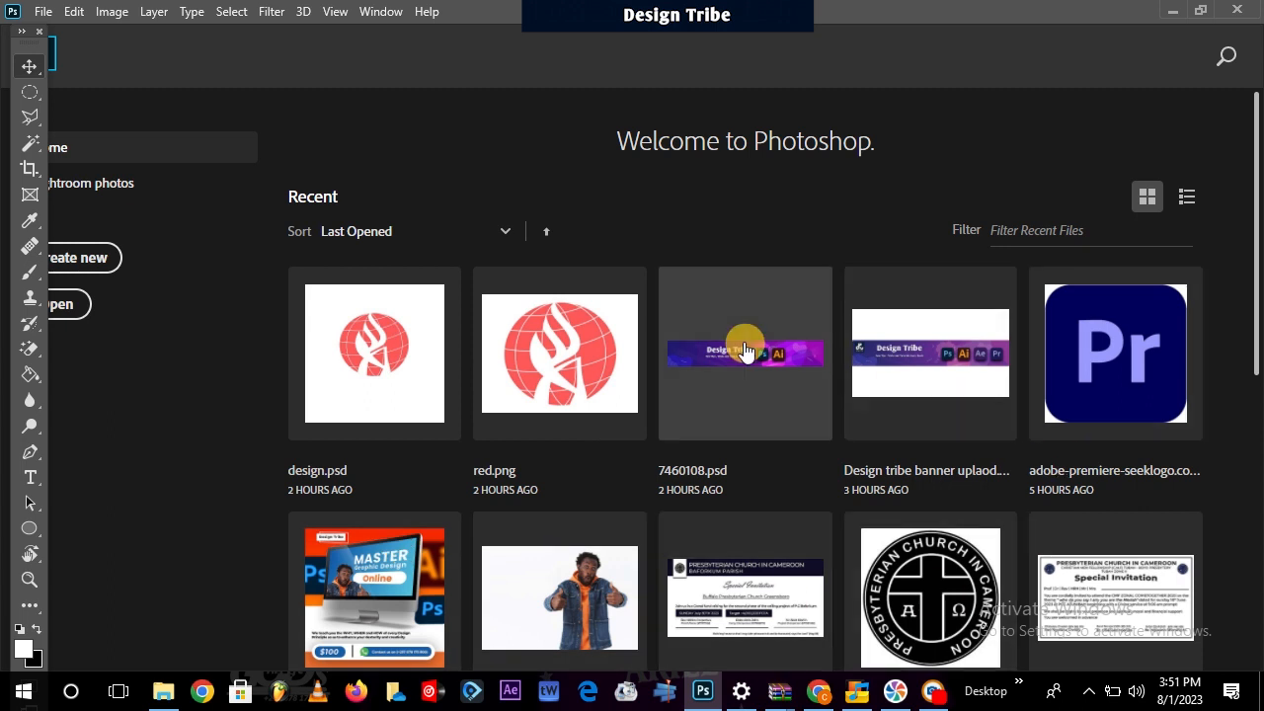
mouse_move(850, 422)
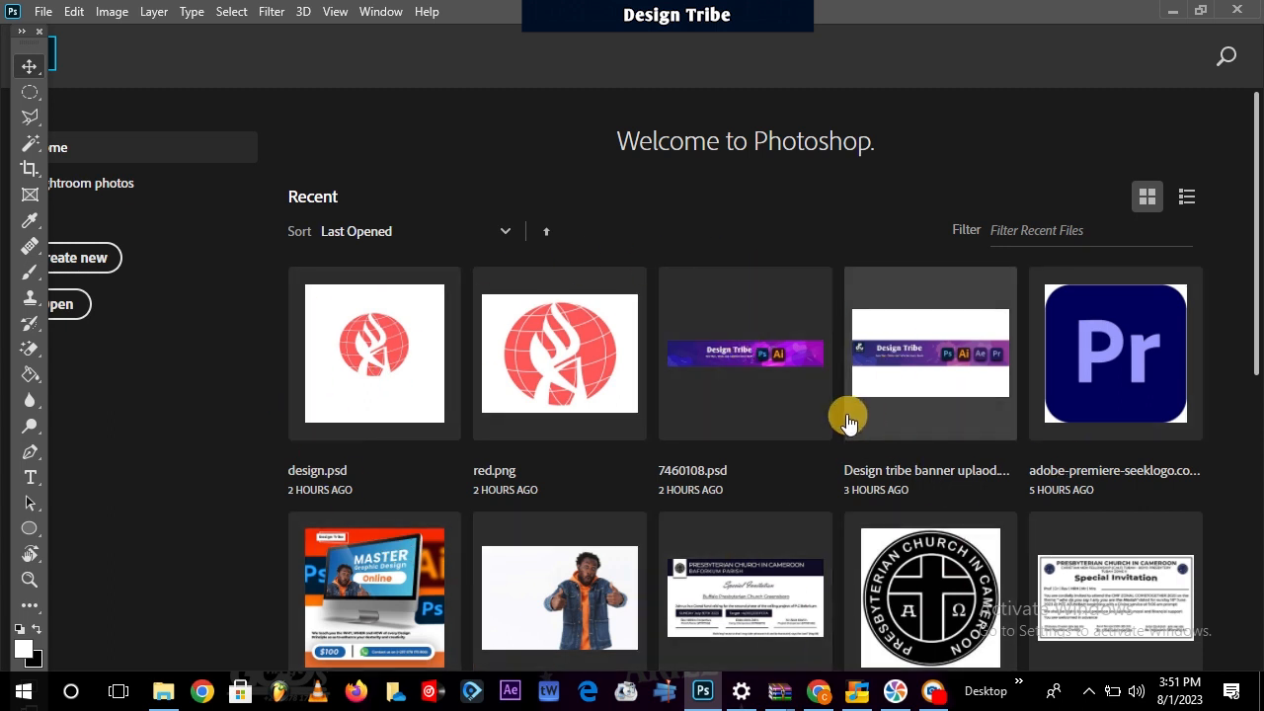
mouse_move(602, 553)
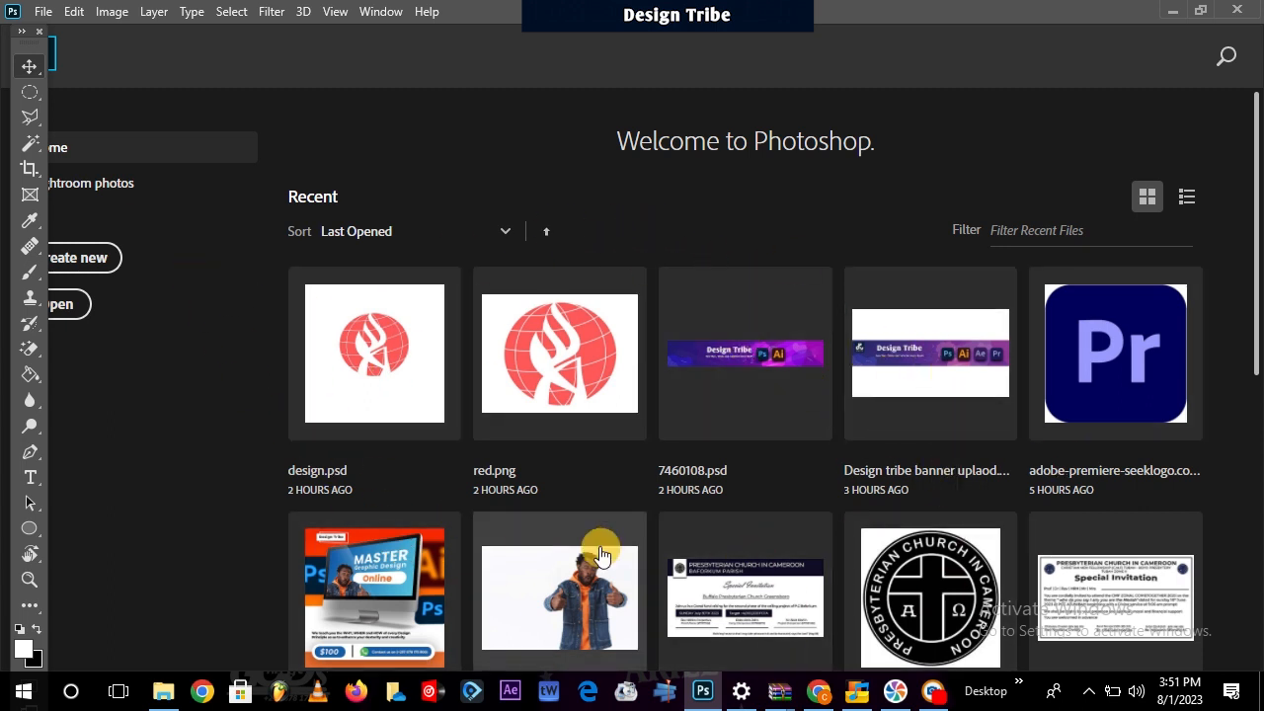
mouse_move(43, 15)
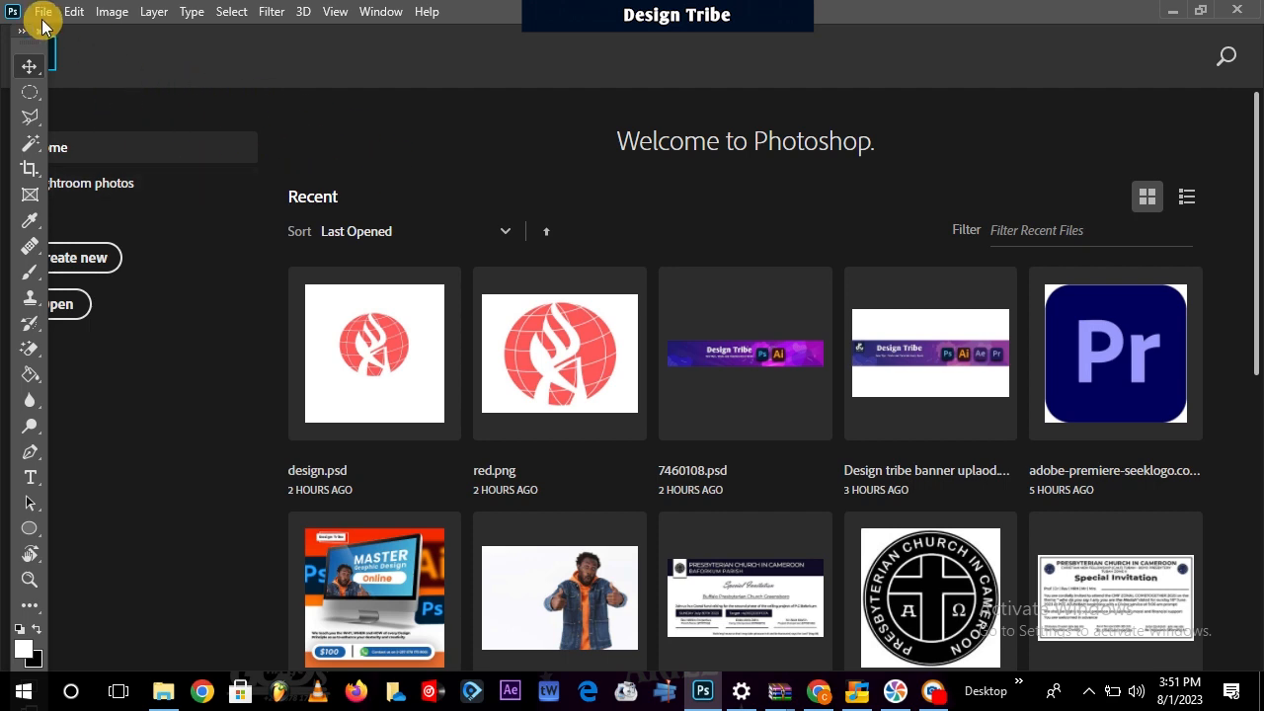
Start a new 10 × 10 cm, 300 ppi white document, keeping Width units in Centimeters.
click(44, 11)
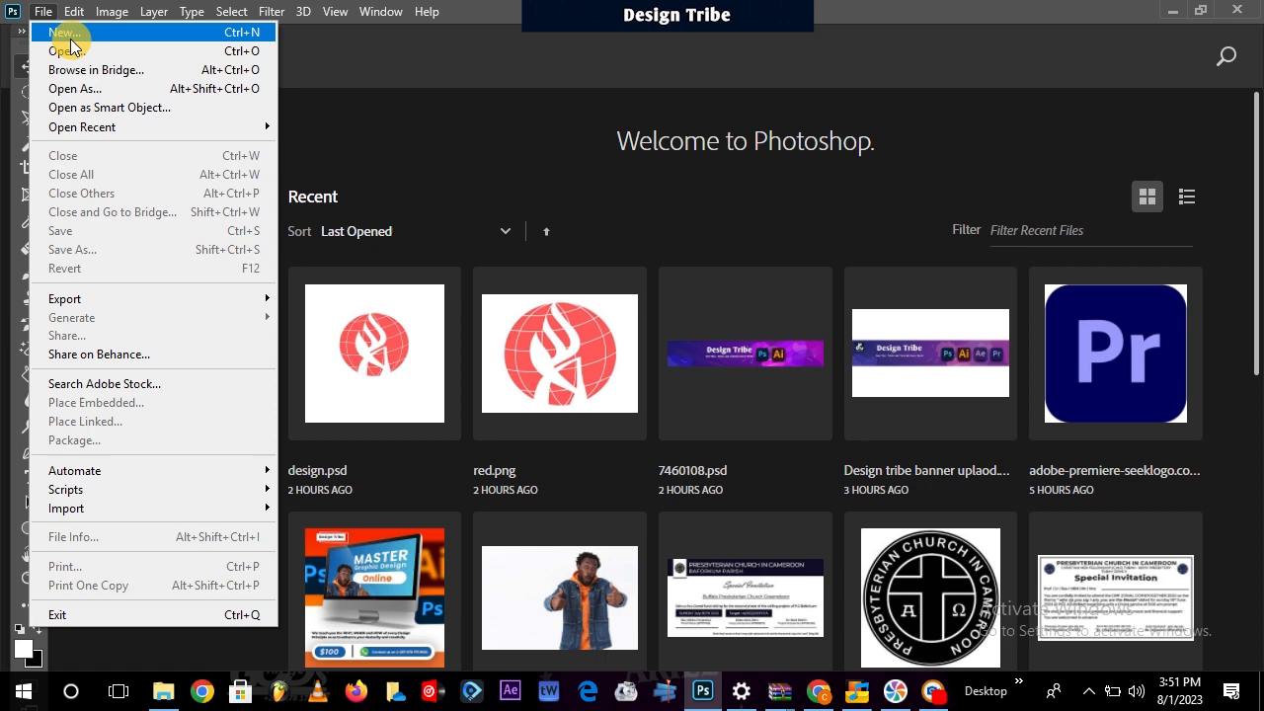
click(64, 32)
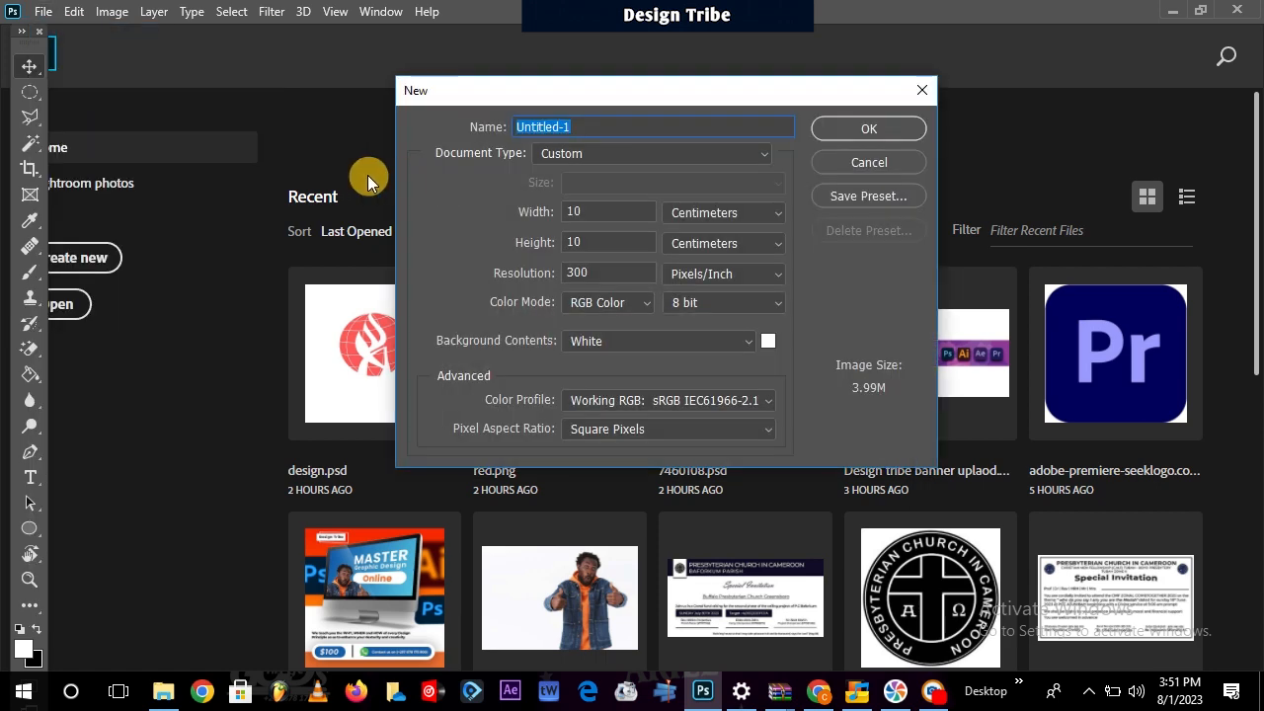
mouse_move(656, 311)
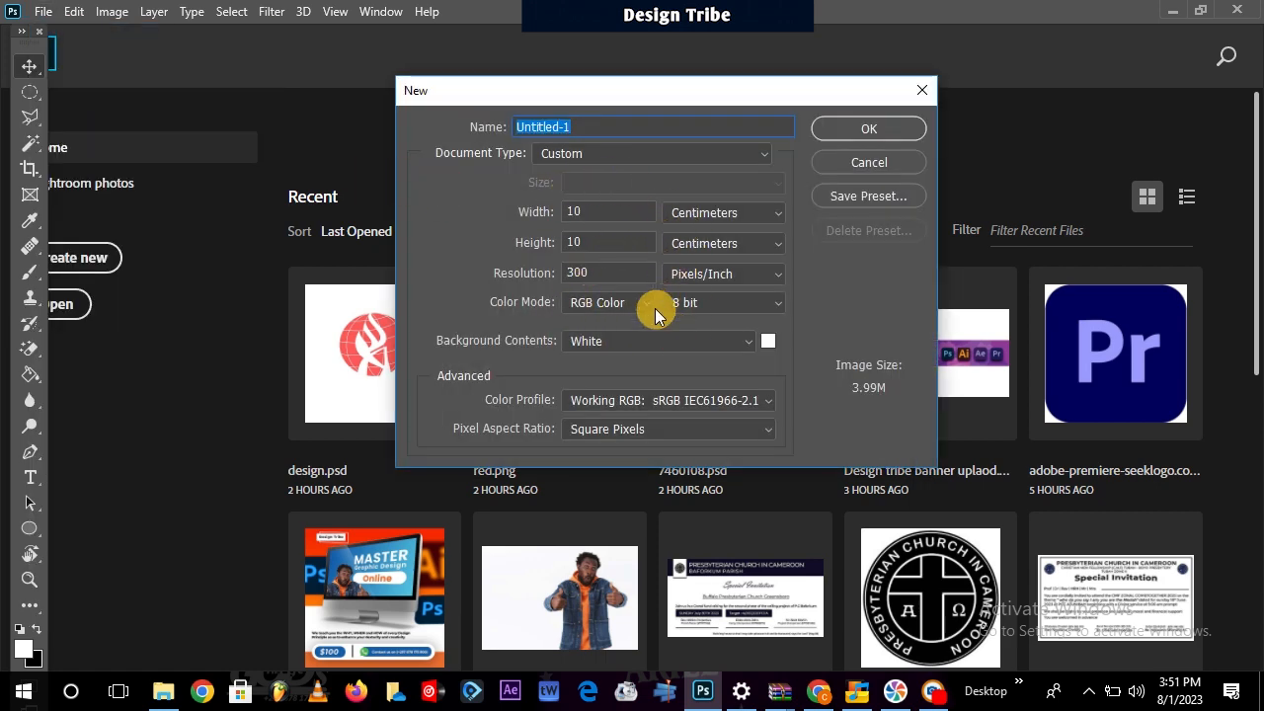
mouse_move(662, 232)
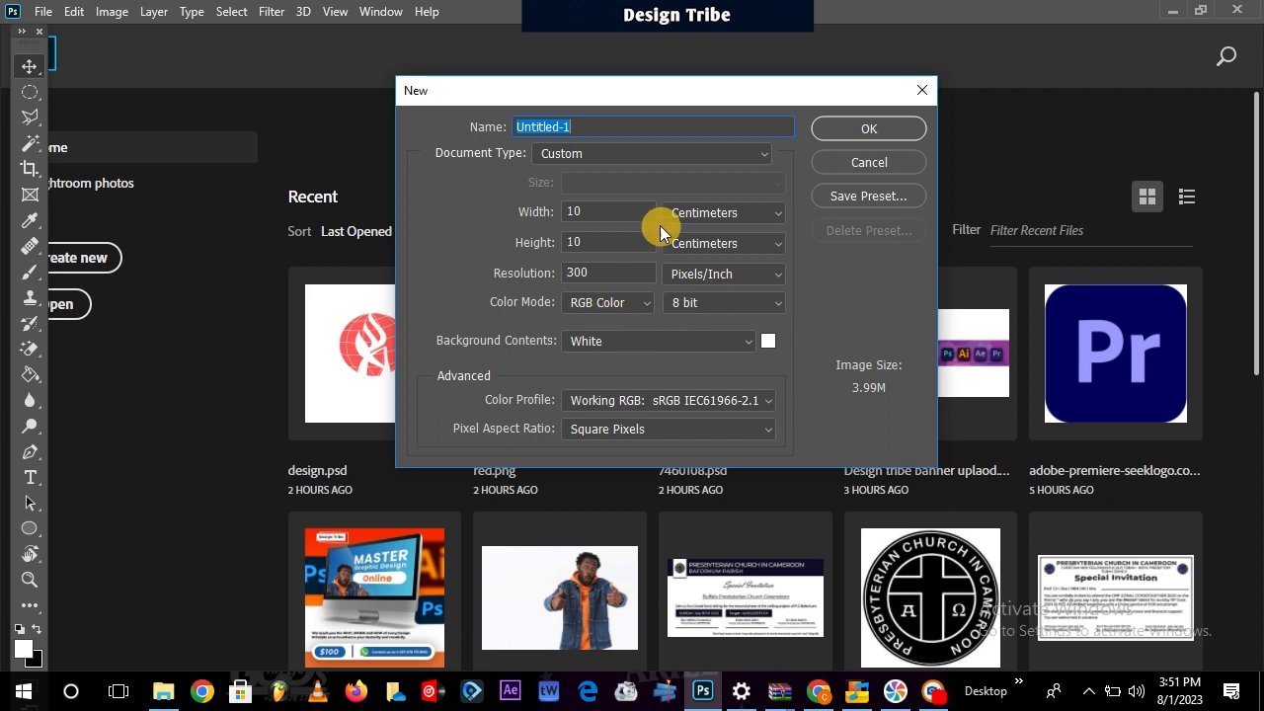
mouse_move(721, 214)
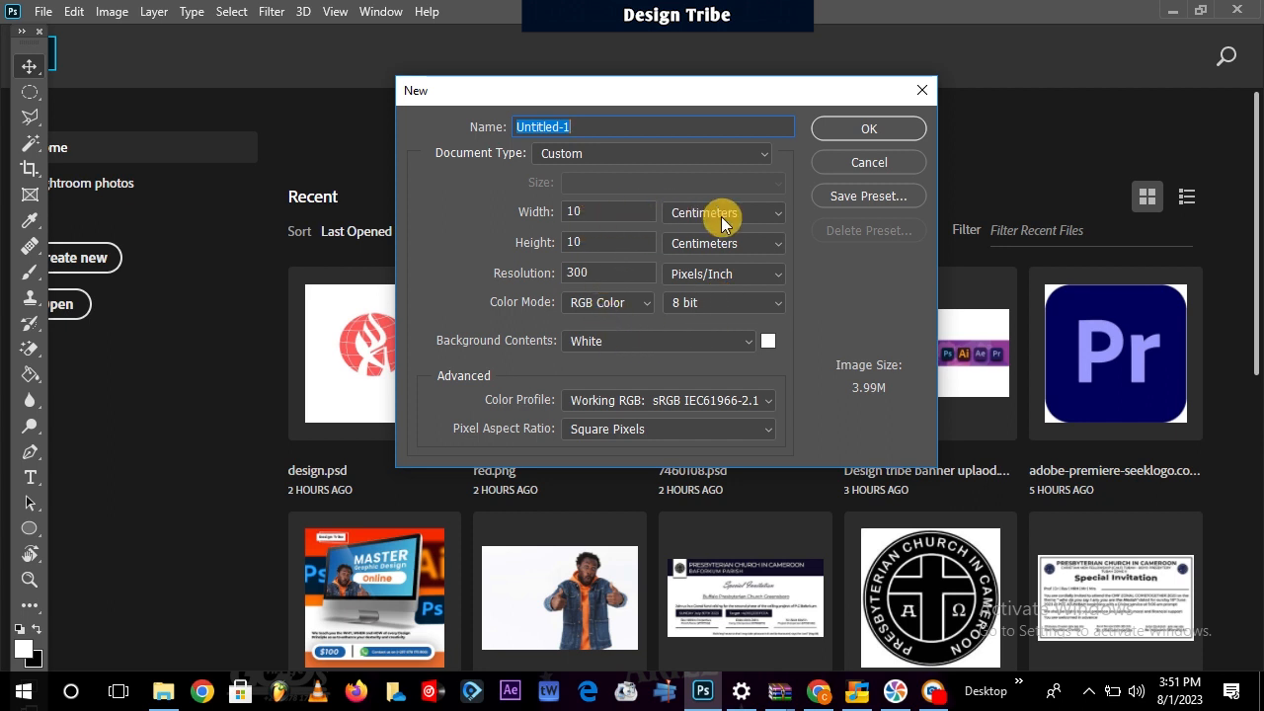
click(724, 212)
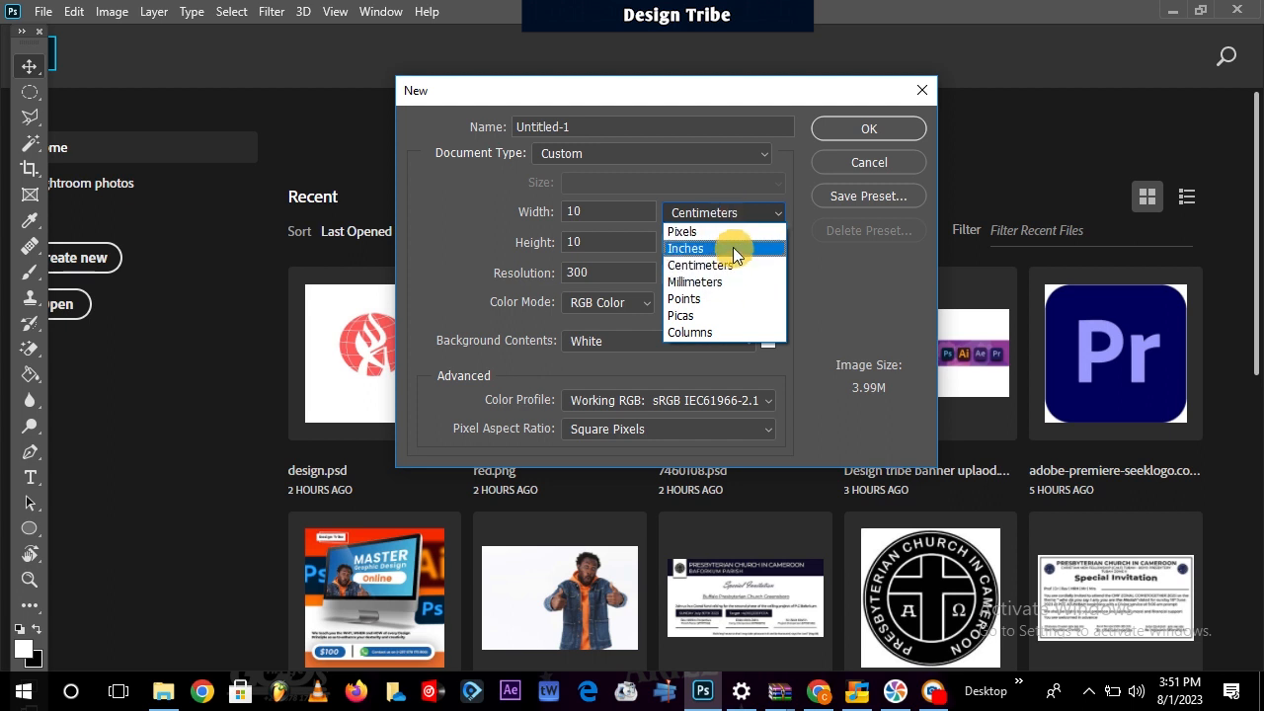
mouse_move(731, 247)
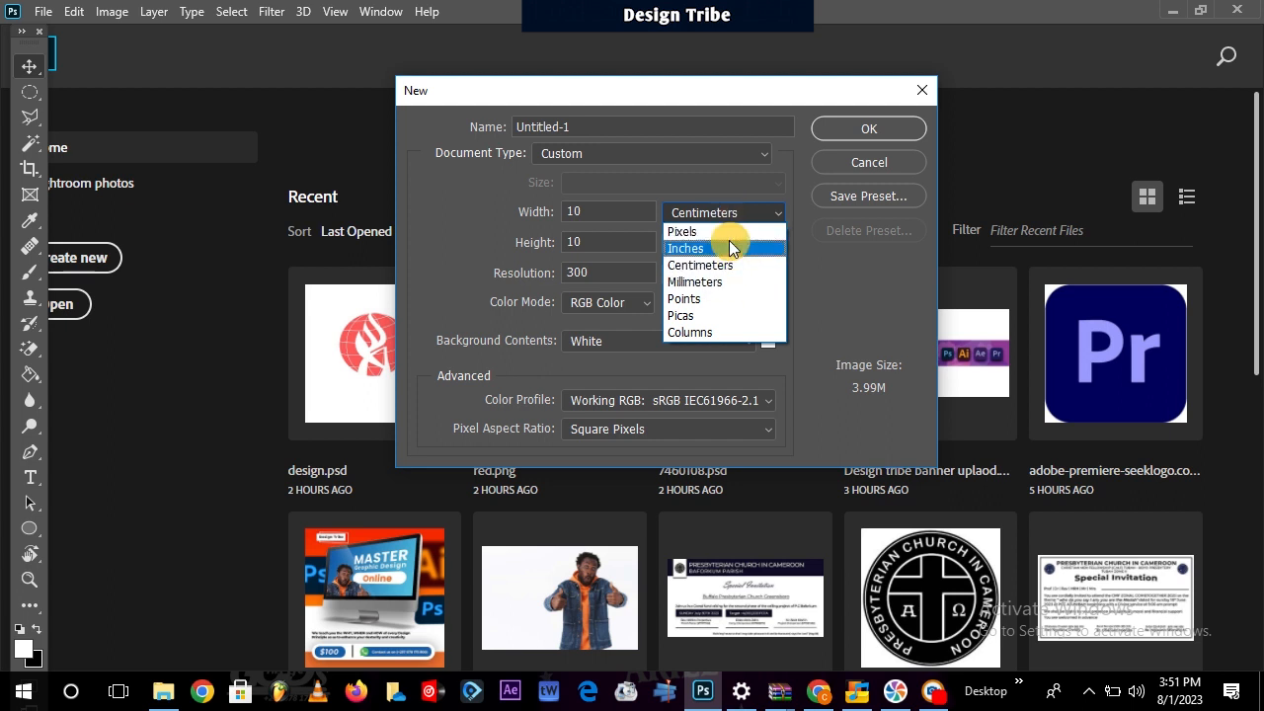
click(699, 265)
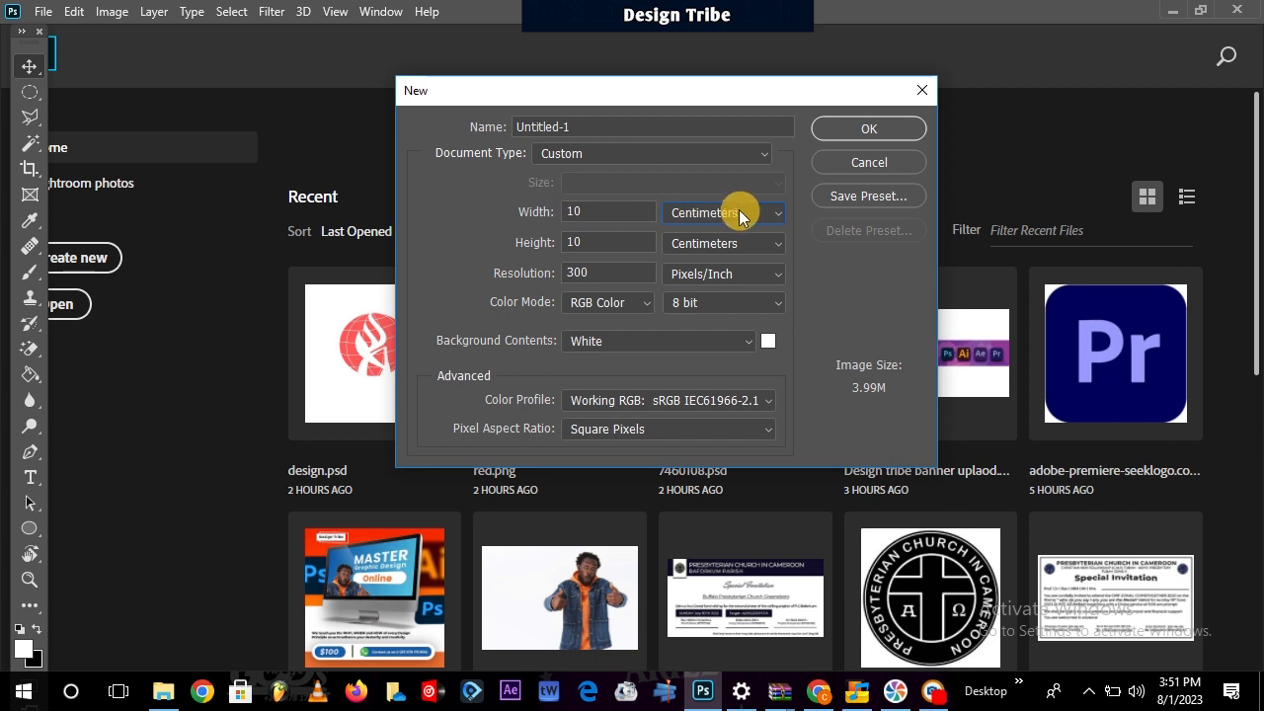
mouse_move(605, 250)
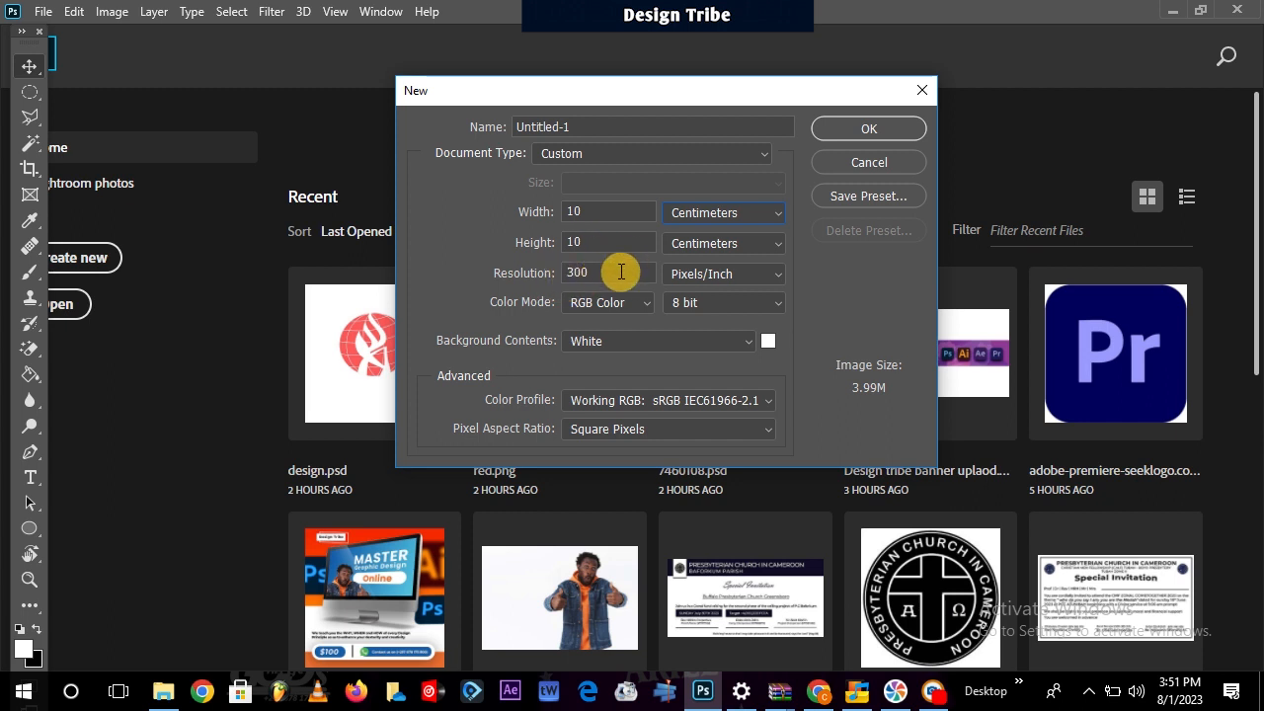
mouse_move(704, 243)
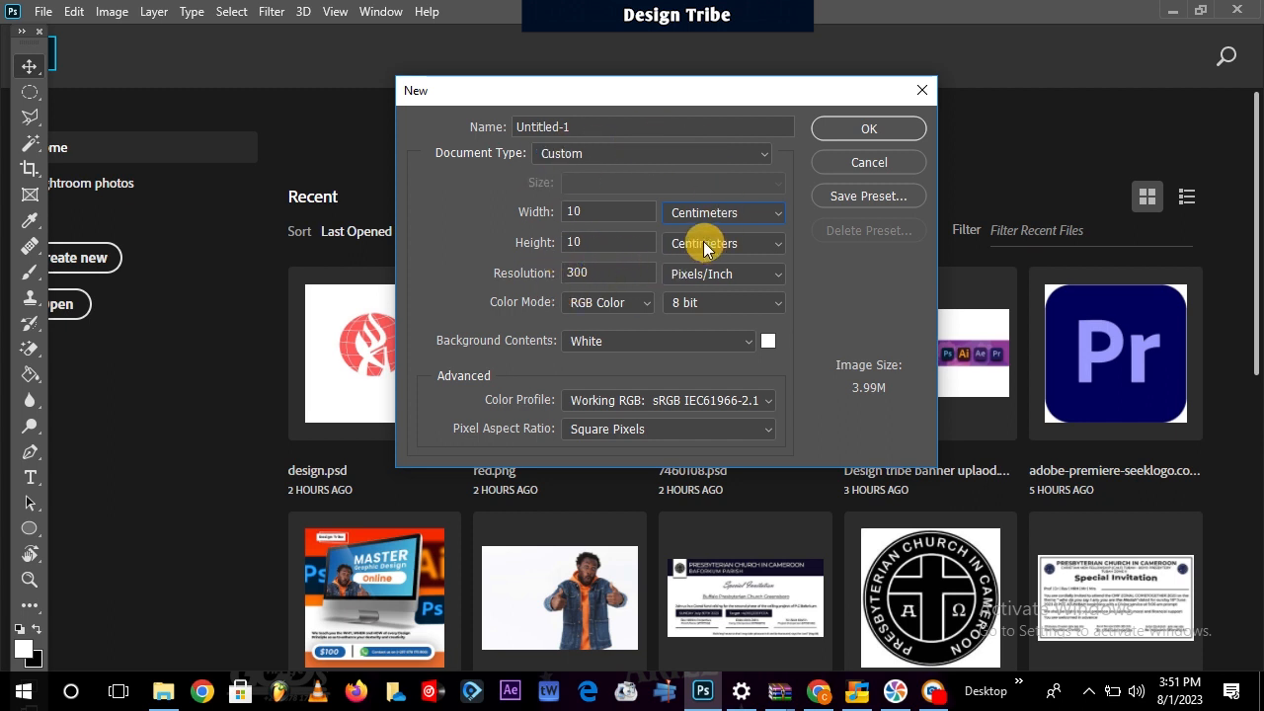
mouse_move(724, 178)
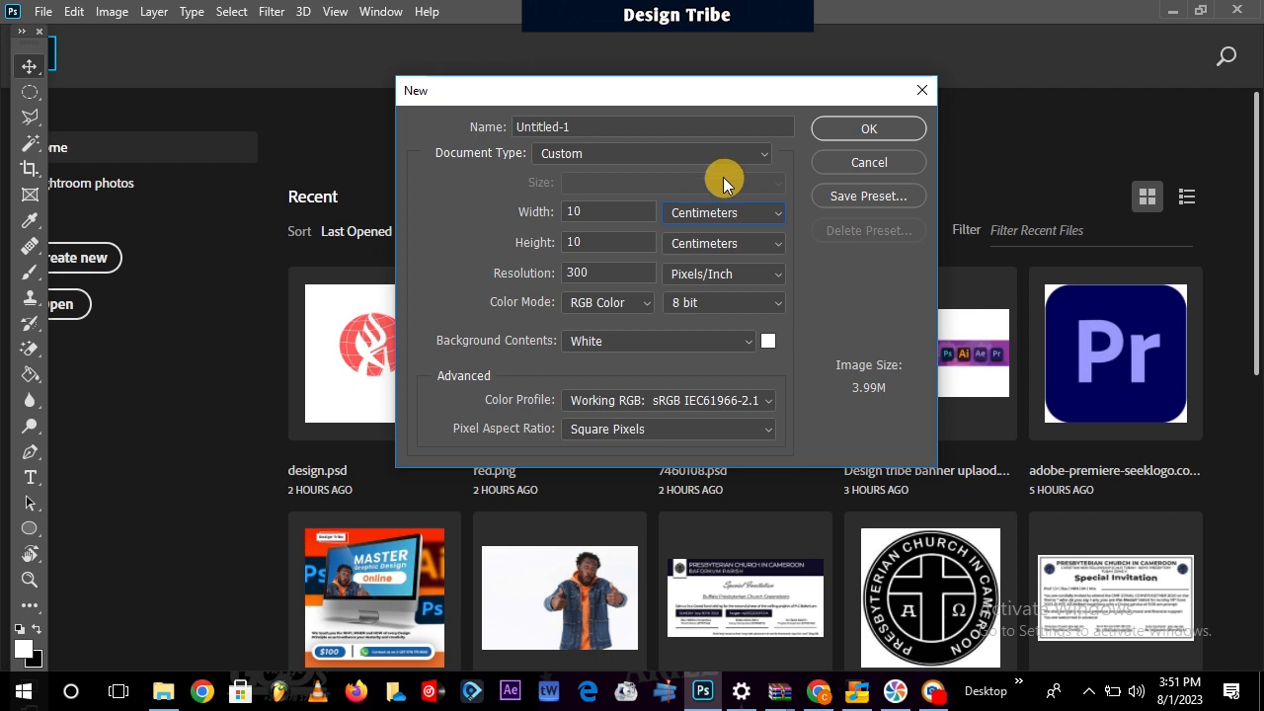
mouse_move(723, 182)
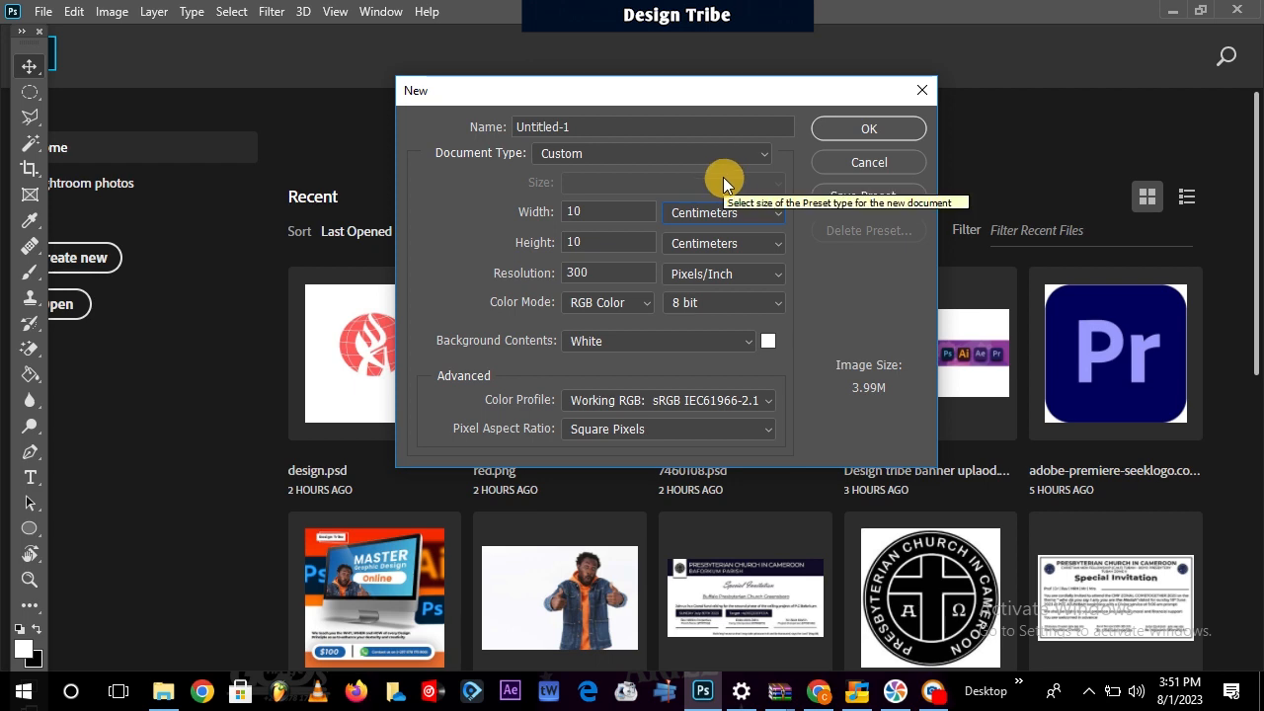
Confirm the New dialog to create the 1181 × 1181 px, 300 ppi document.
click(867, 128)
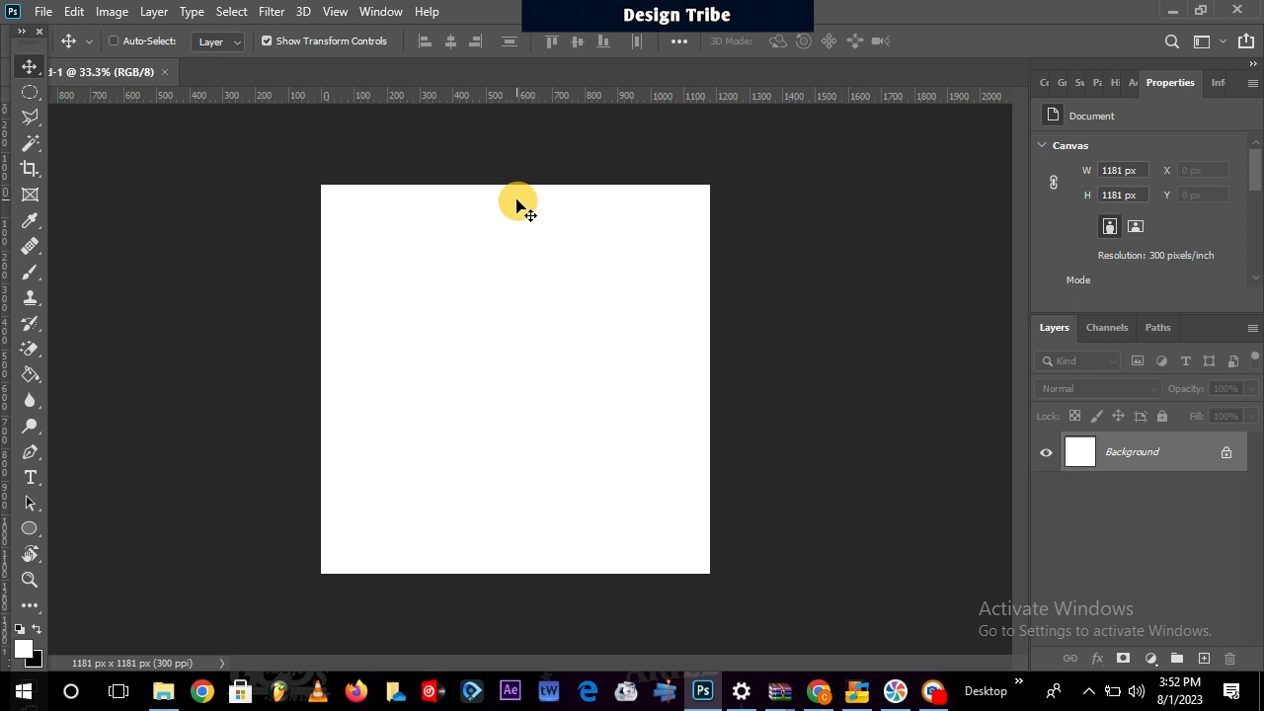
mouse_move(235, 237)
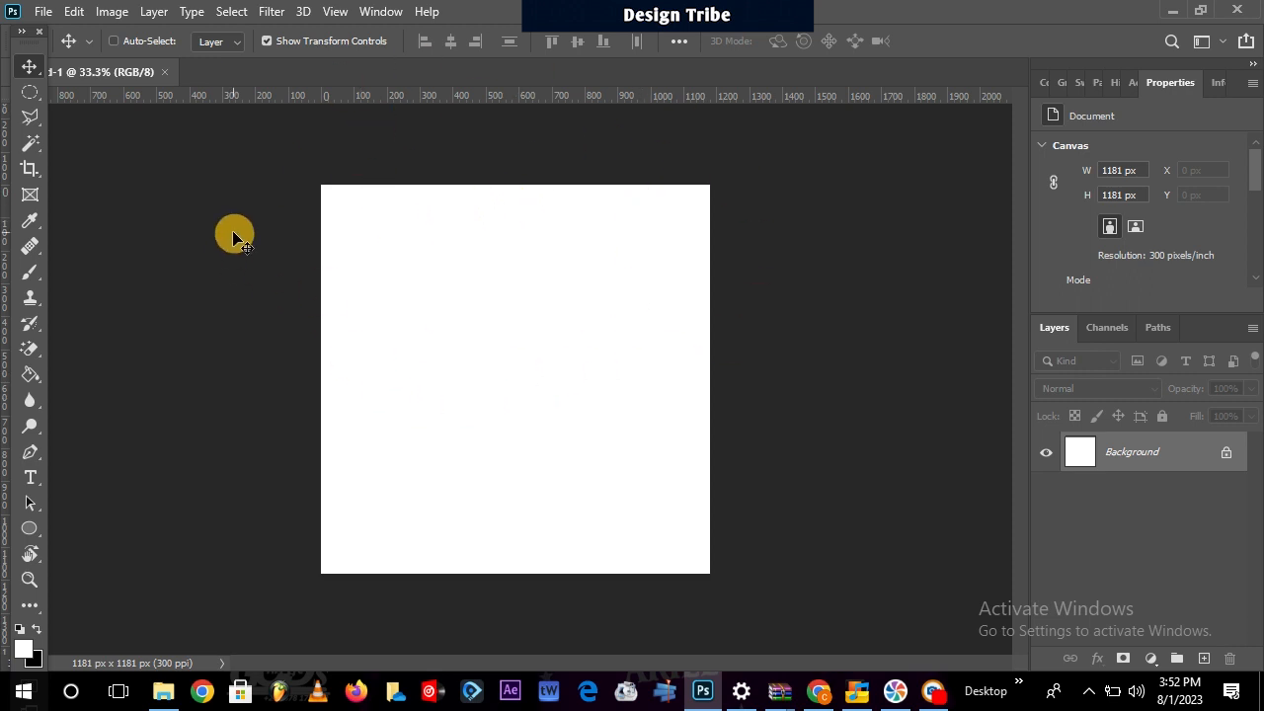
mouse_move(496, 118)
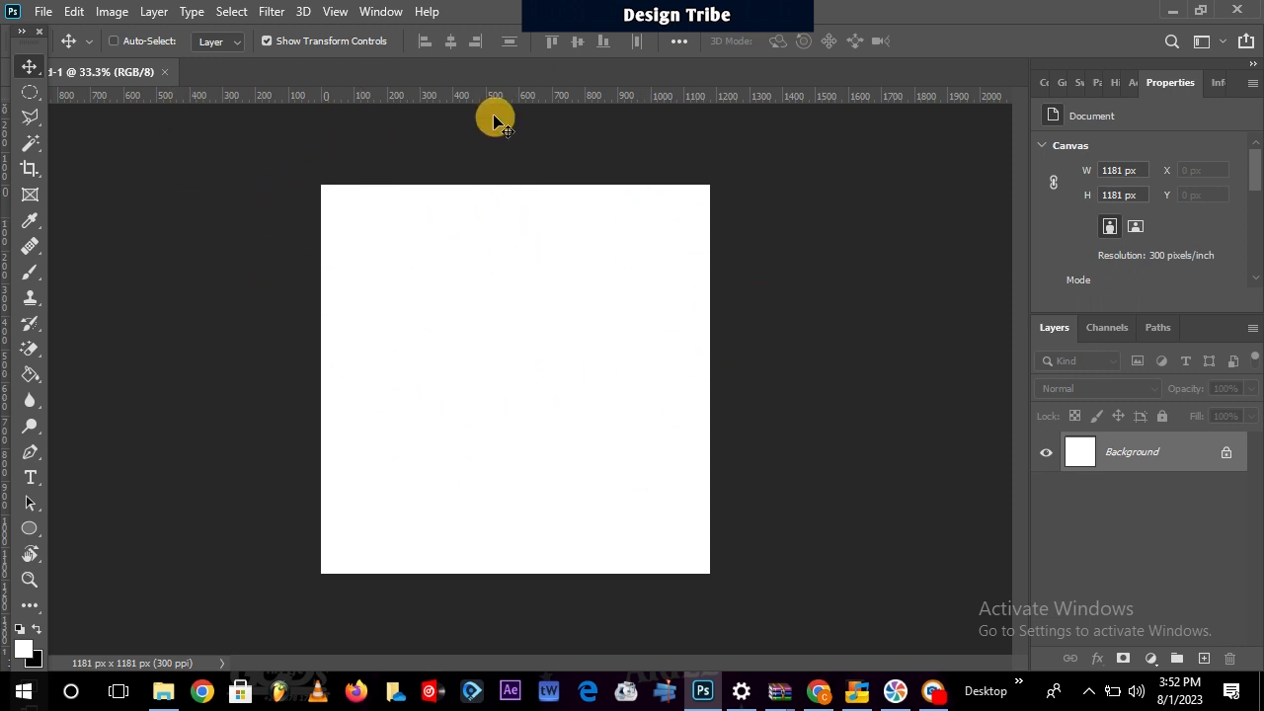
mouse_move(343, 148)
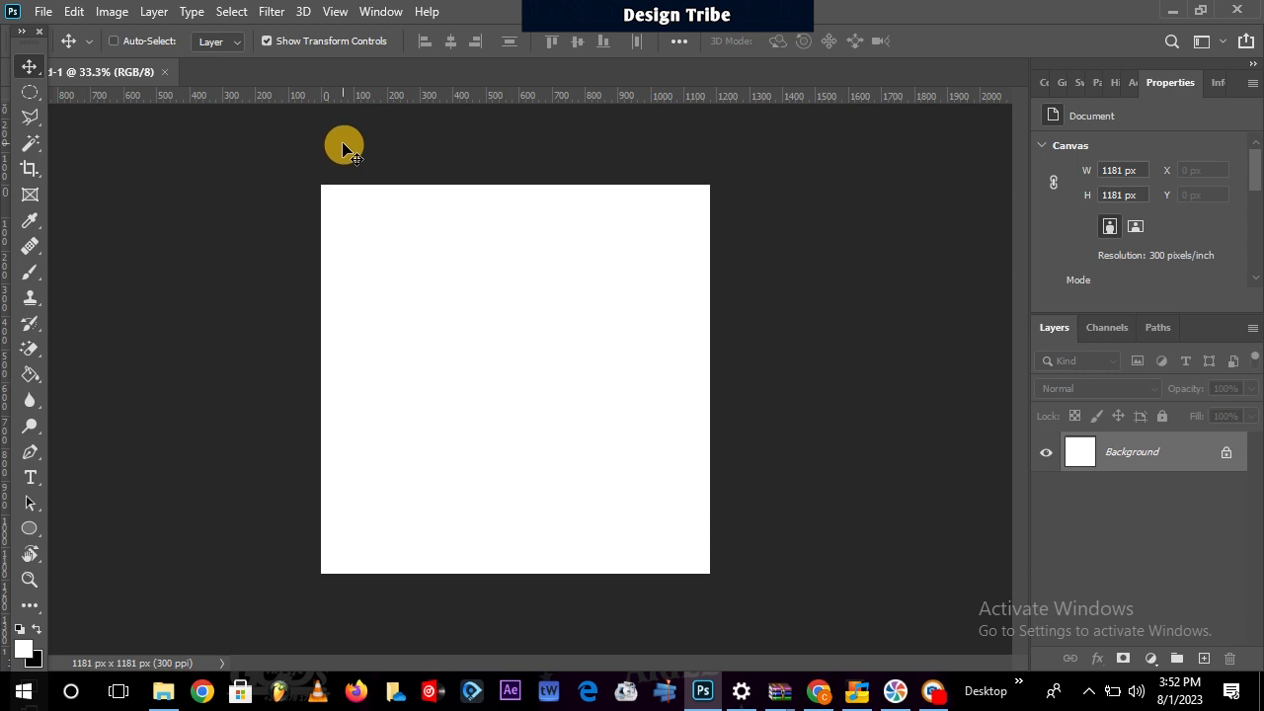
Browse the File menu items, glance at the View menu, then return to File.
click(42, 11)
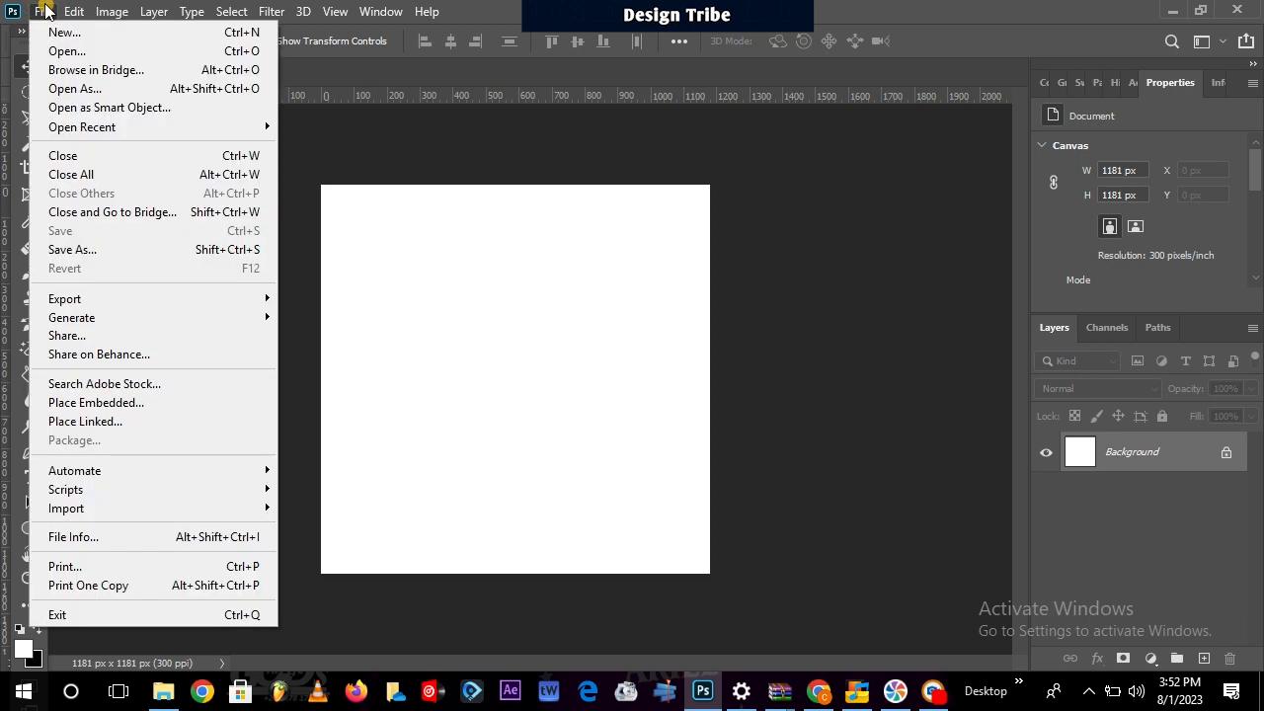
mouse_move(89, 235)
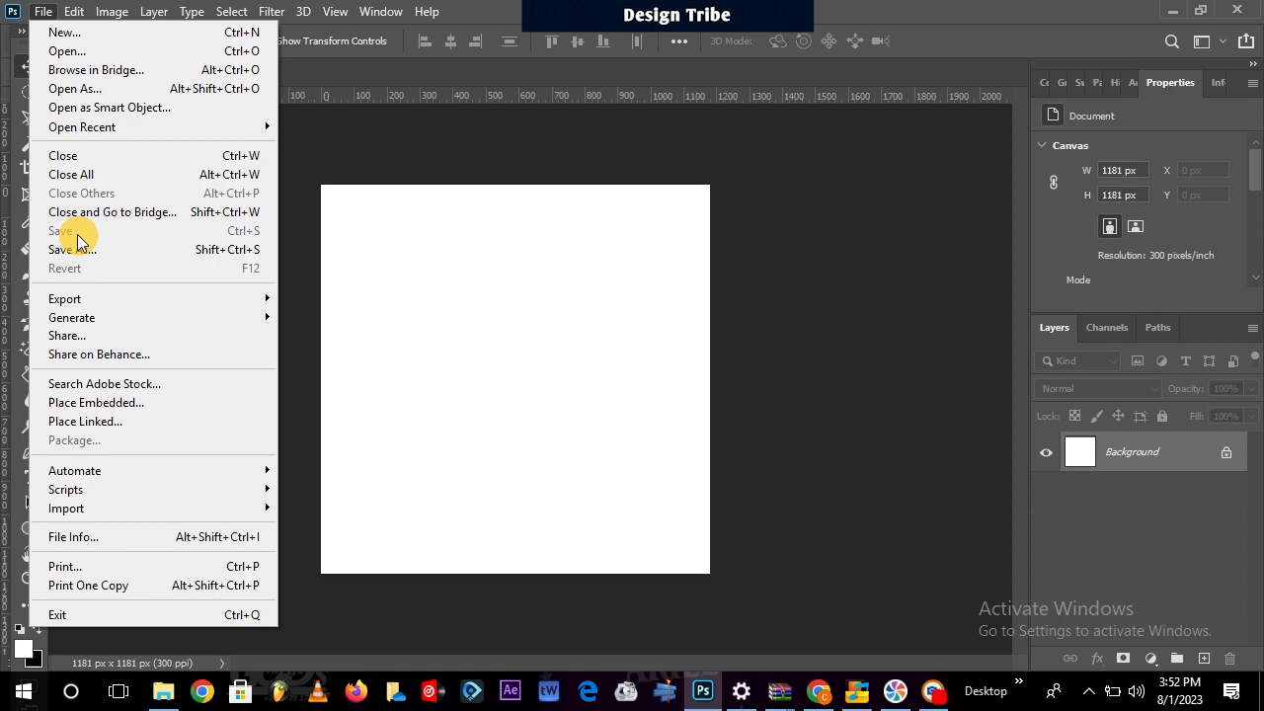
mouse_move(44, 8)
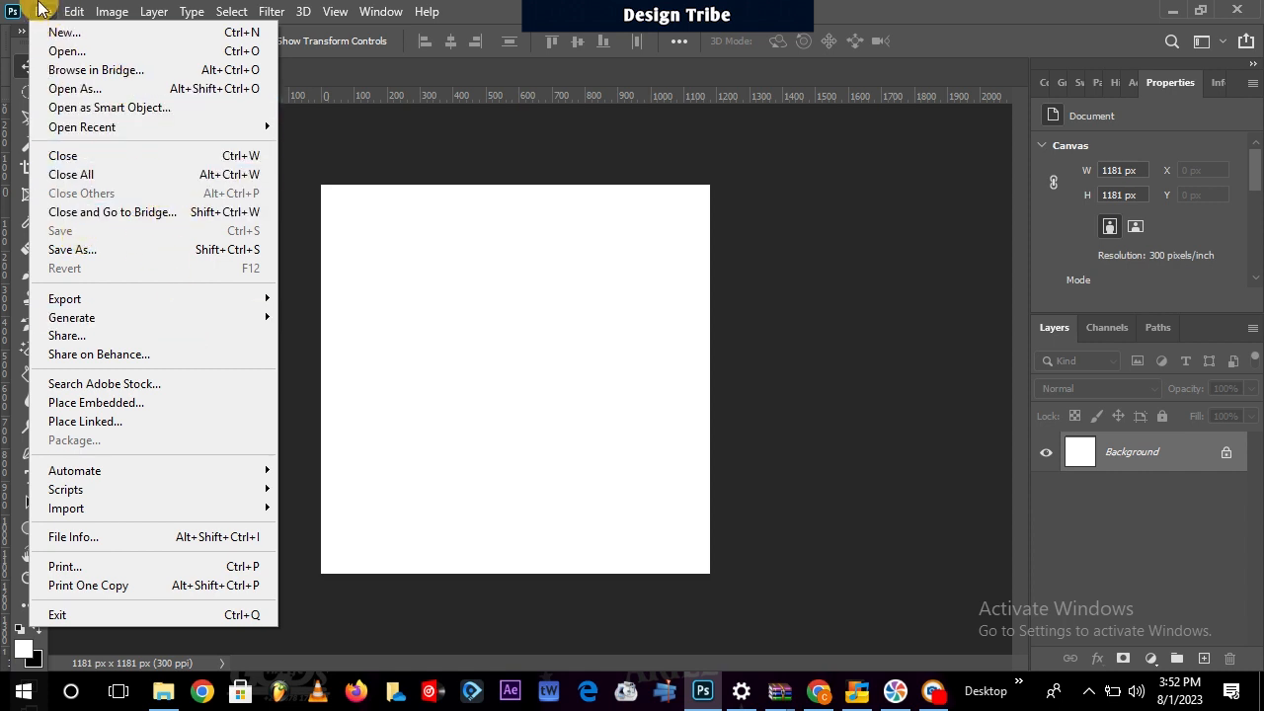
mouse_move(94, 165)
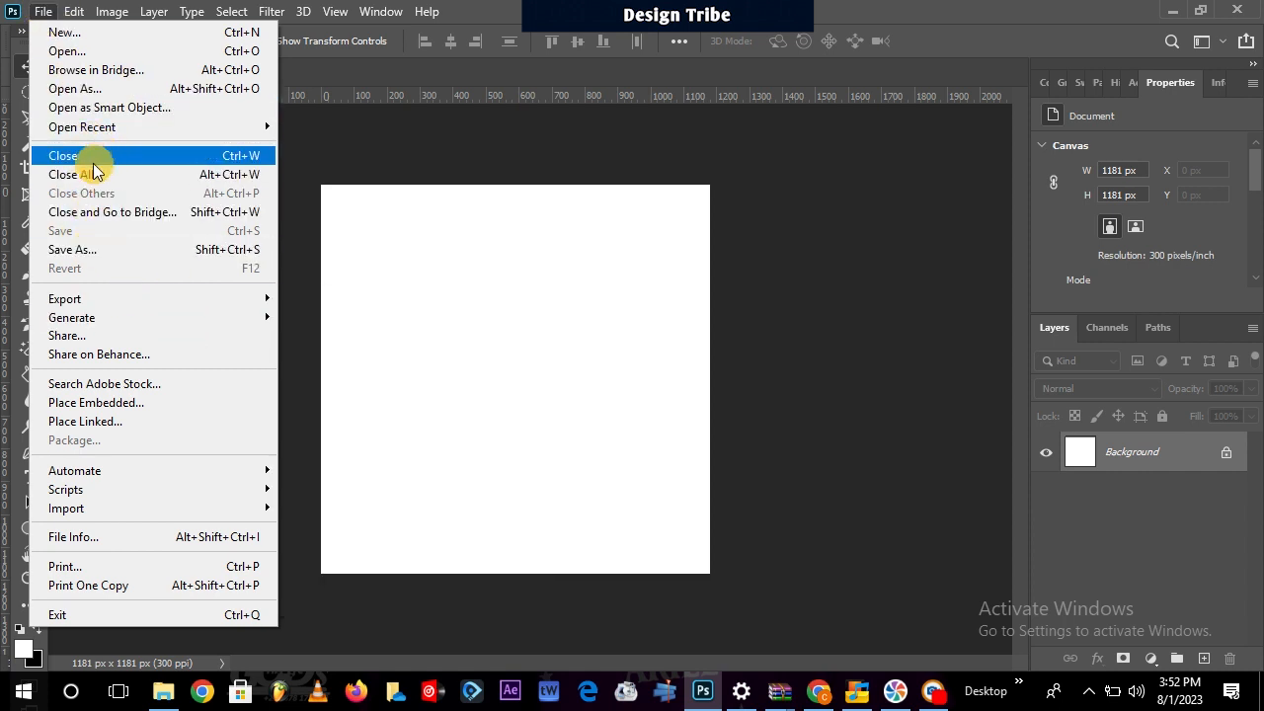
mouse_move(64, 50)
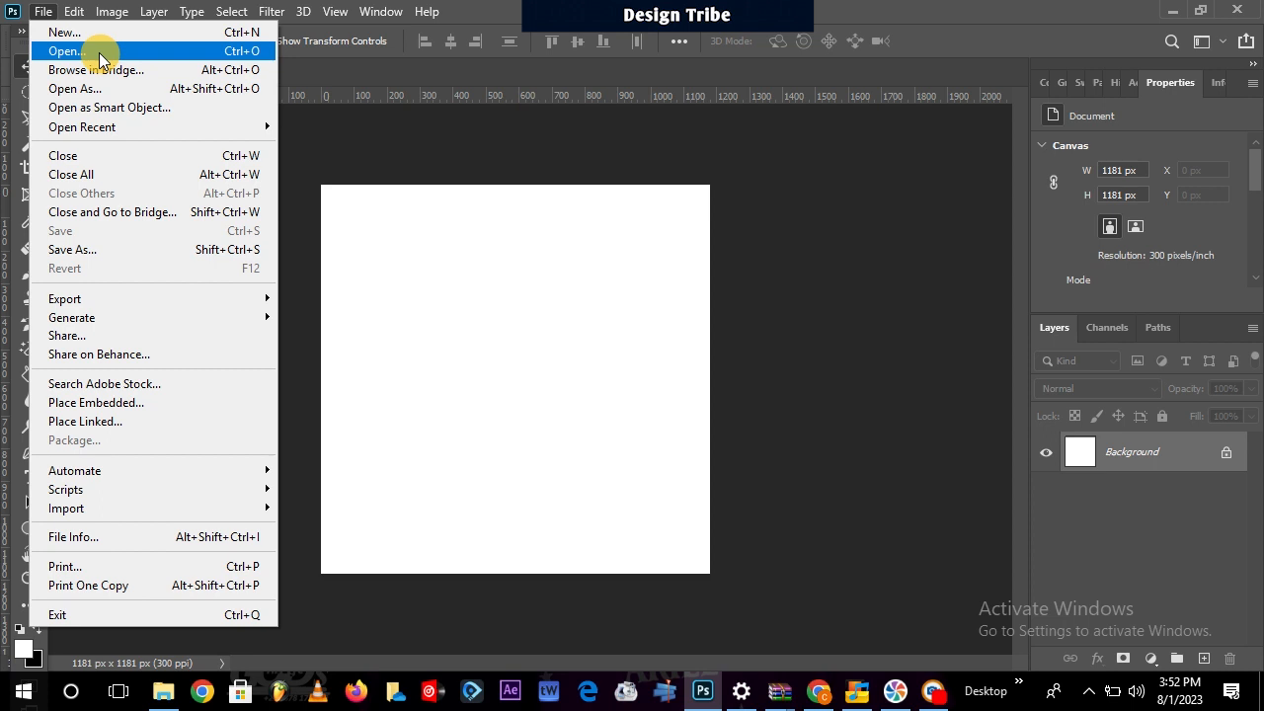
mouse_move(103, 69)
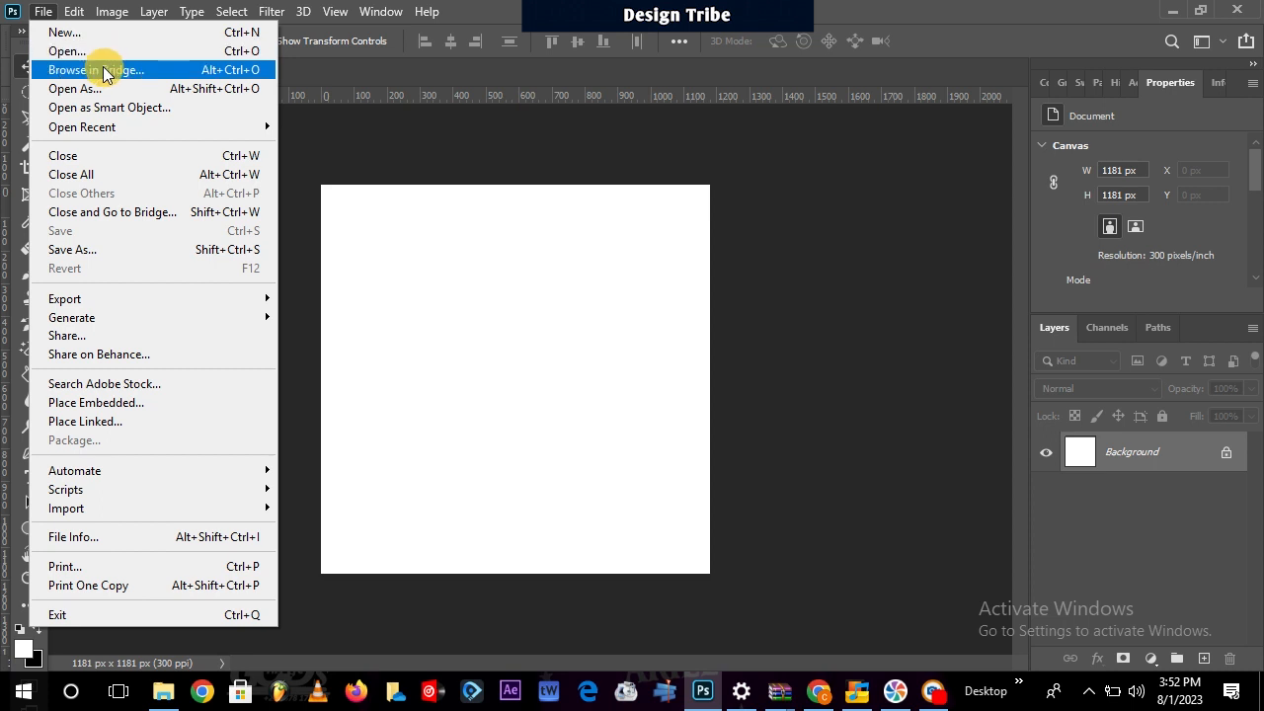
mouse_move(79, 51)
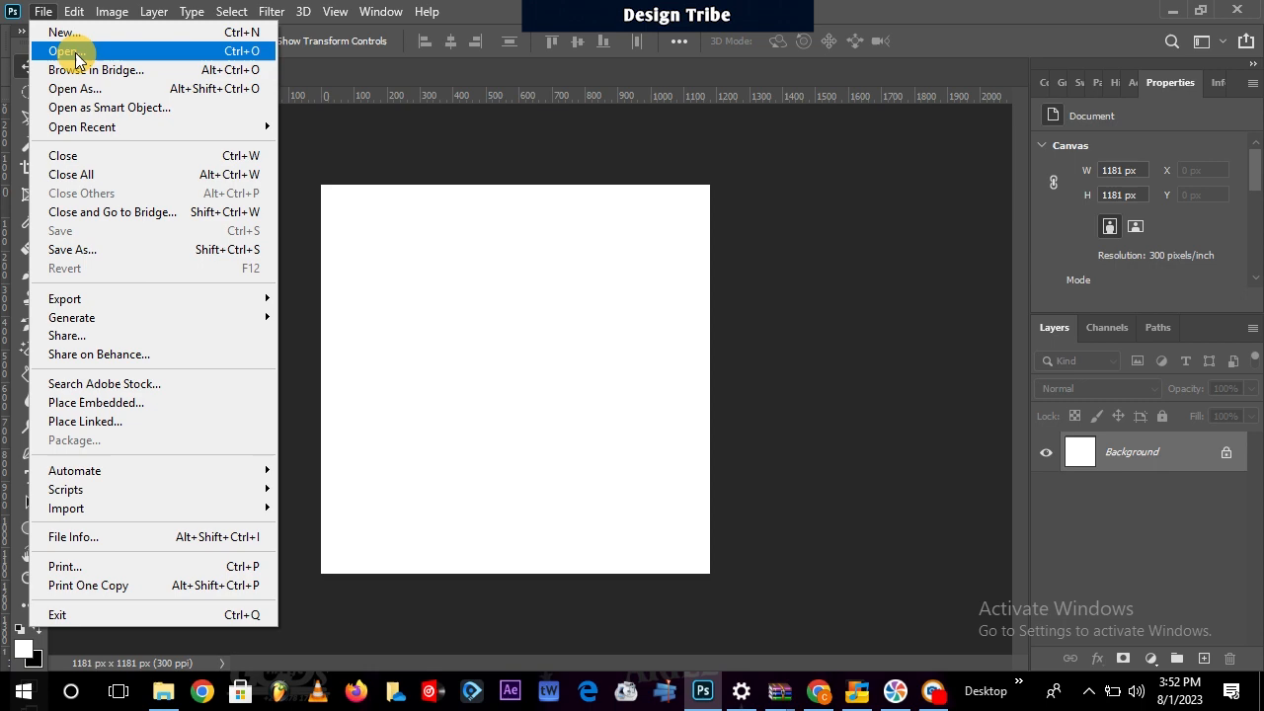
mouse_move(89, 69)
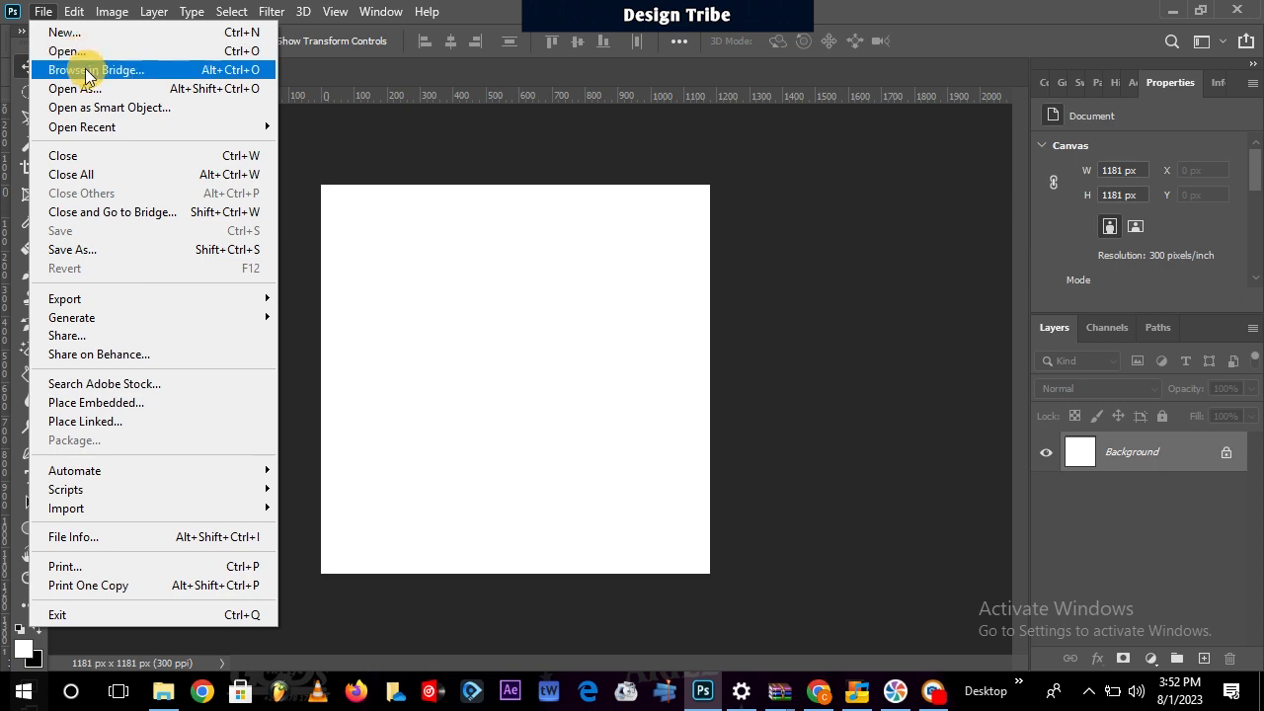
click(335, 11)
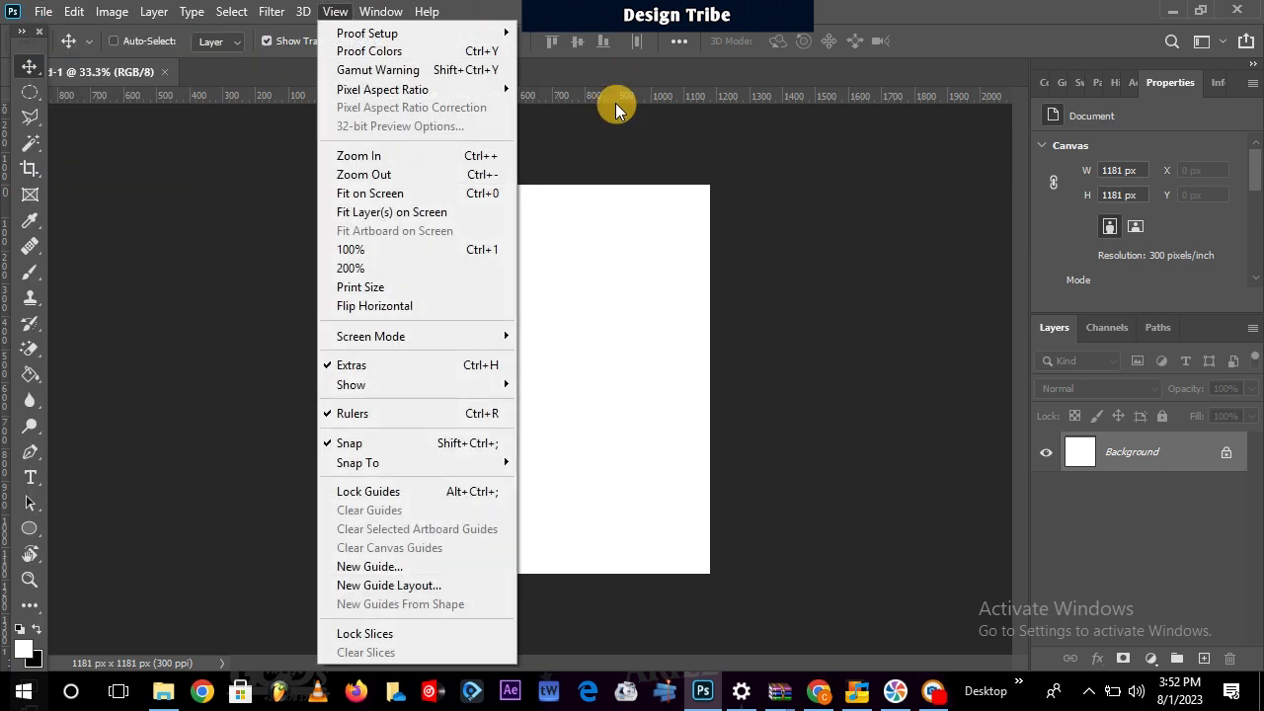
click(43, 11)
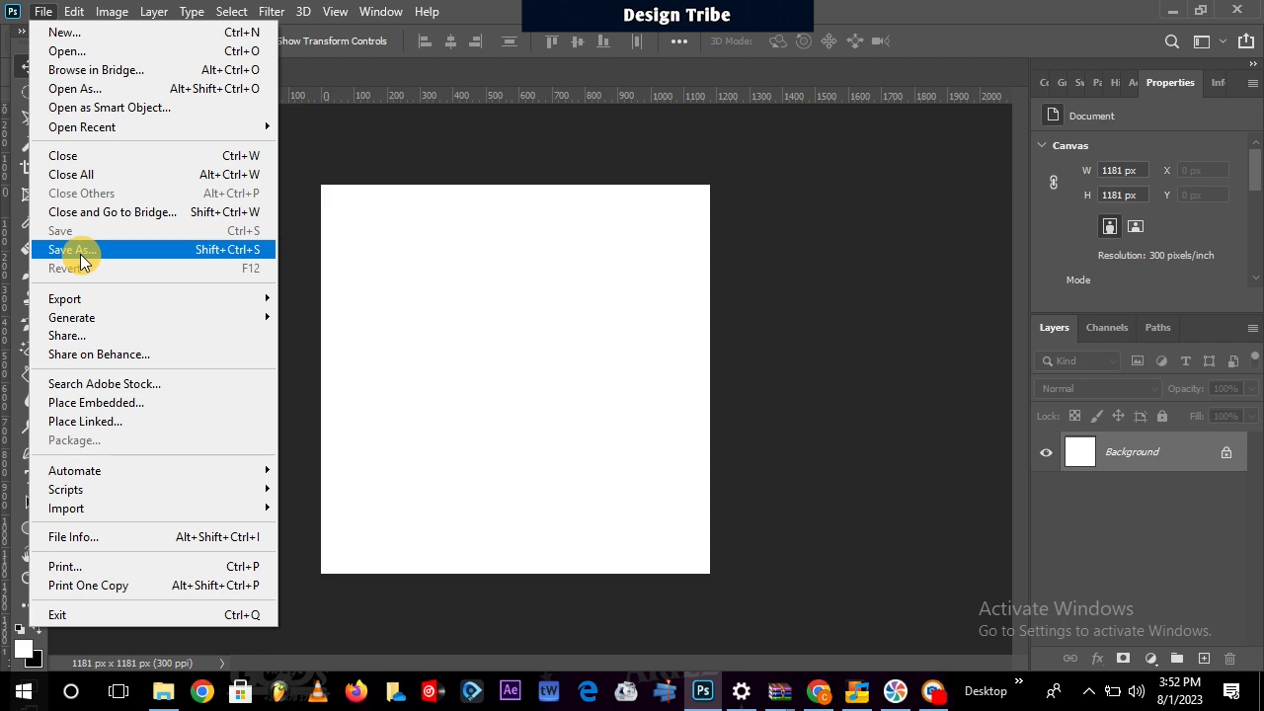
Choose Save As and opt to save on this computer rather than the cloud.
click(71, 249)
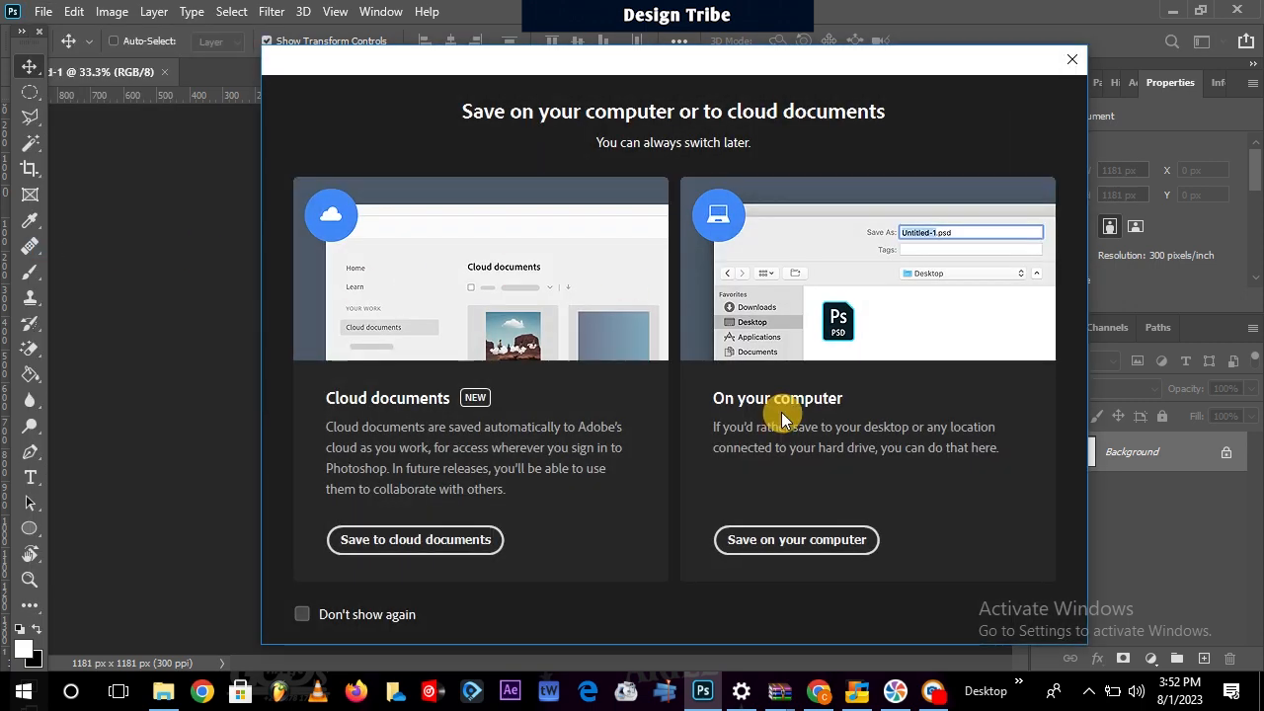
click(795, 539)
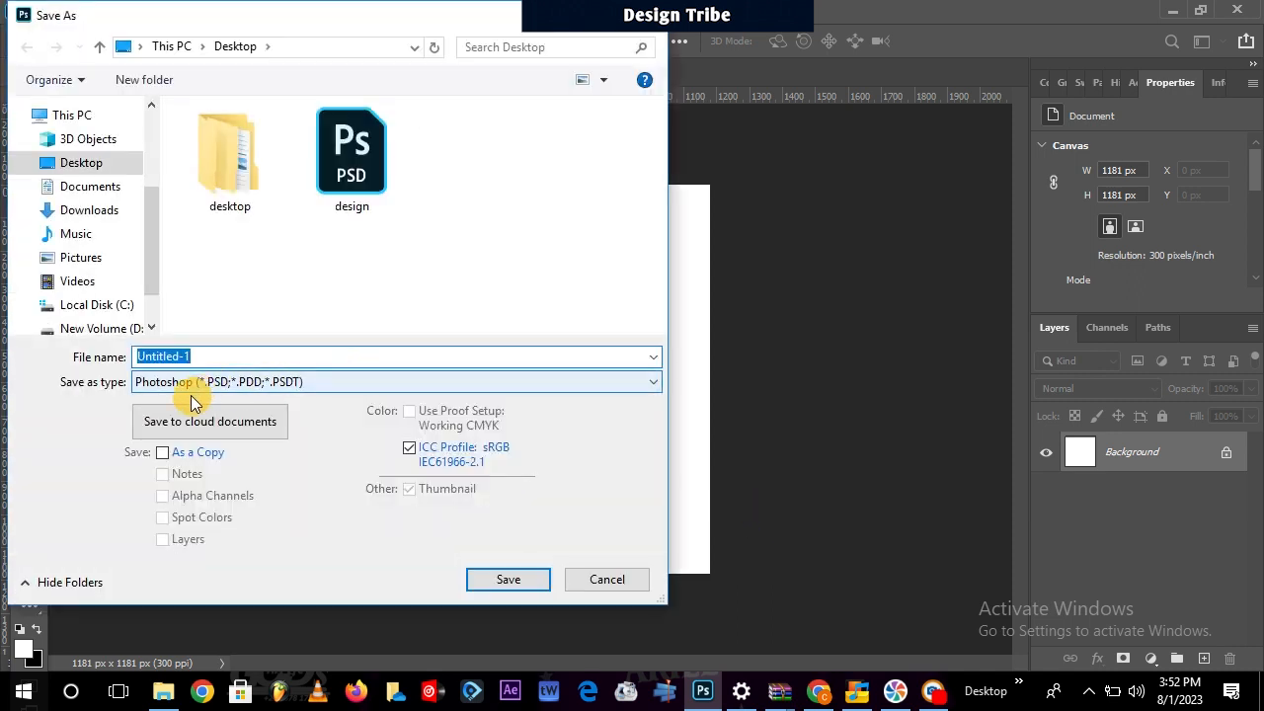
mouse_move(277, 387)
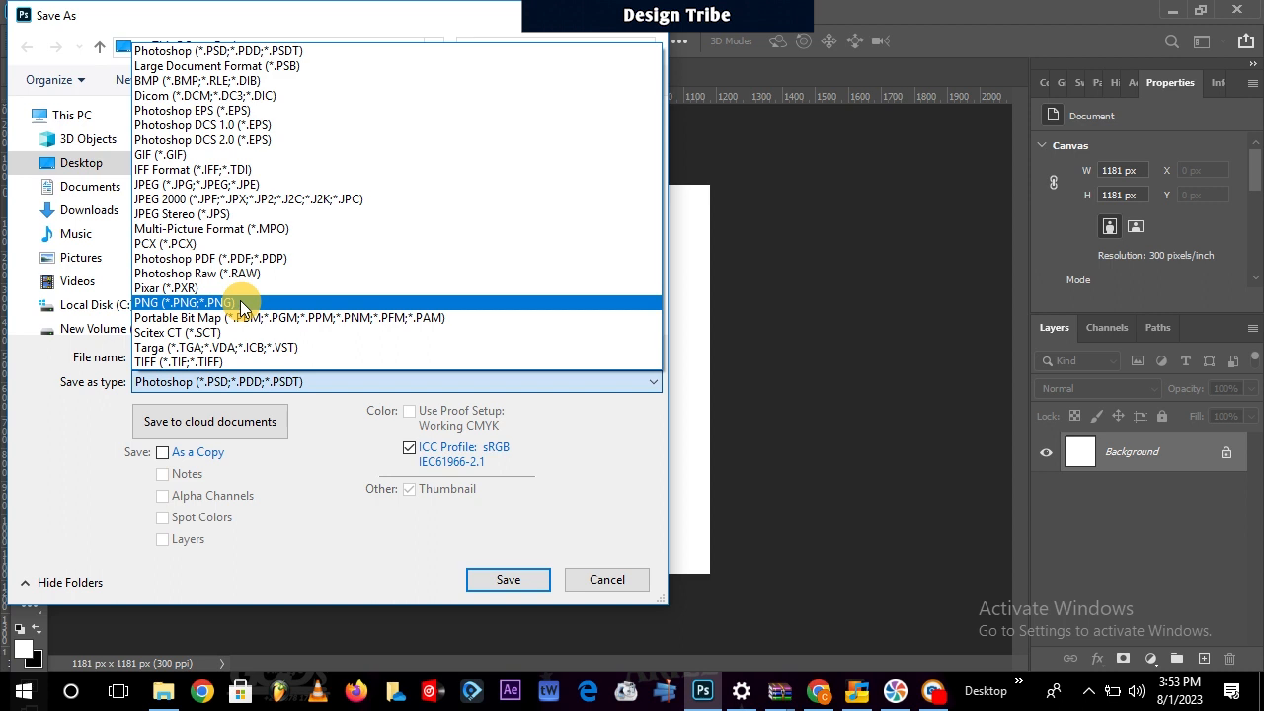
mouse_move(229, 302)
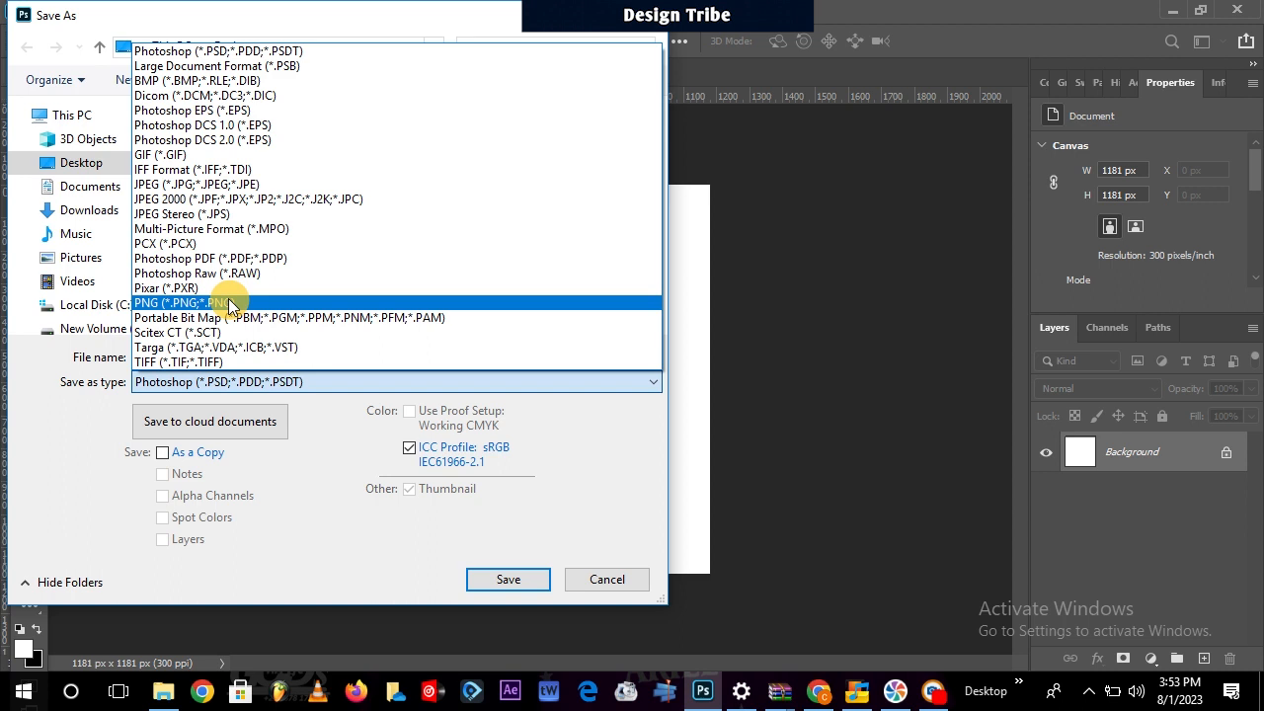
mouse_move(245, 140)
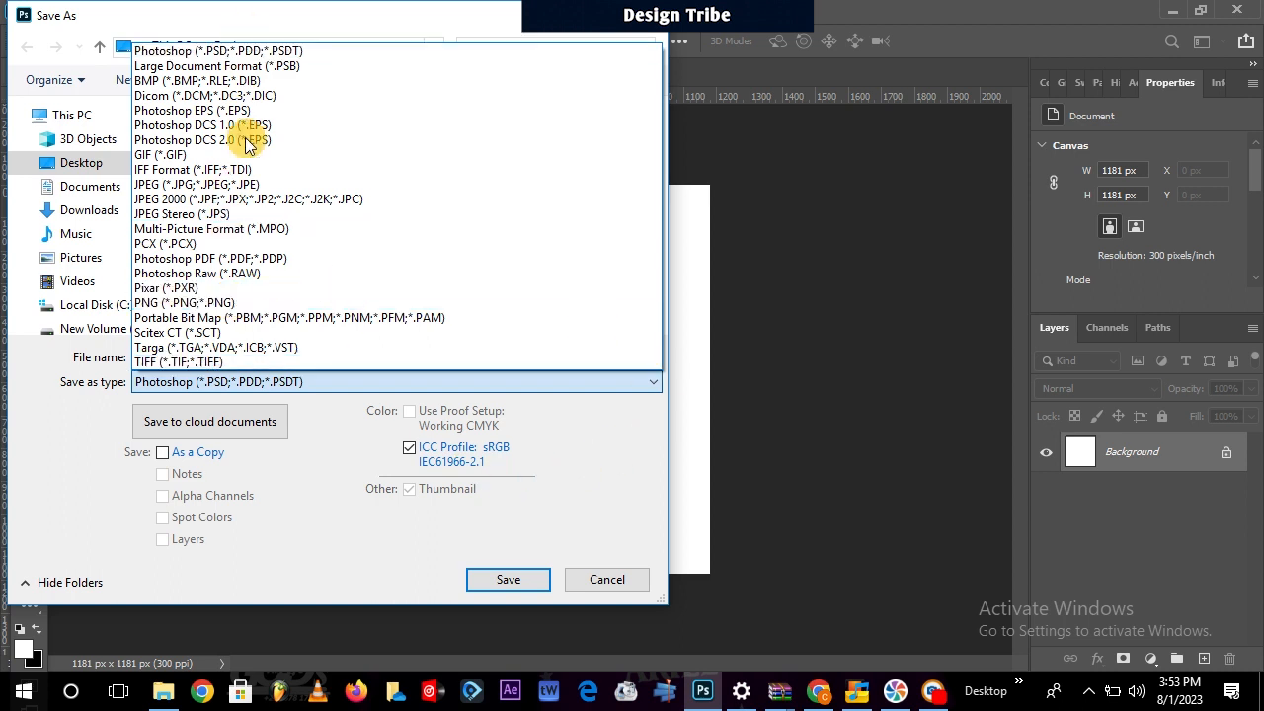
mouse_move(321, 175)
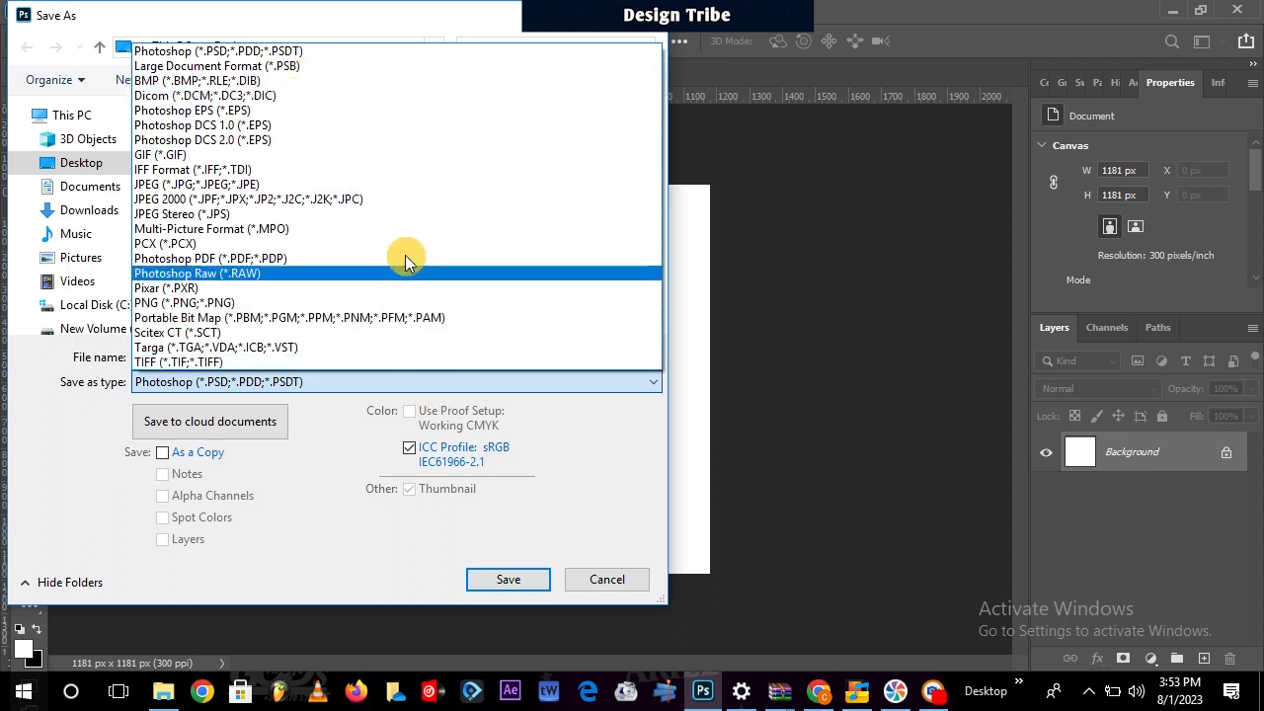
Keep the Photoshop (*.PSD) format and save Untitled-1 to the Desktop.
click(507, 579)
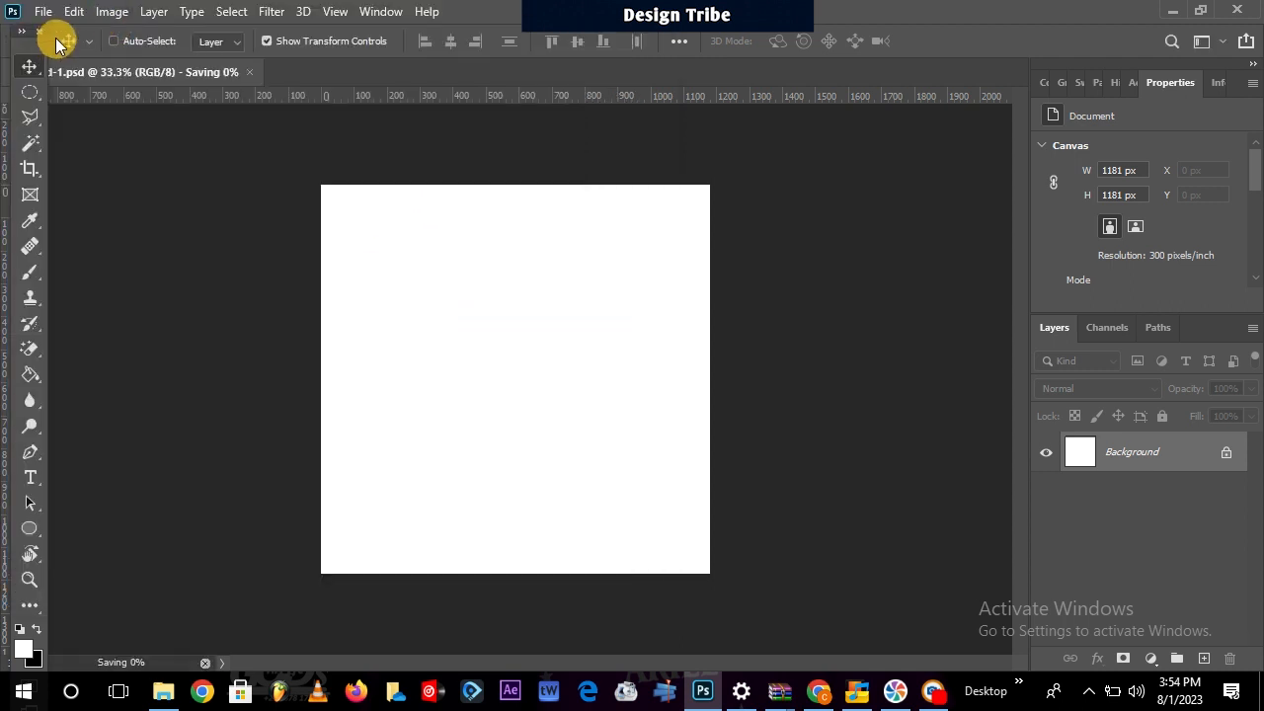
Browse Edit menu commands like Undo, Cut, Paste and Fill, then the Layer menu.
click(73, 11)
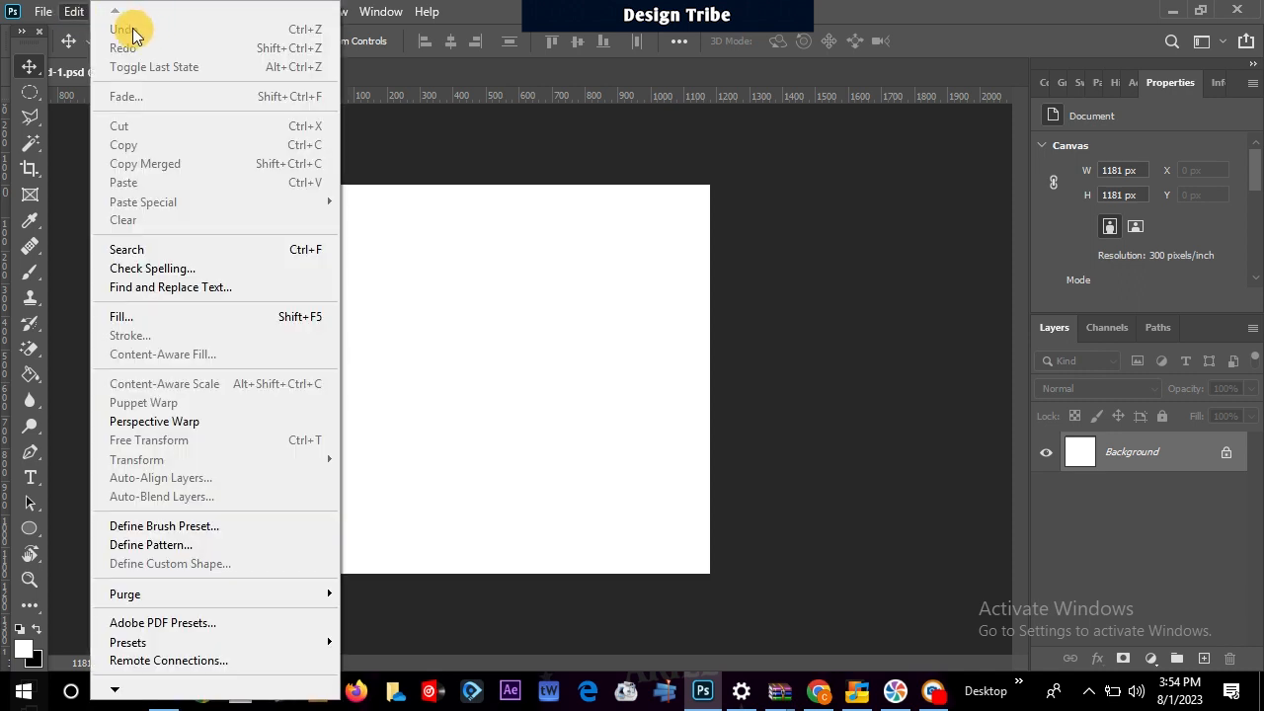
mouse_move(153, 84)
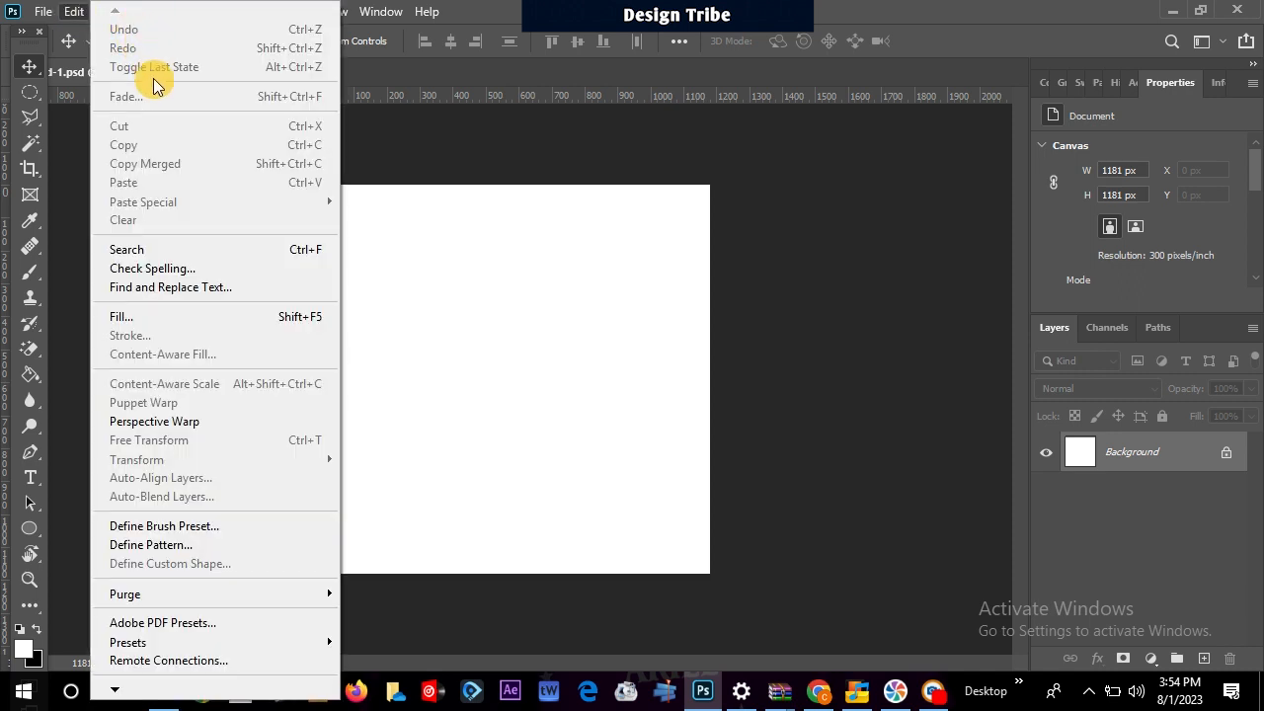
mouse_move(165, 91)
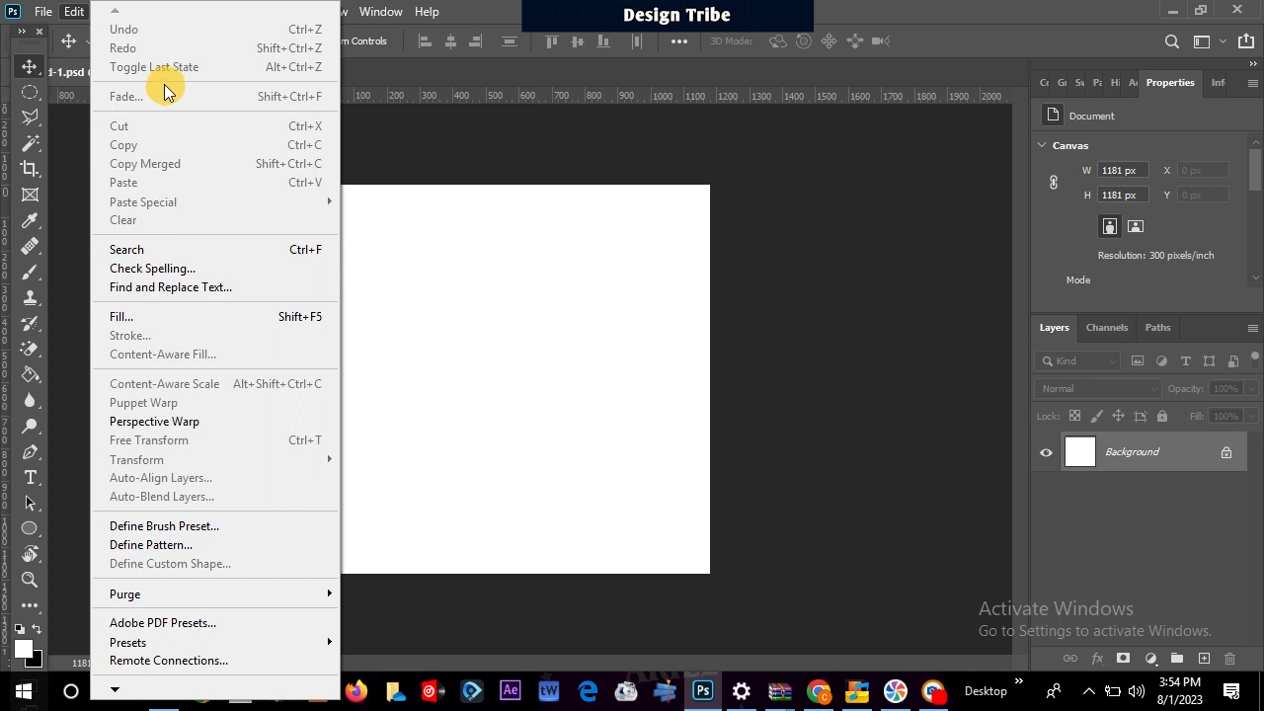
mouse_move(211, 201)
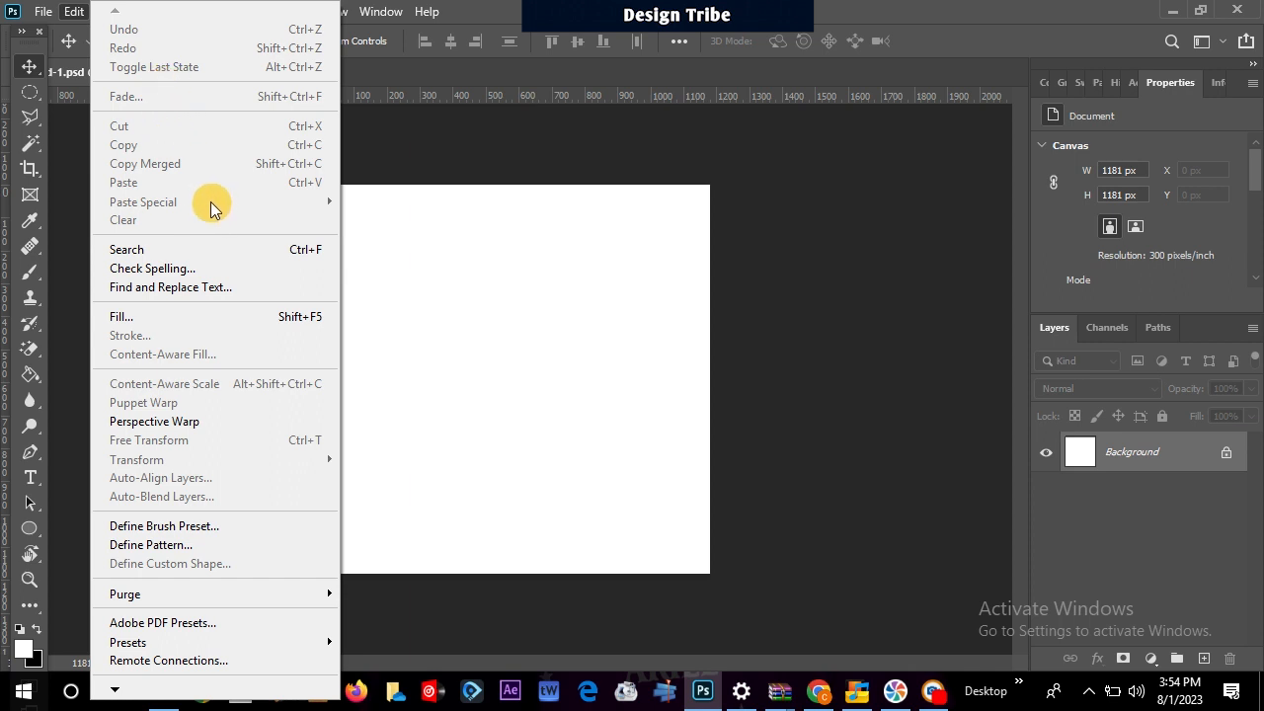
mouse_move(195, 229)
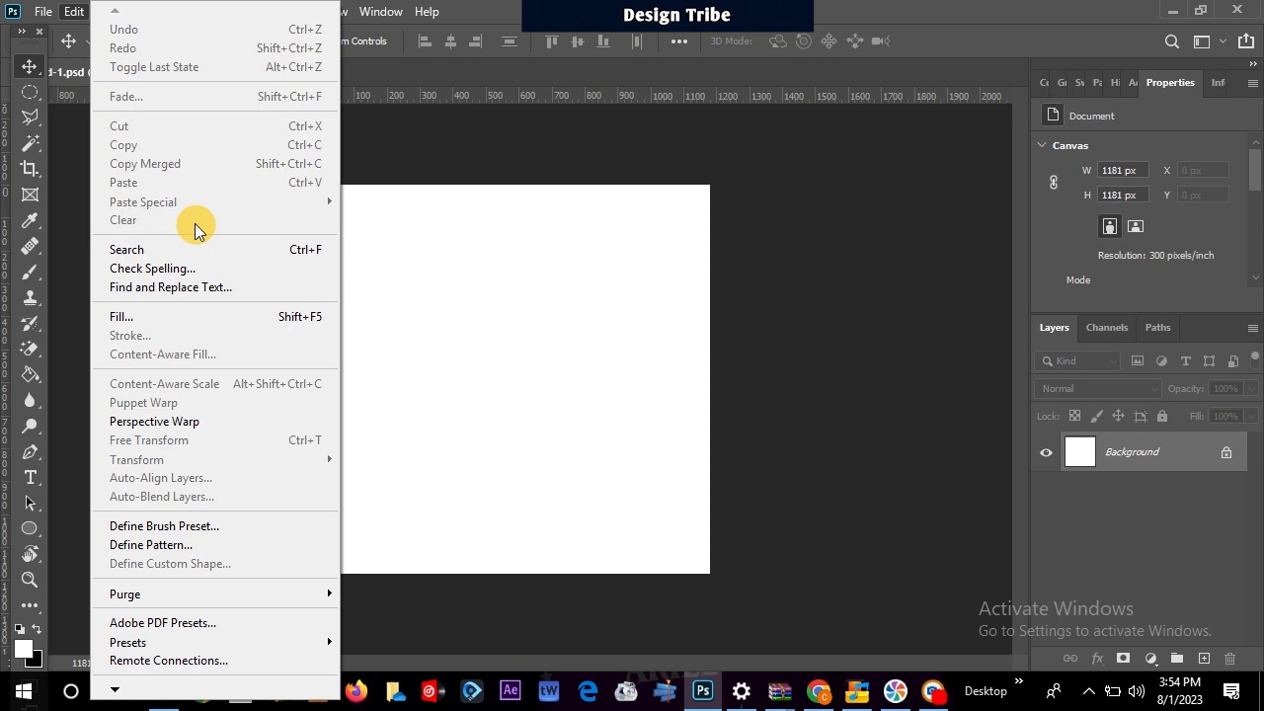
mouse_move(192, 123)
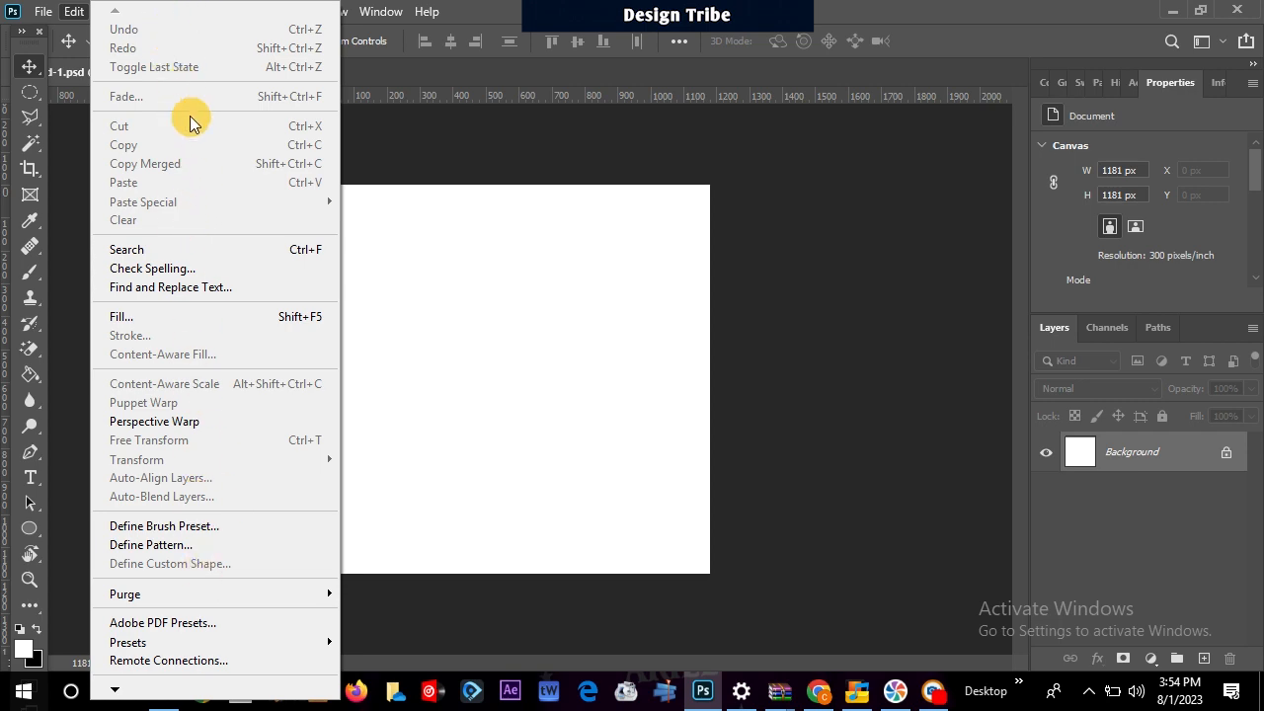
click(153, 11)
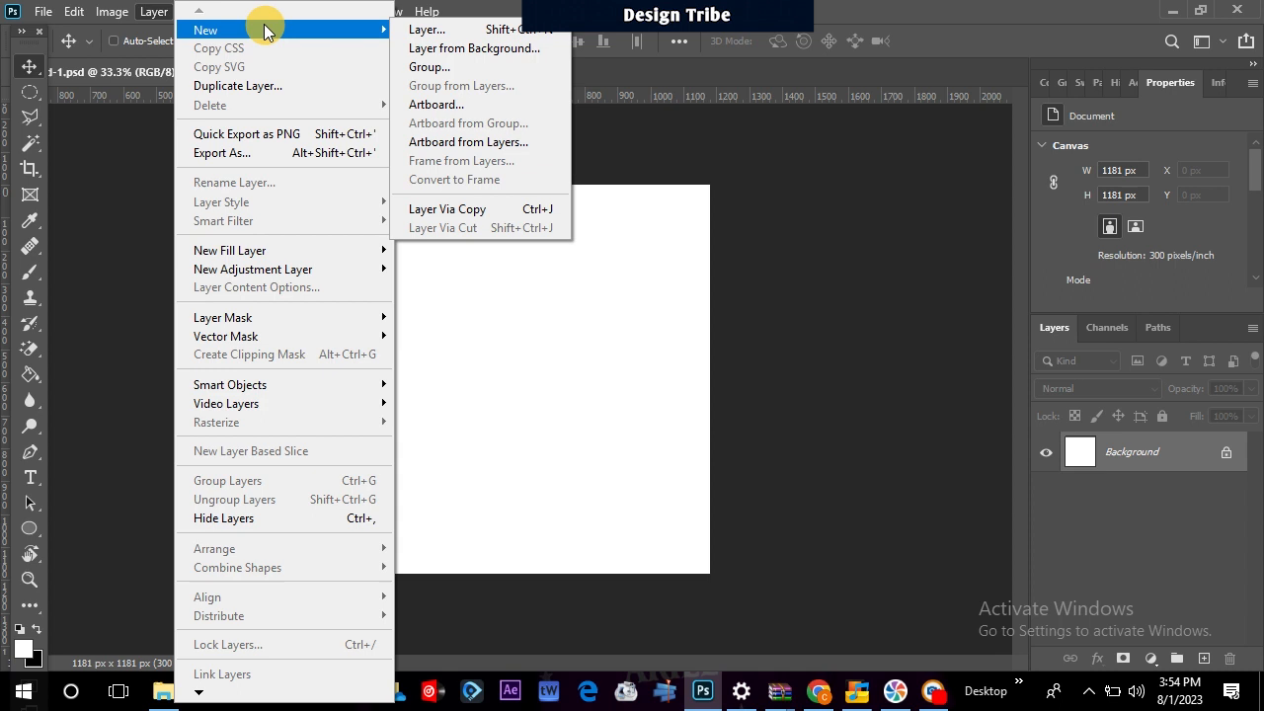
mouse_move(370, 35)
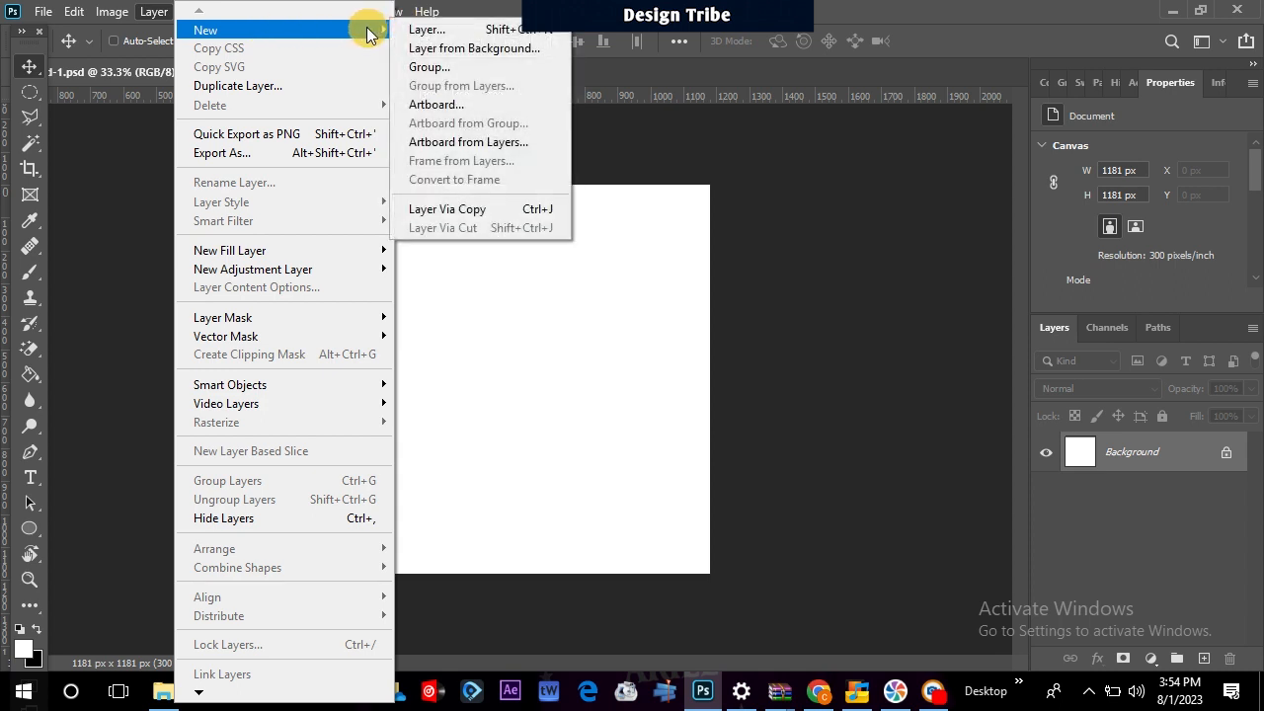
mouse_move(316, 30)
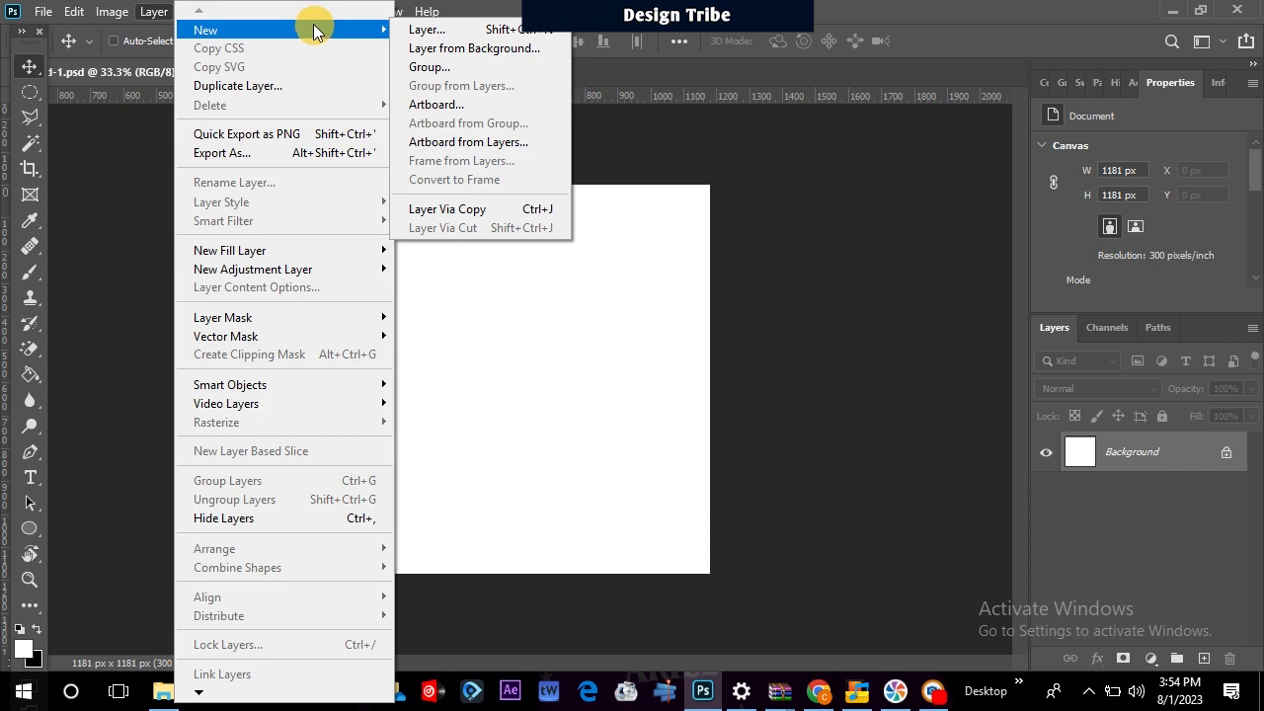
mouse_move(324, 42)
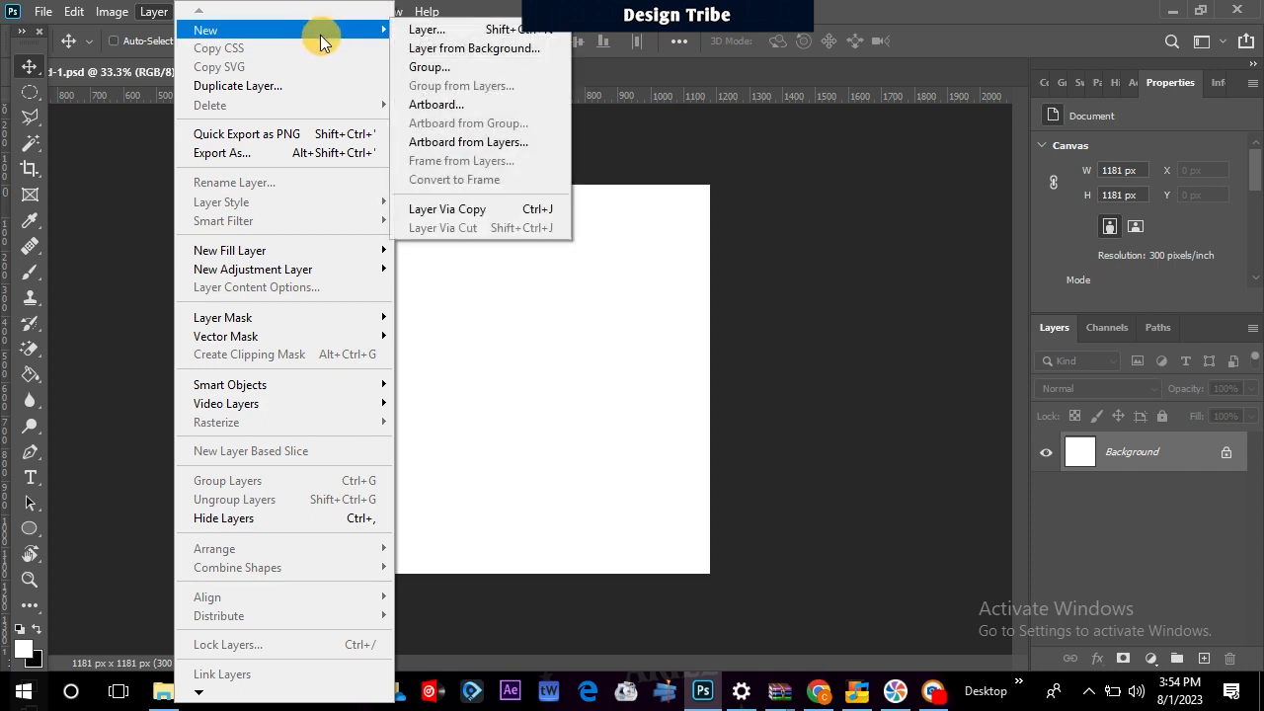
mouse_move(494, 10)
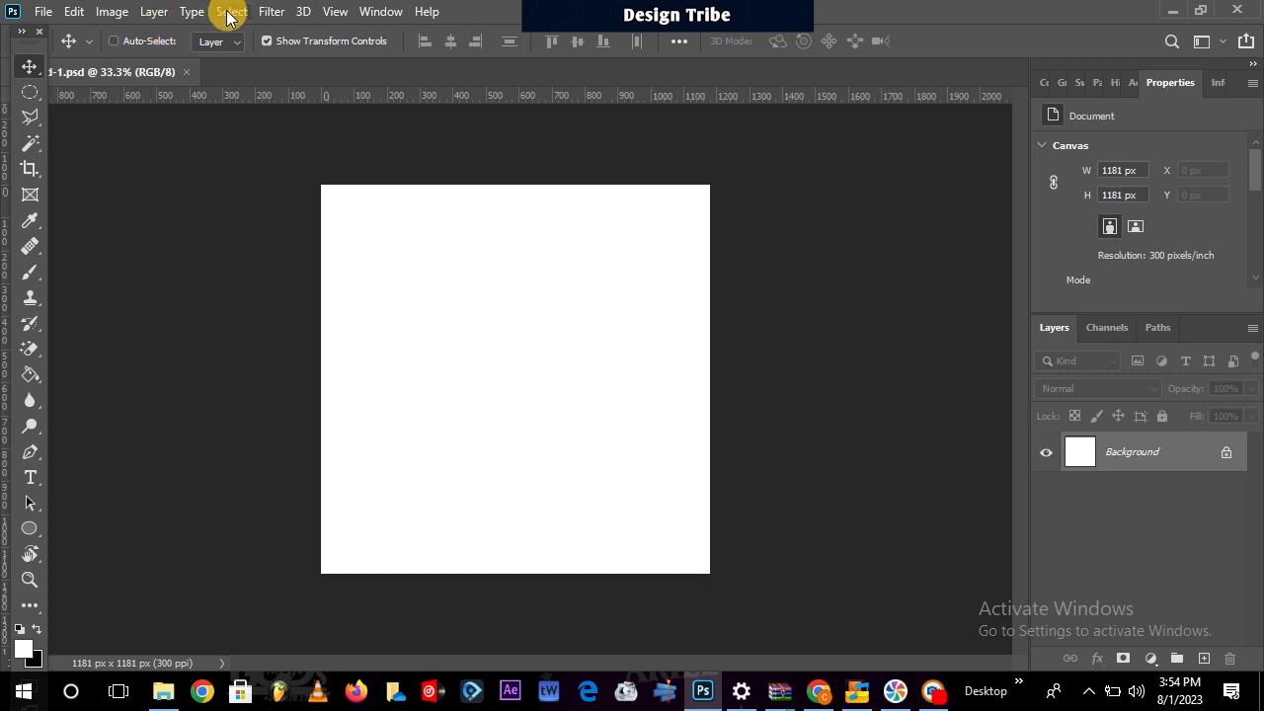
Browse Select menu items such as Color Range and Subject, then show the Filter menu.
click(231, 11)
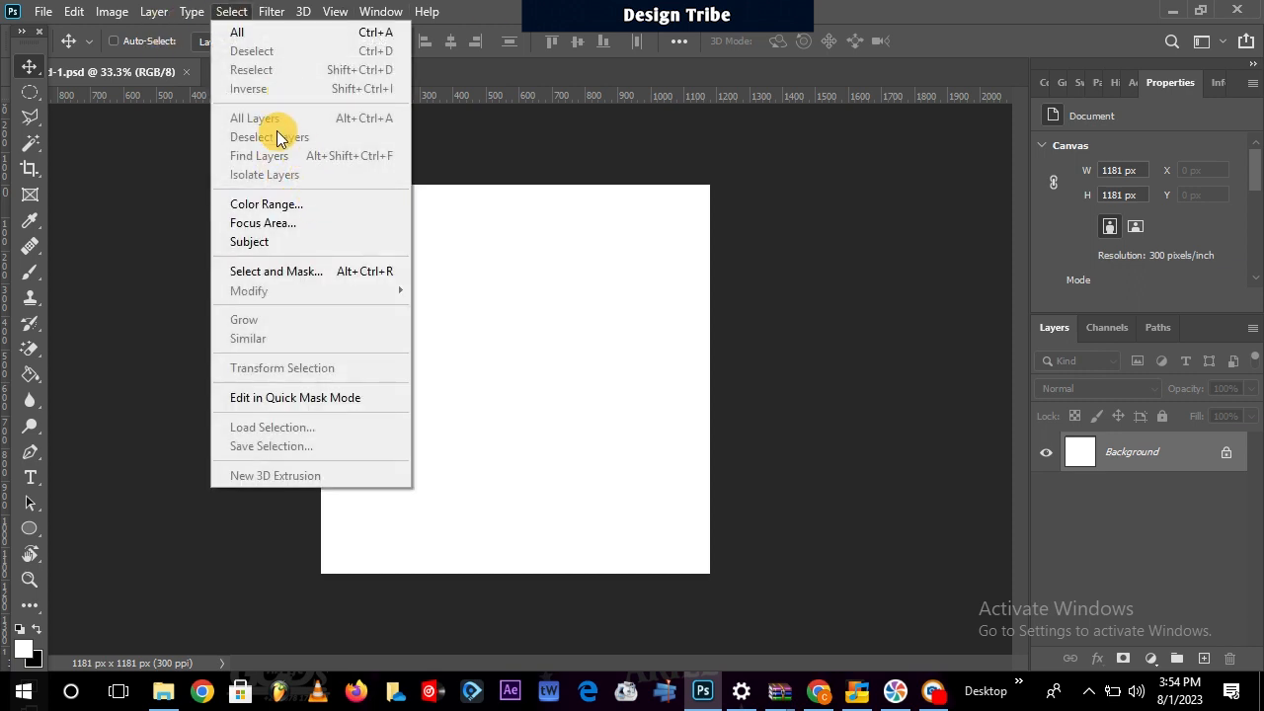
mouse_move(290, 198)
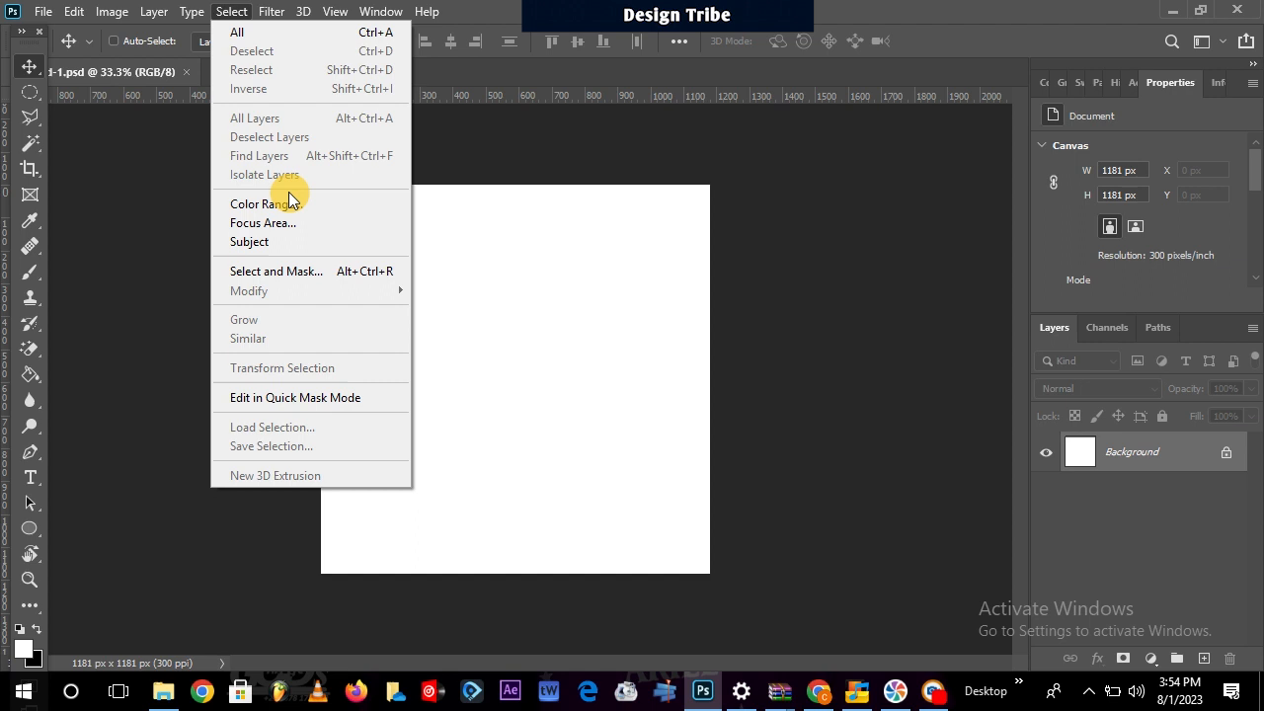
mouse_move(291, 166)
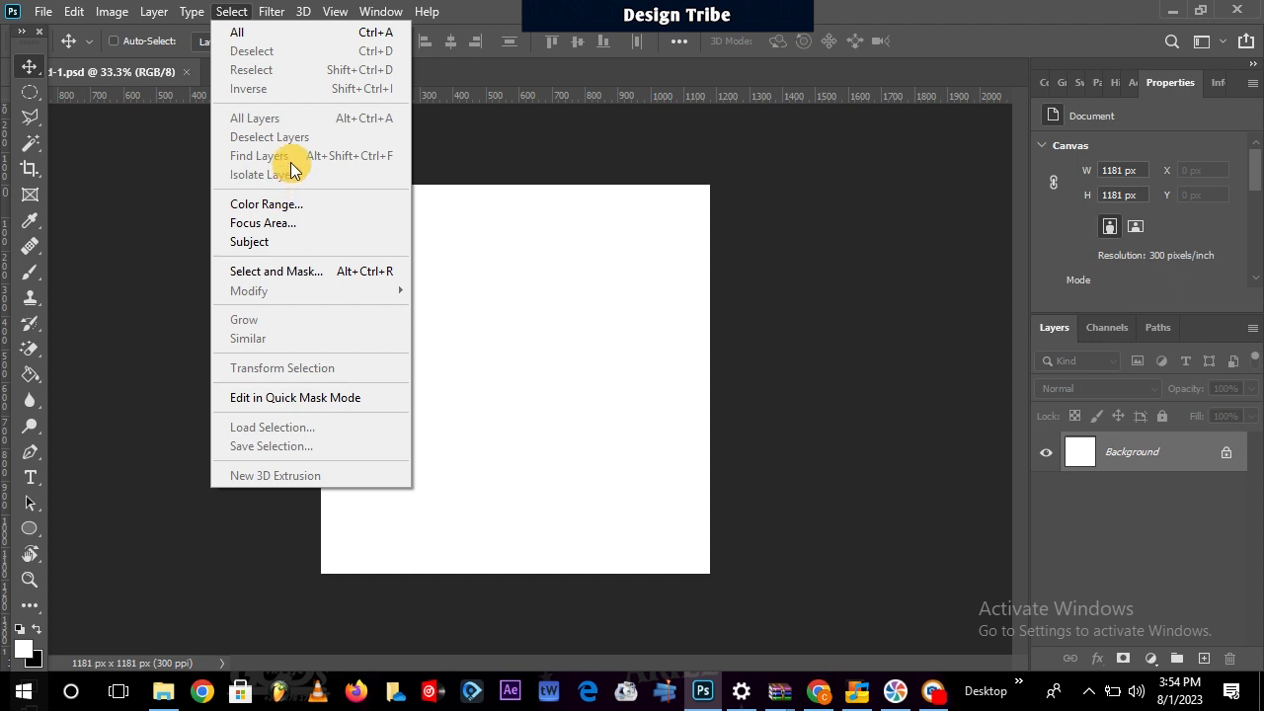
mouse_move(286, 143)
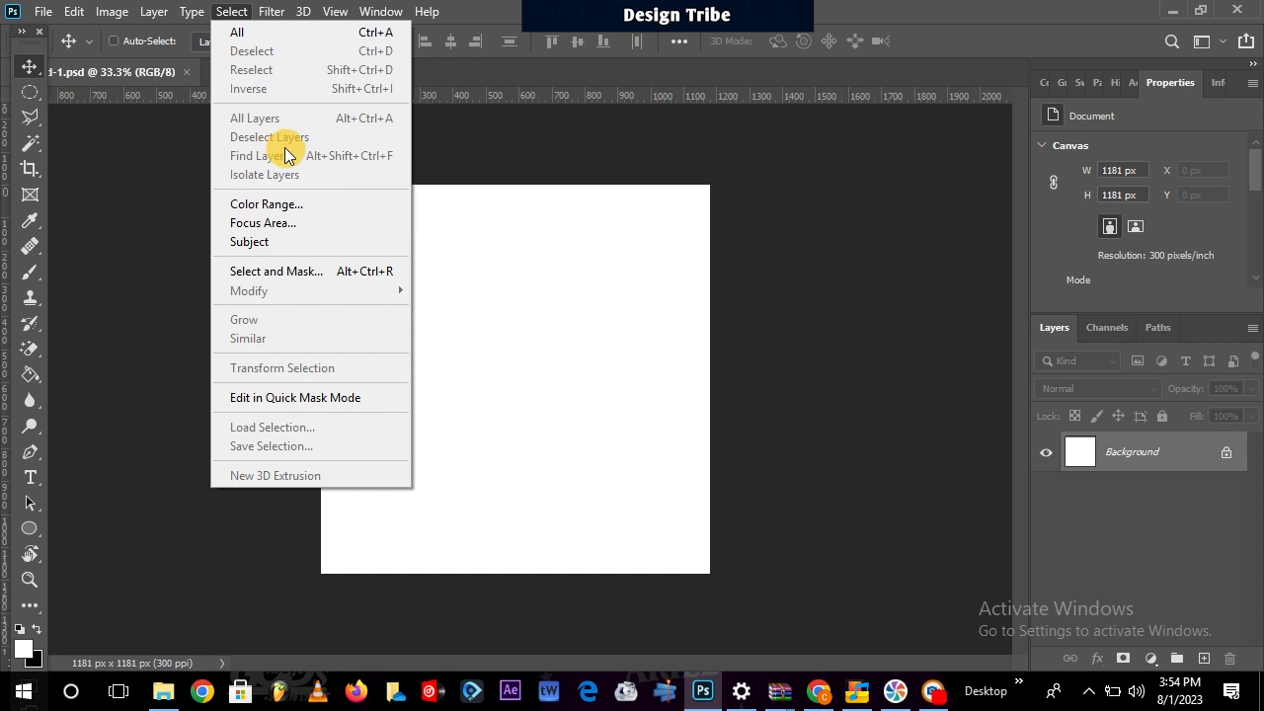
mouse_move(301, 270)
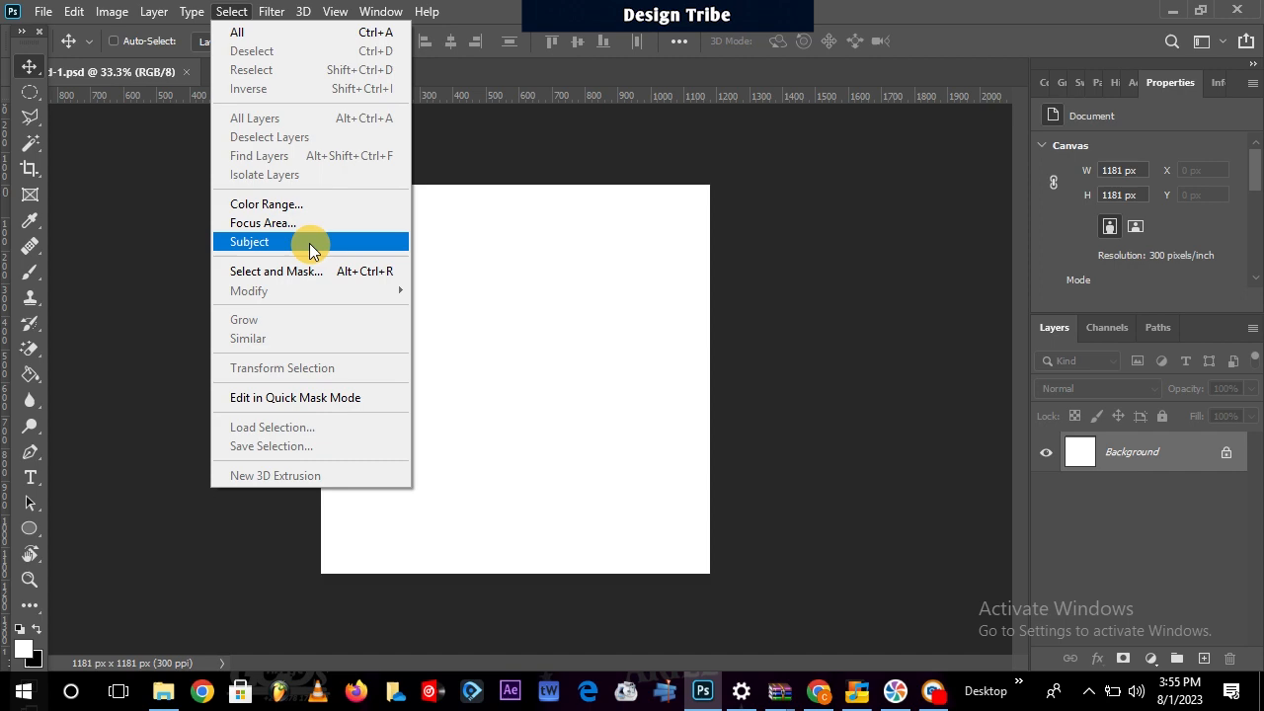
mouse_move(321, 223)
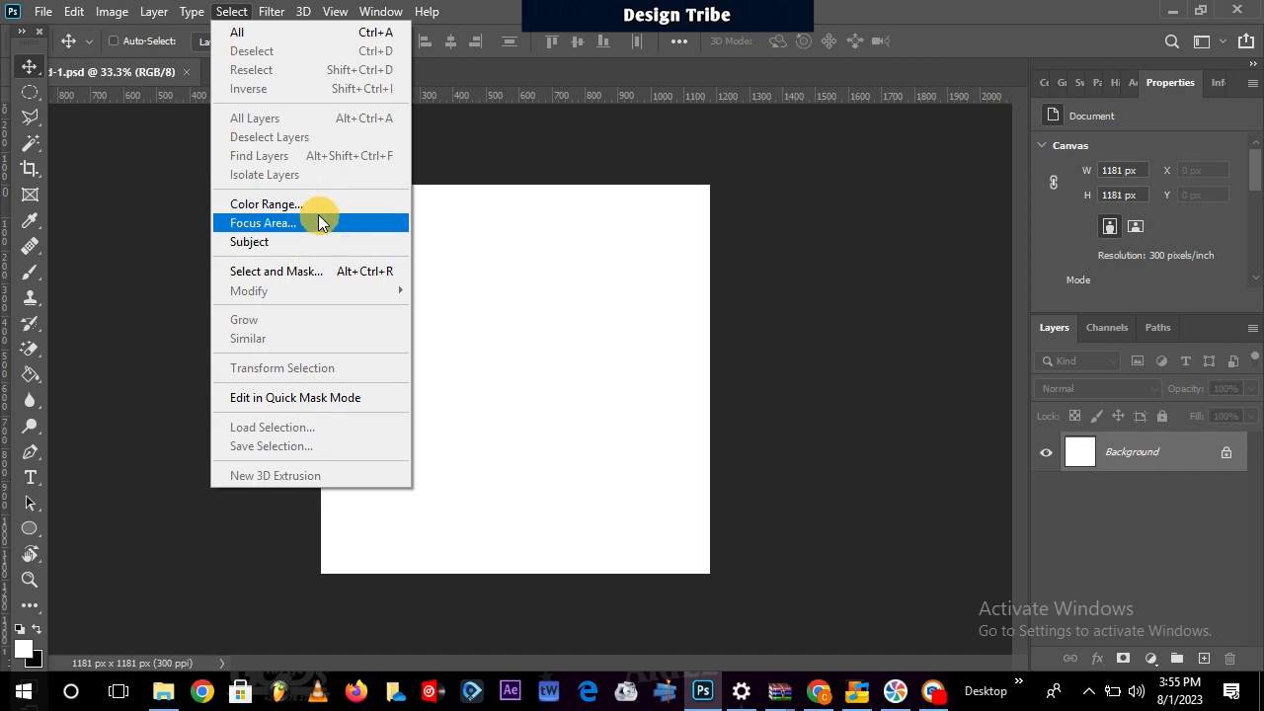
mouse_move(323, 203)
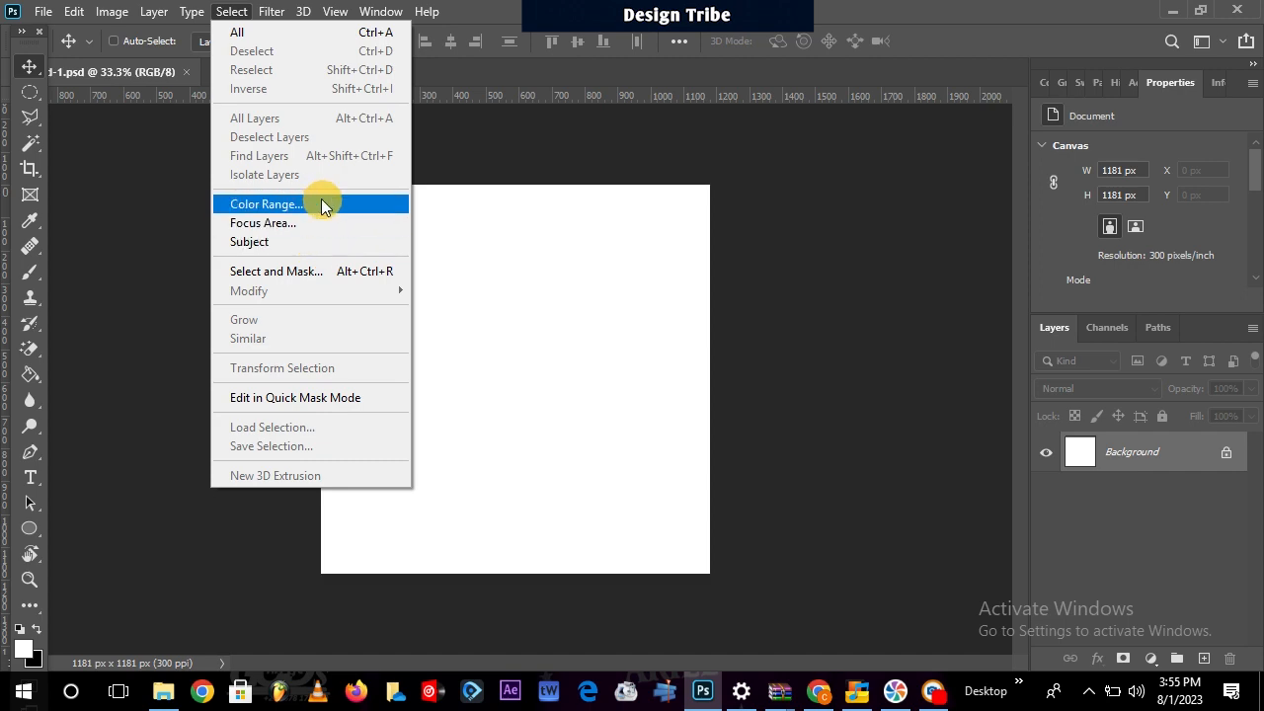
click(271, 11)
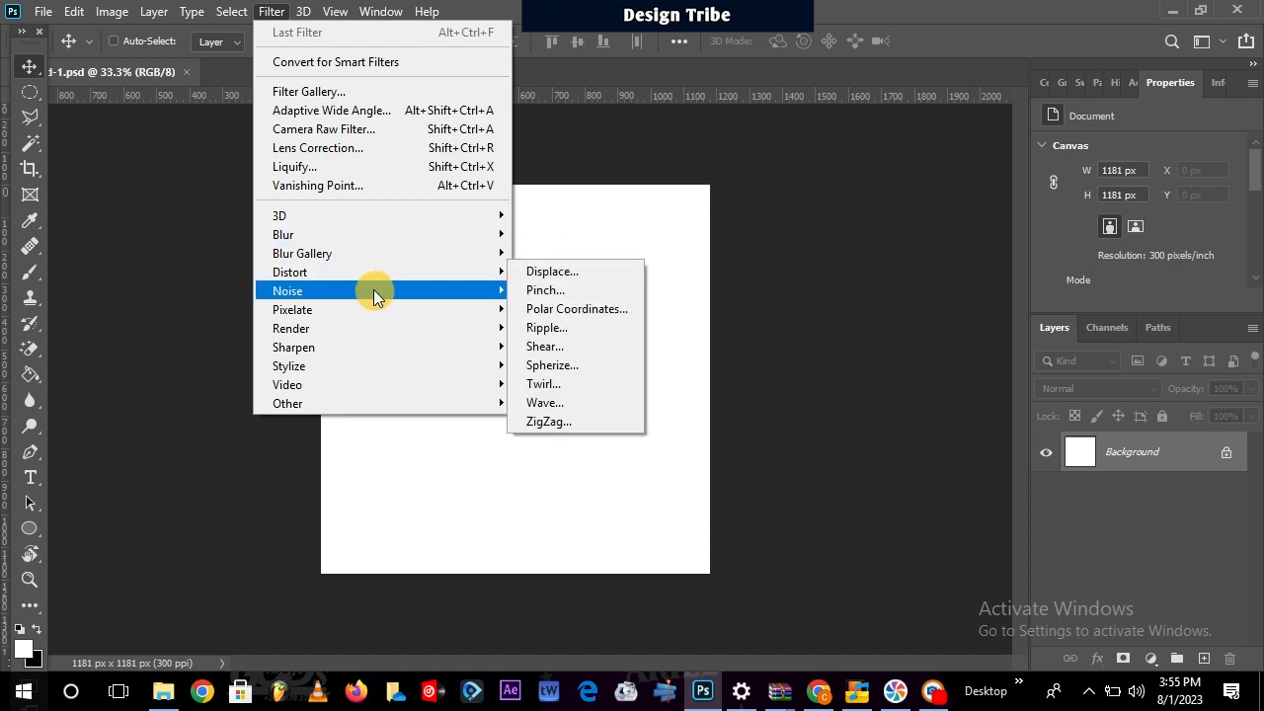
mouse_move(381, 346)
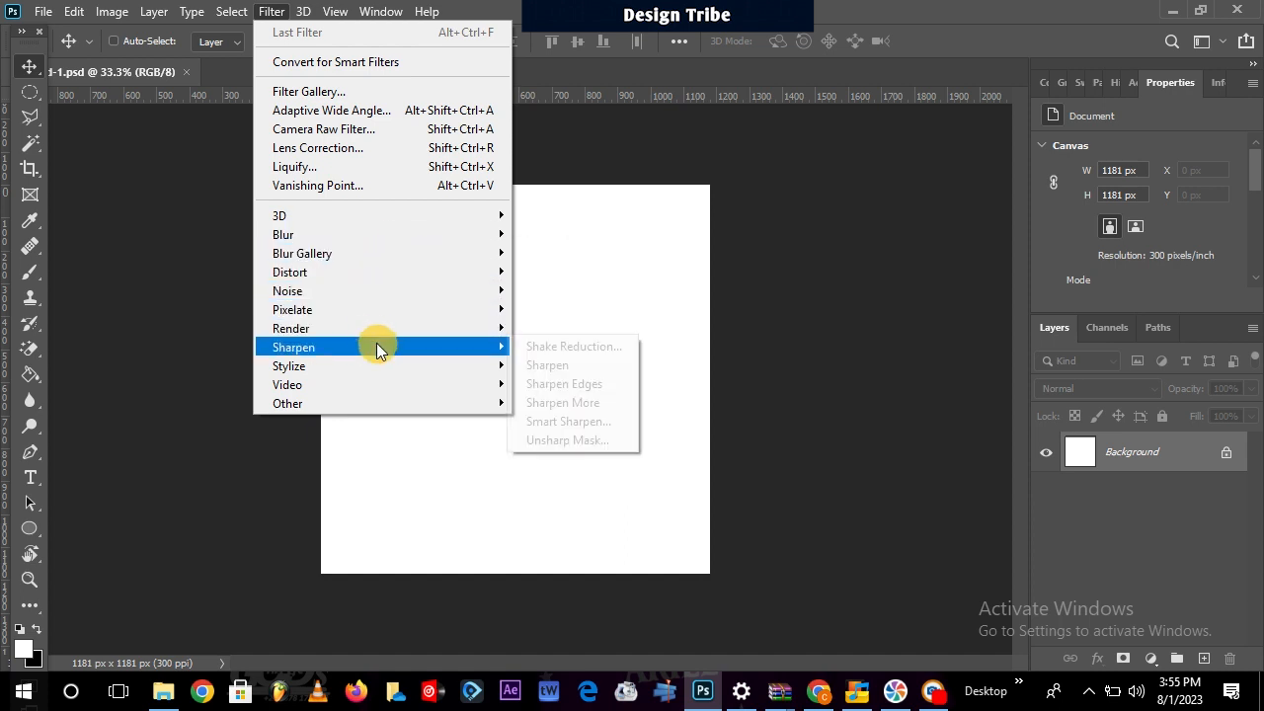
mouse_move(365, 130)
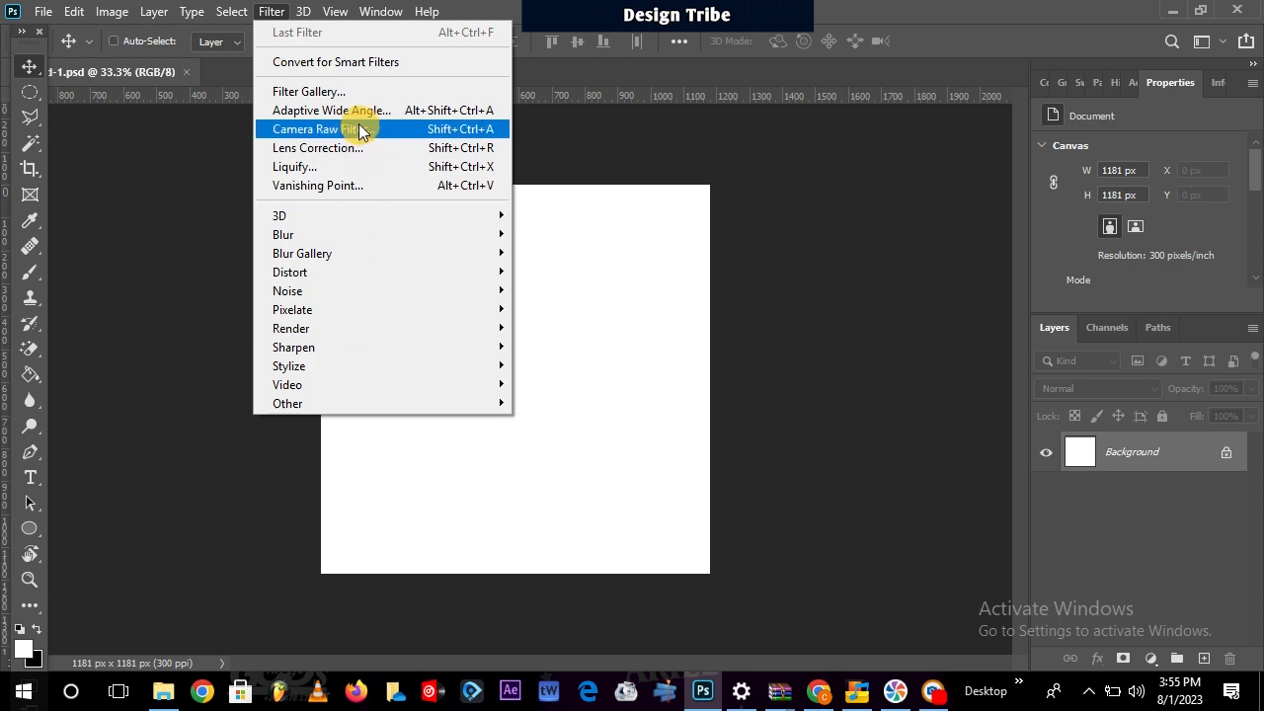
Browse the Distort and Sharpen filter submenus, then show the View menu.
click(335, 11)
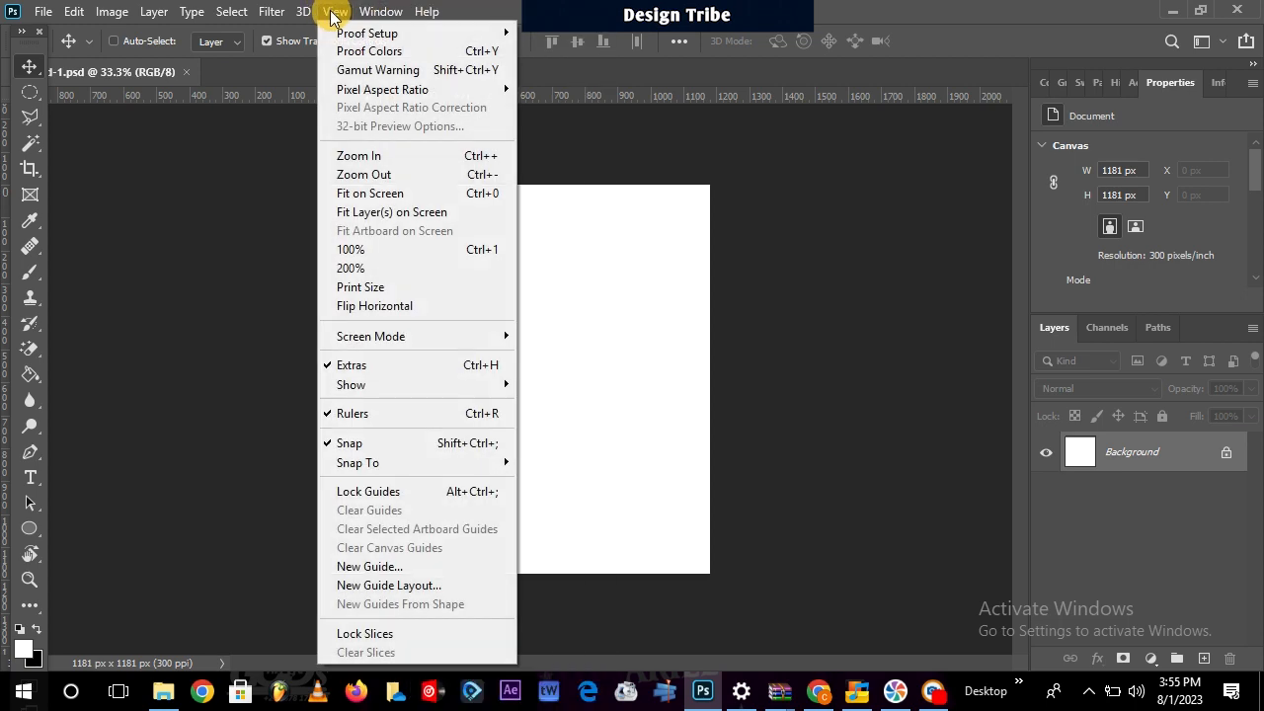
mouse_move(375, 155)
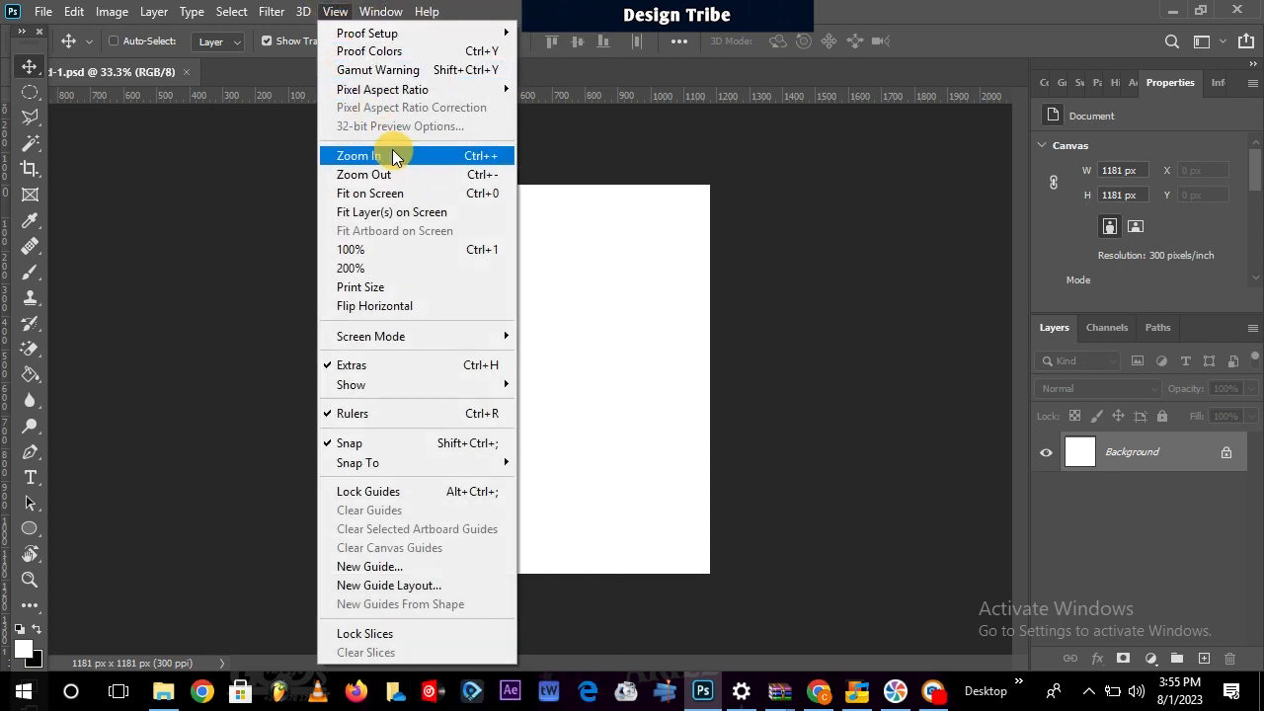
mouse_move(390, 187)
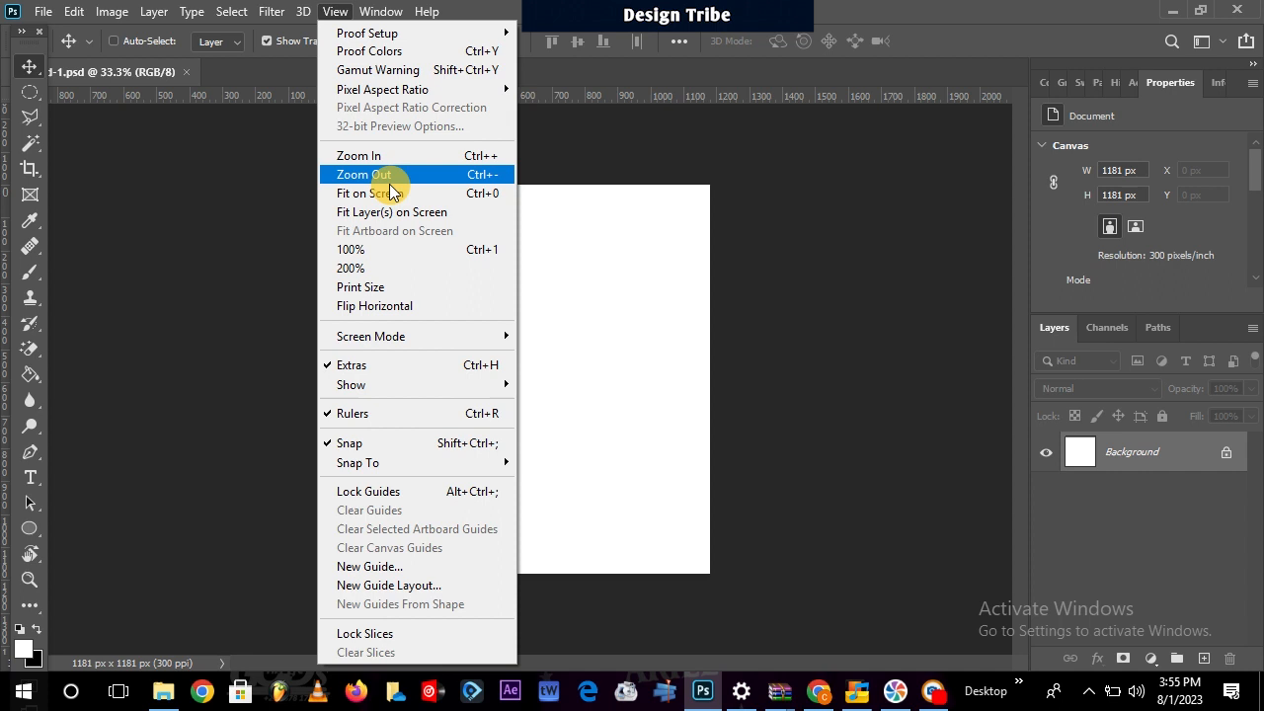
mouse_move(439, 248)
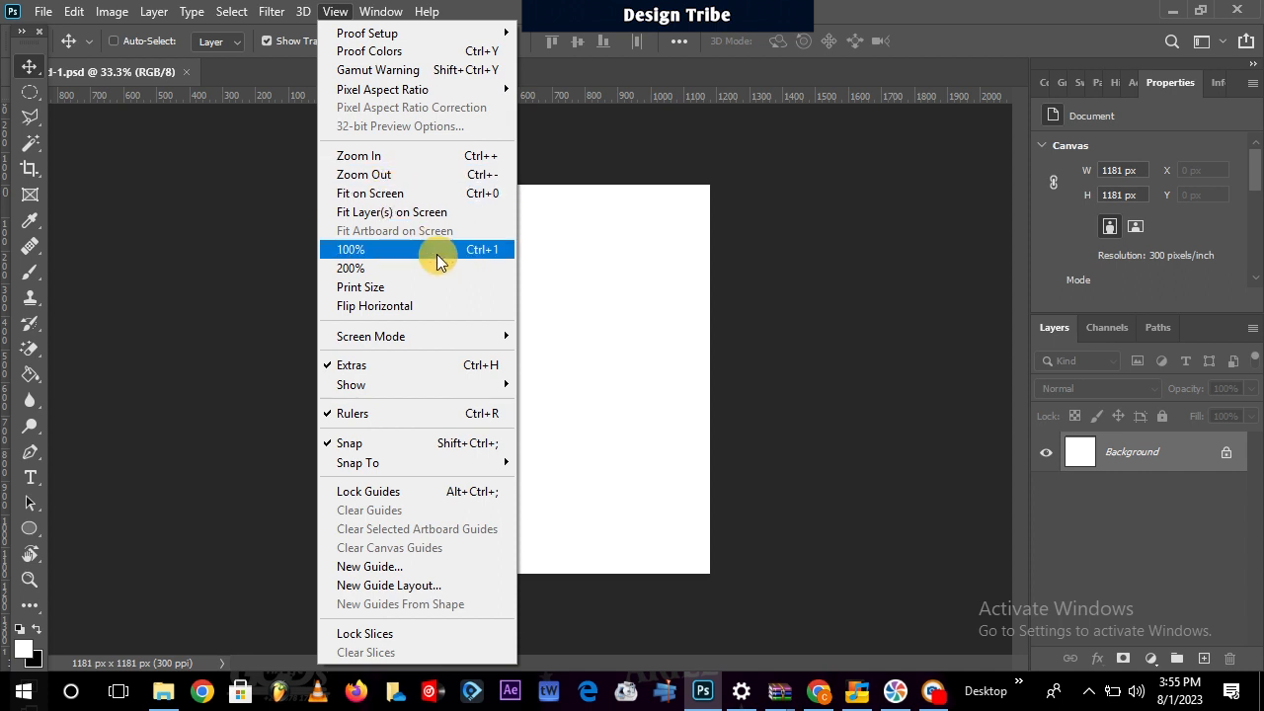
mouse_move(748, 108)
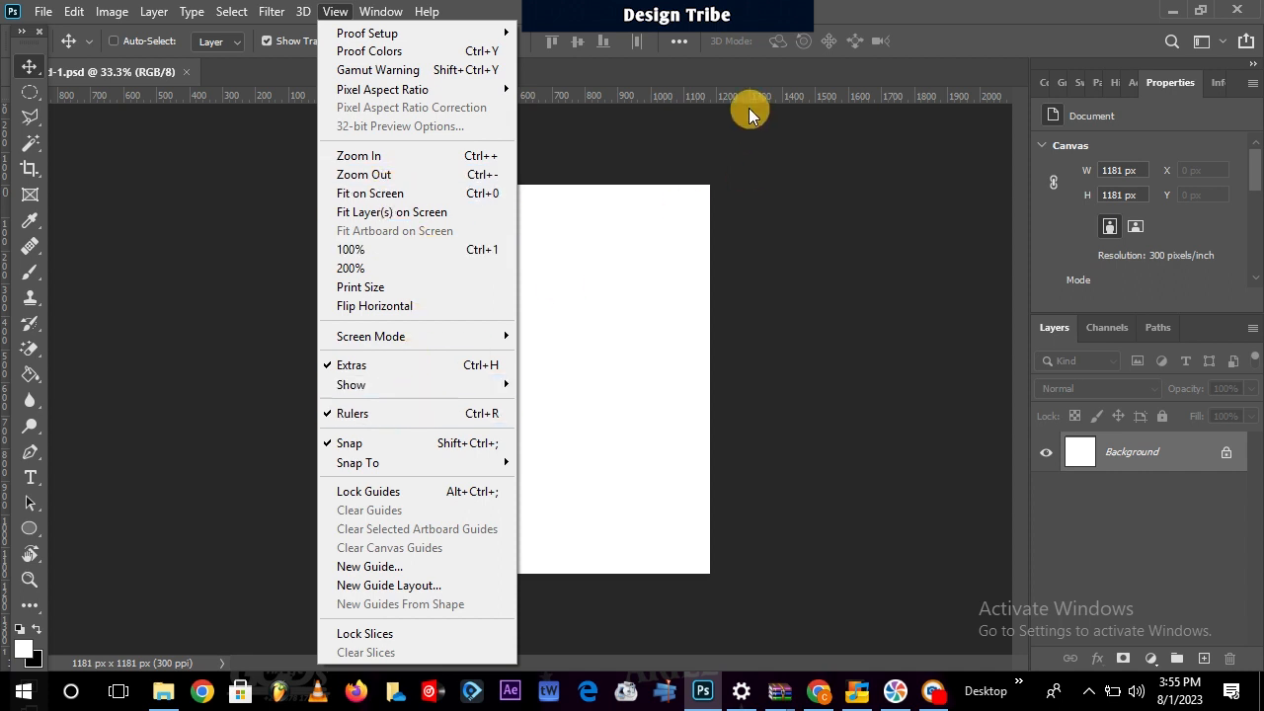
mouse_move(693, 106)
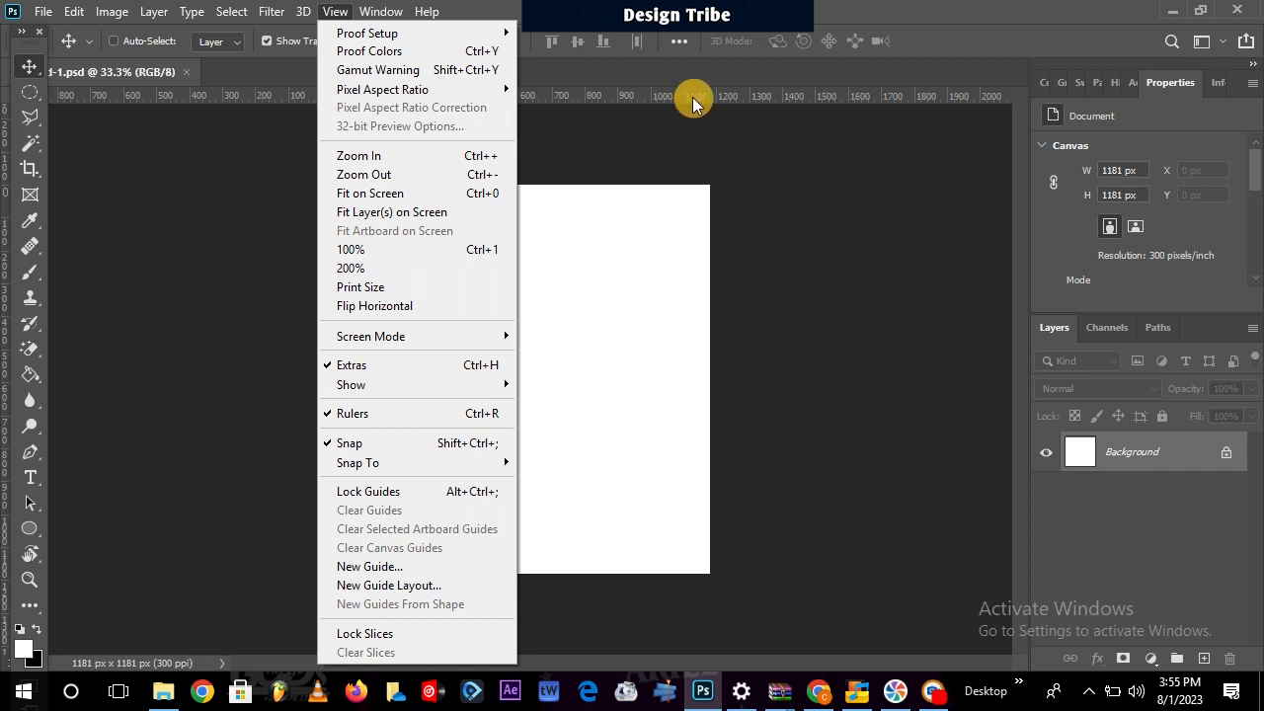
mouse_move(5, 217)
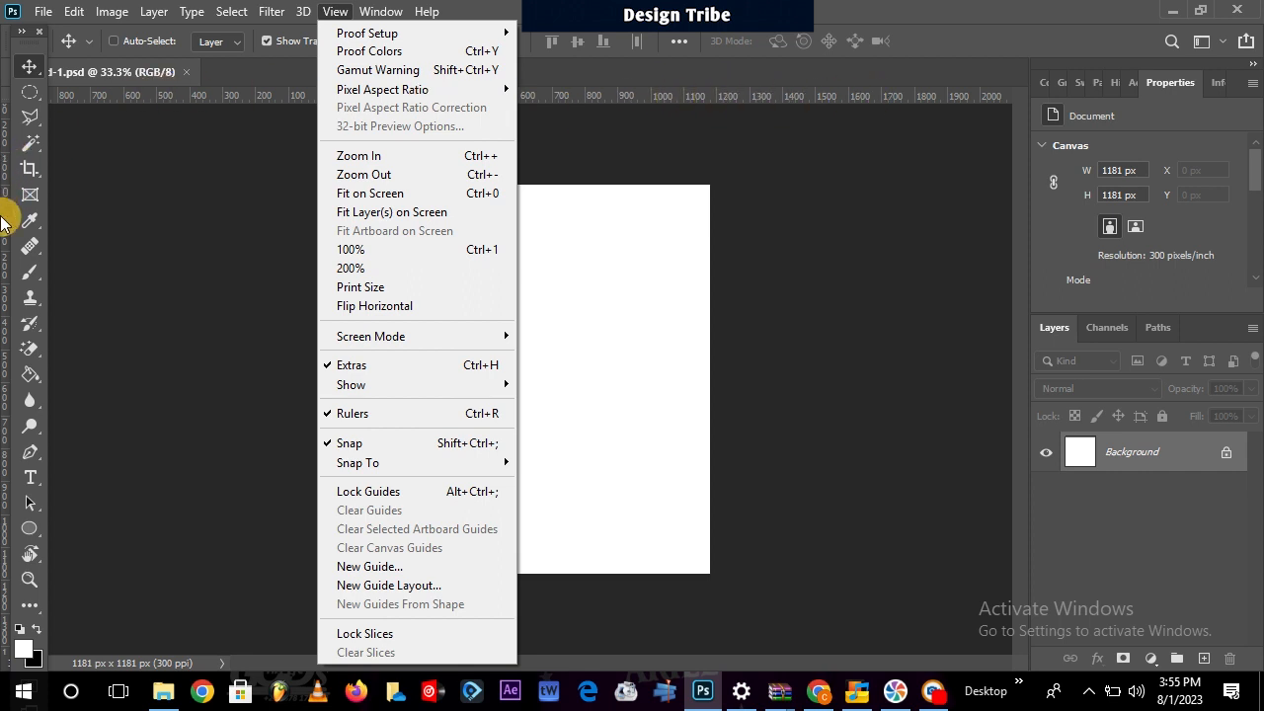
mouse_move(440, 442)
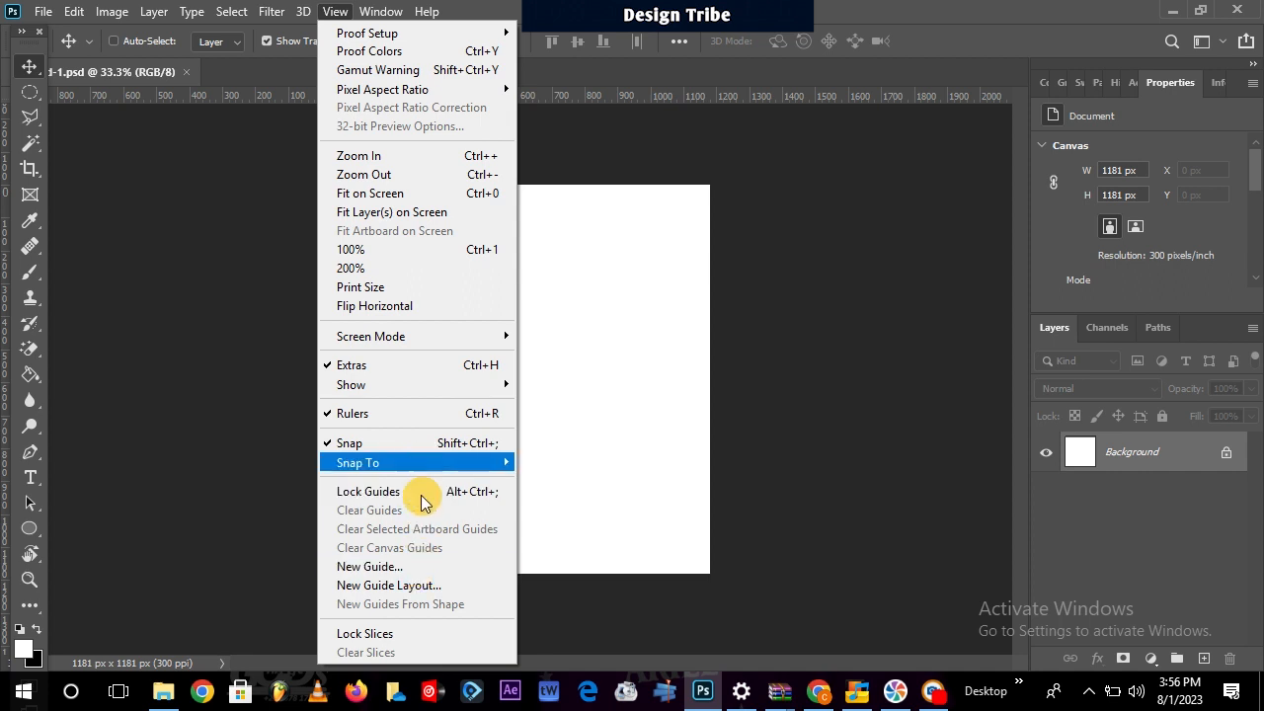
mouse_move(415, 519)
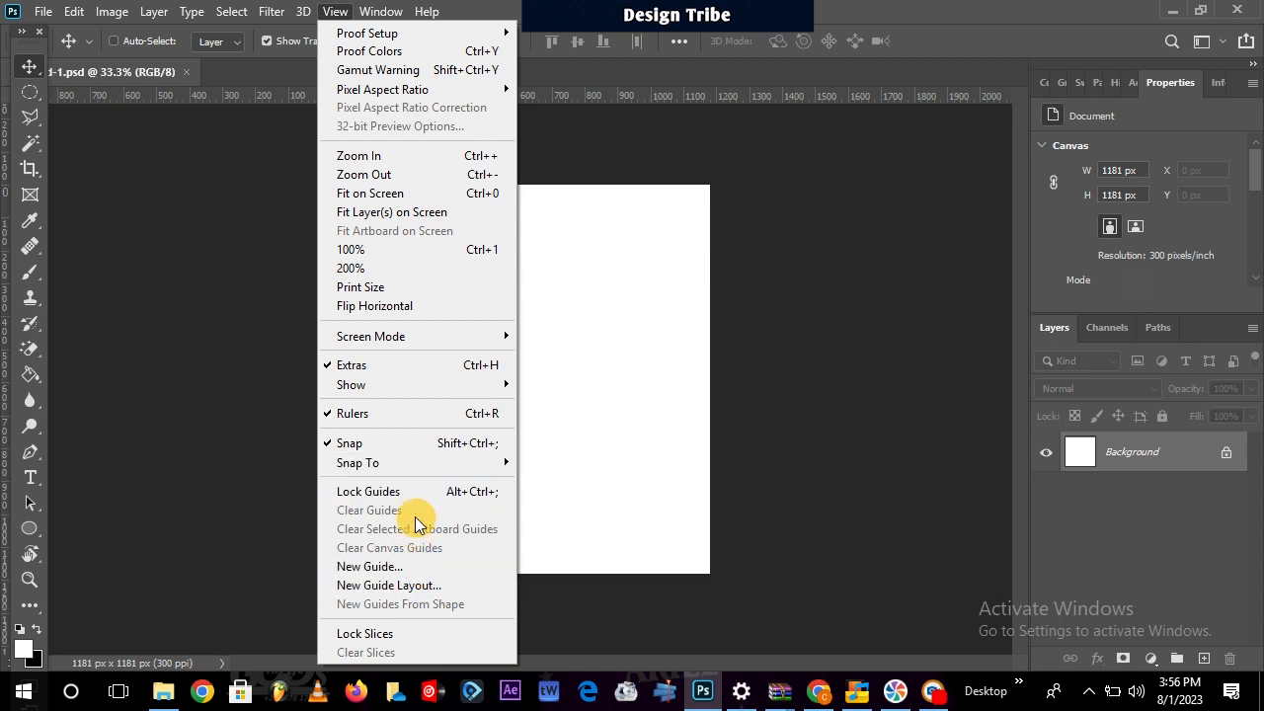
mouse_move(418, 510)
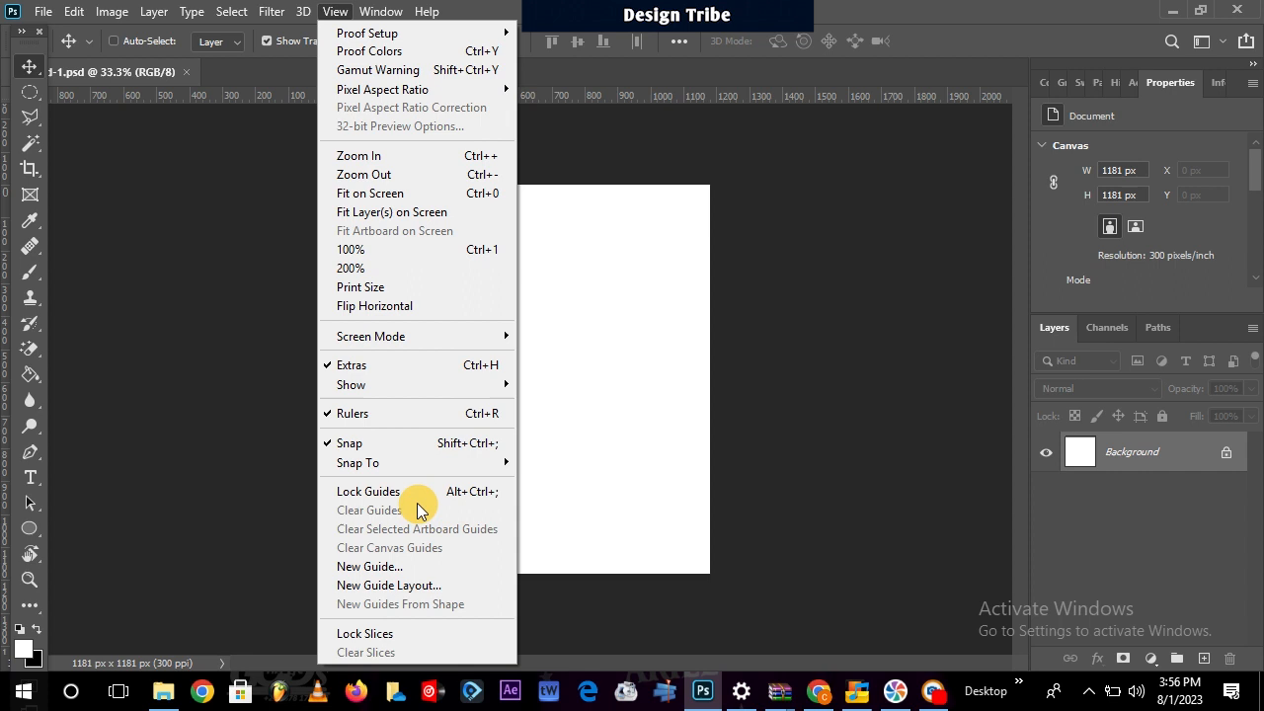
mouse_move(454, 359)
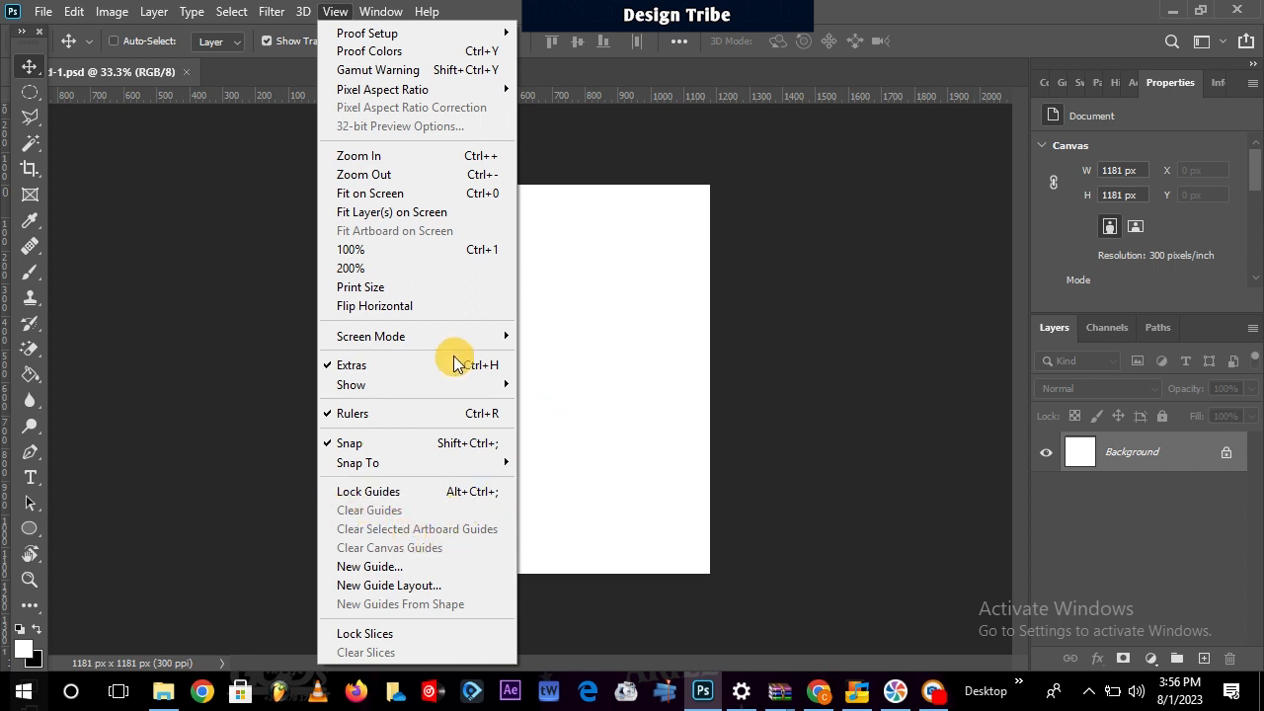
Review View options like Zoom In, 100%, Snap and Lock Guides, then show the Window menu.
click(380, 11)
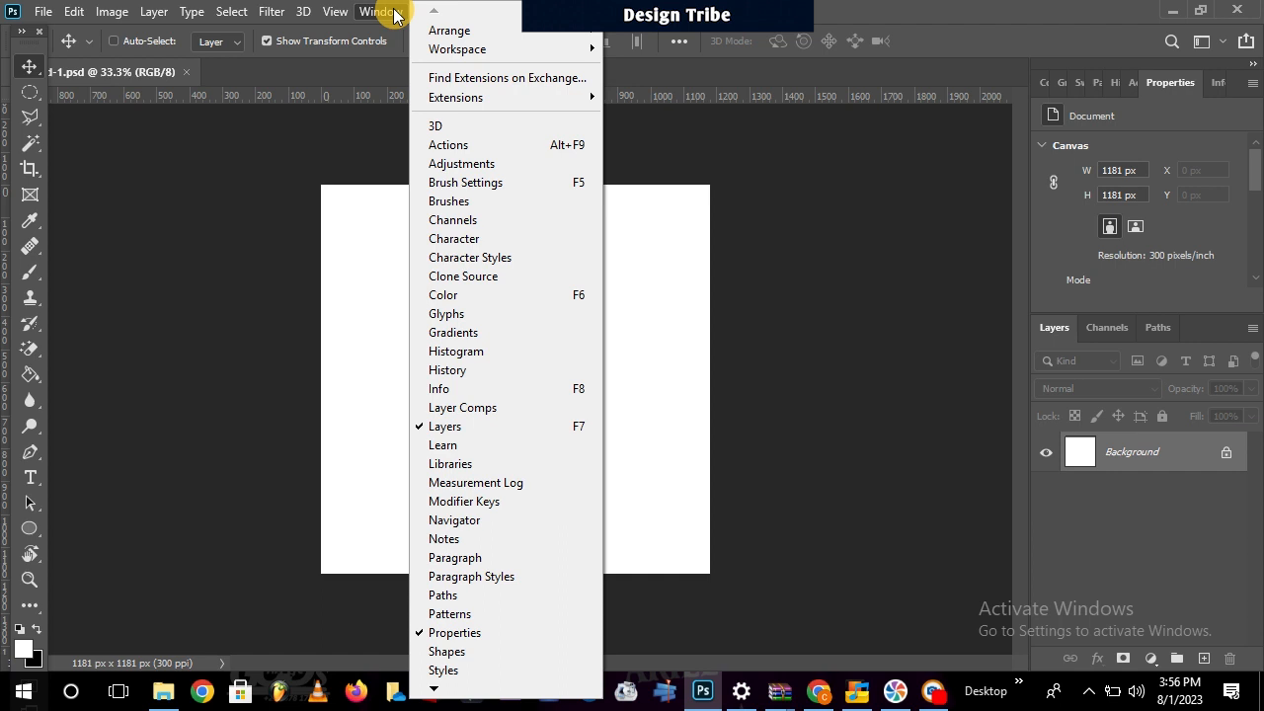
mouse_move(457, 48)
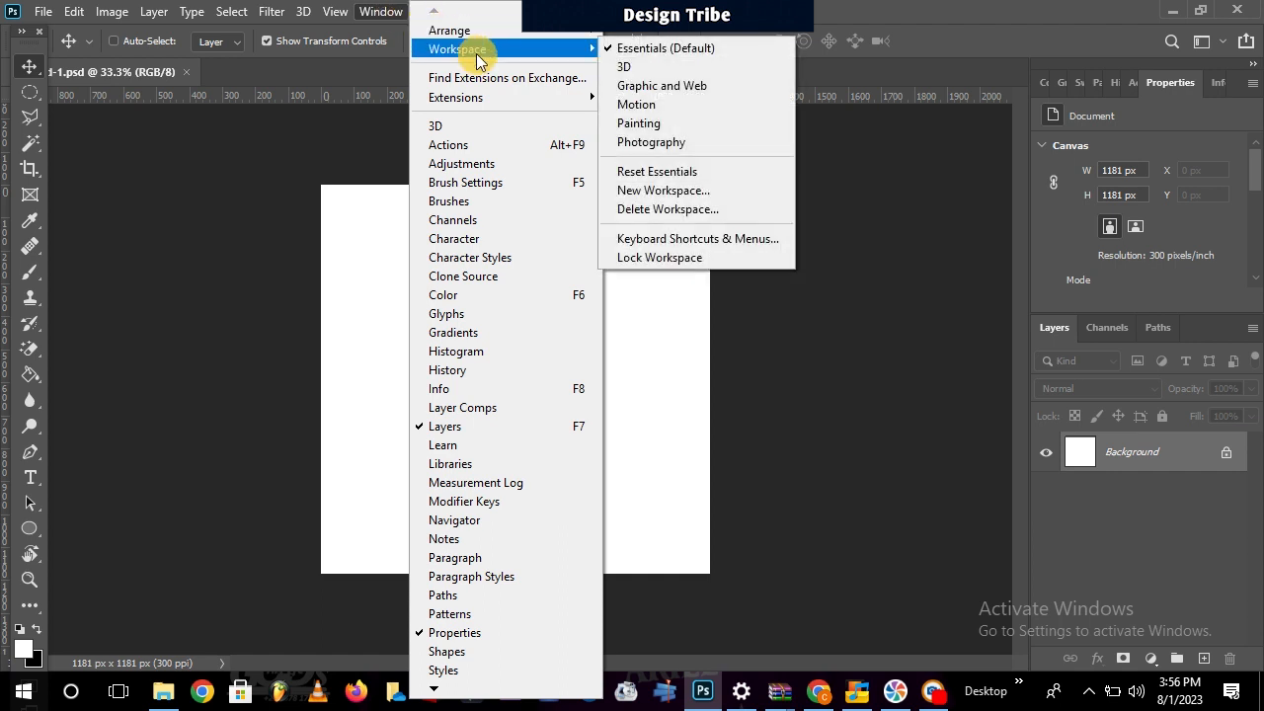
mouse_move(666, 47)
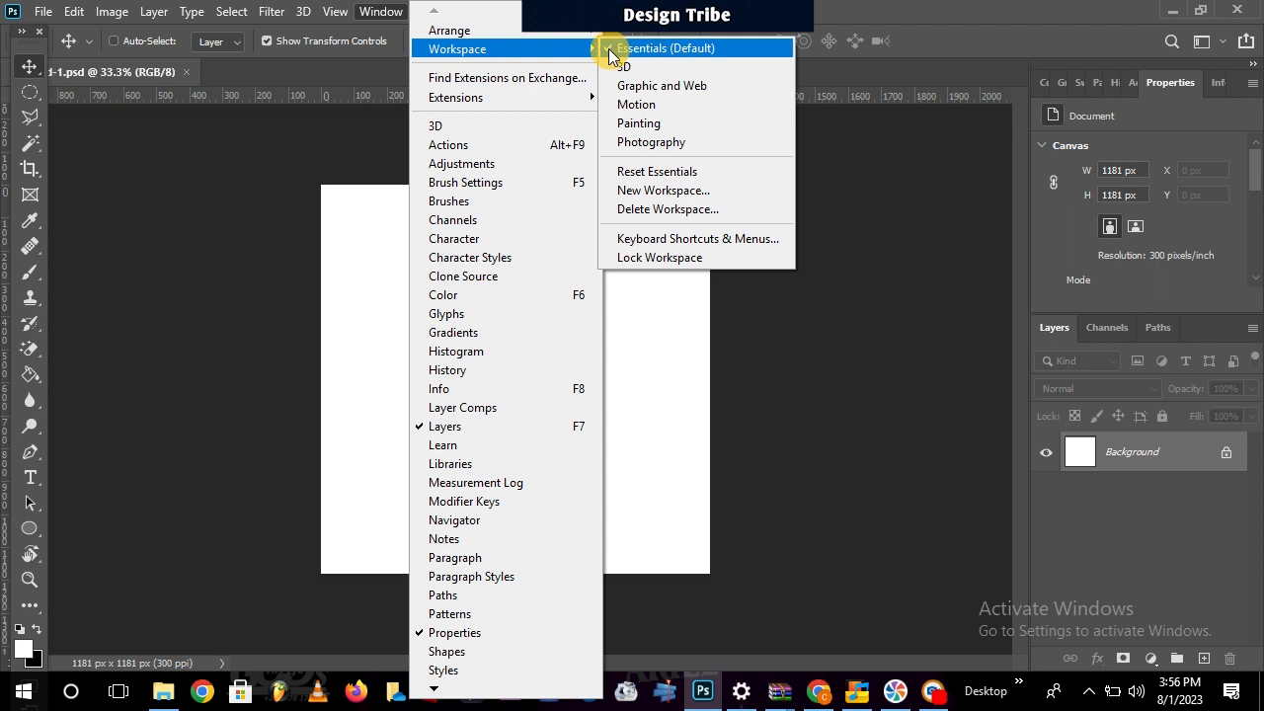
mouse_move(685, 74)
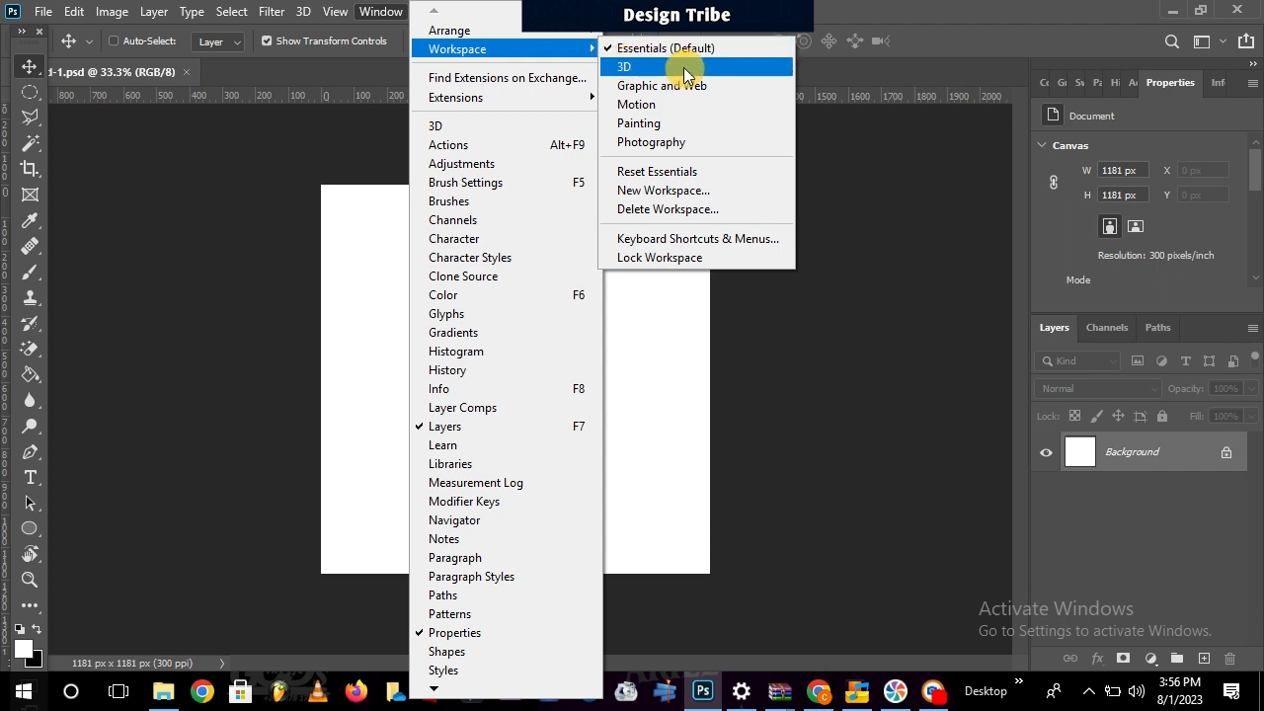
mouse_move(676, 86)
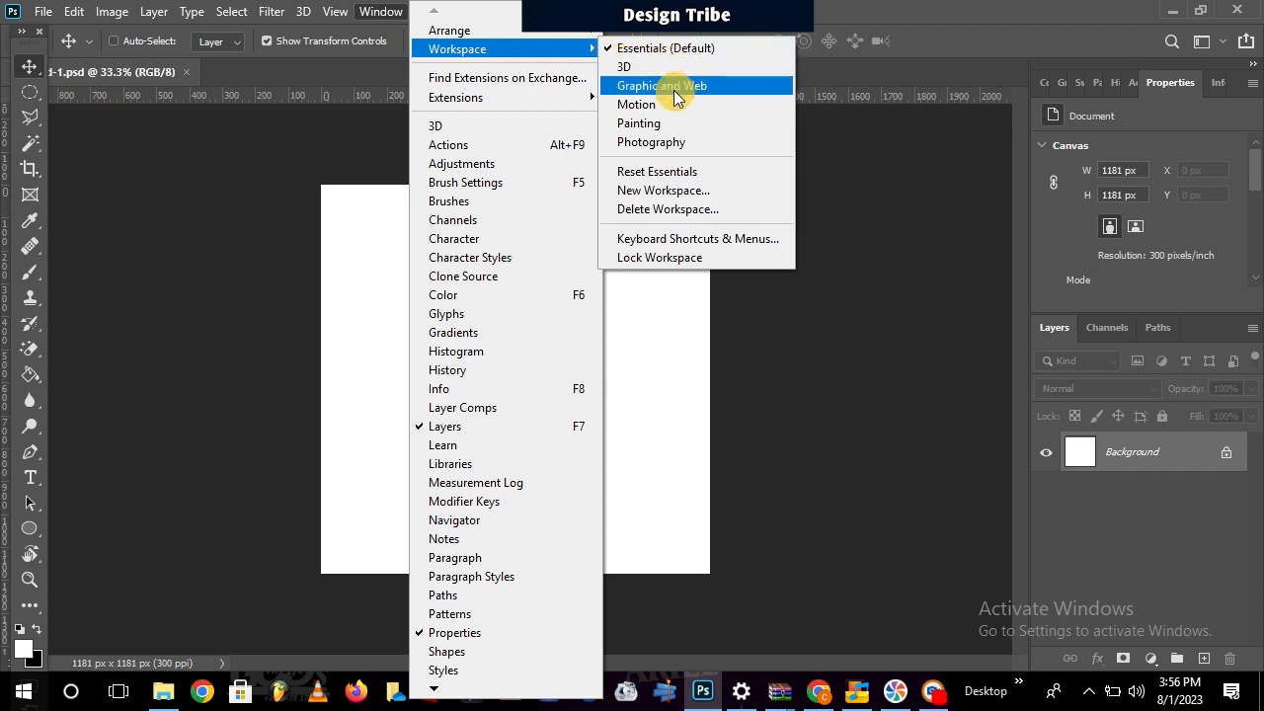
mouse_move(636, 105)
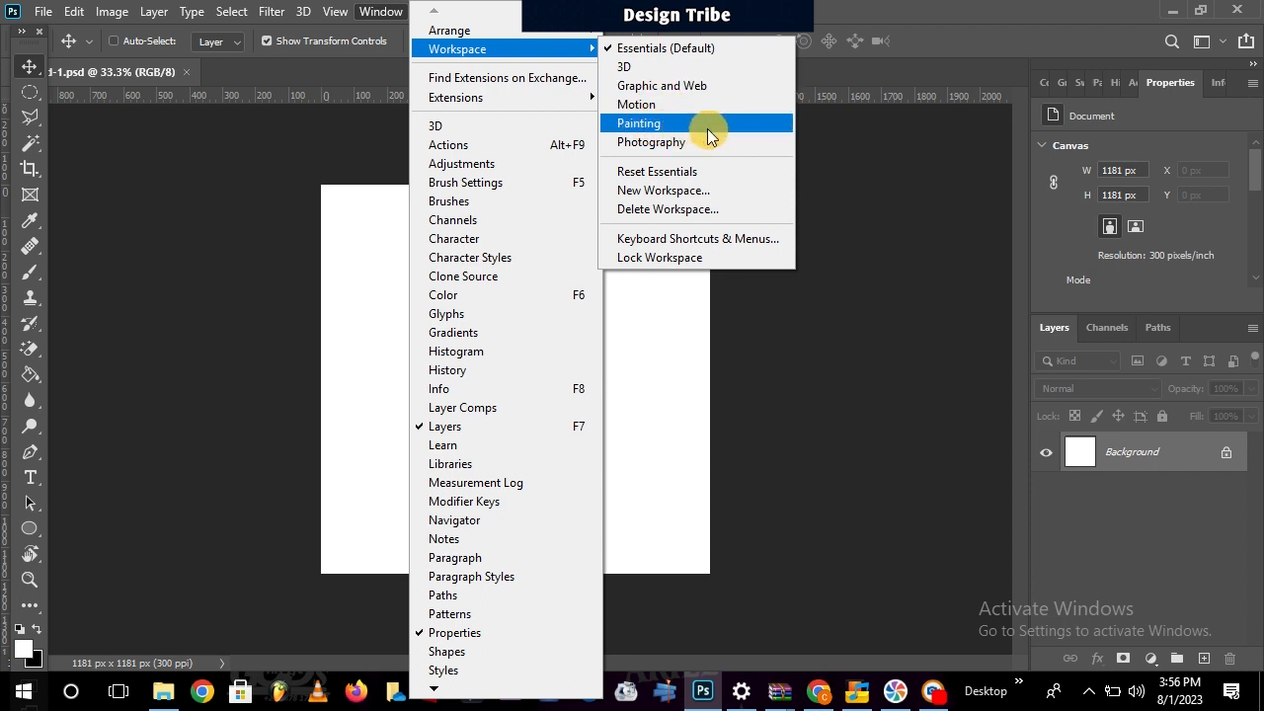
mouse_move(680, 171)
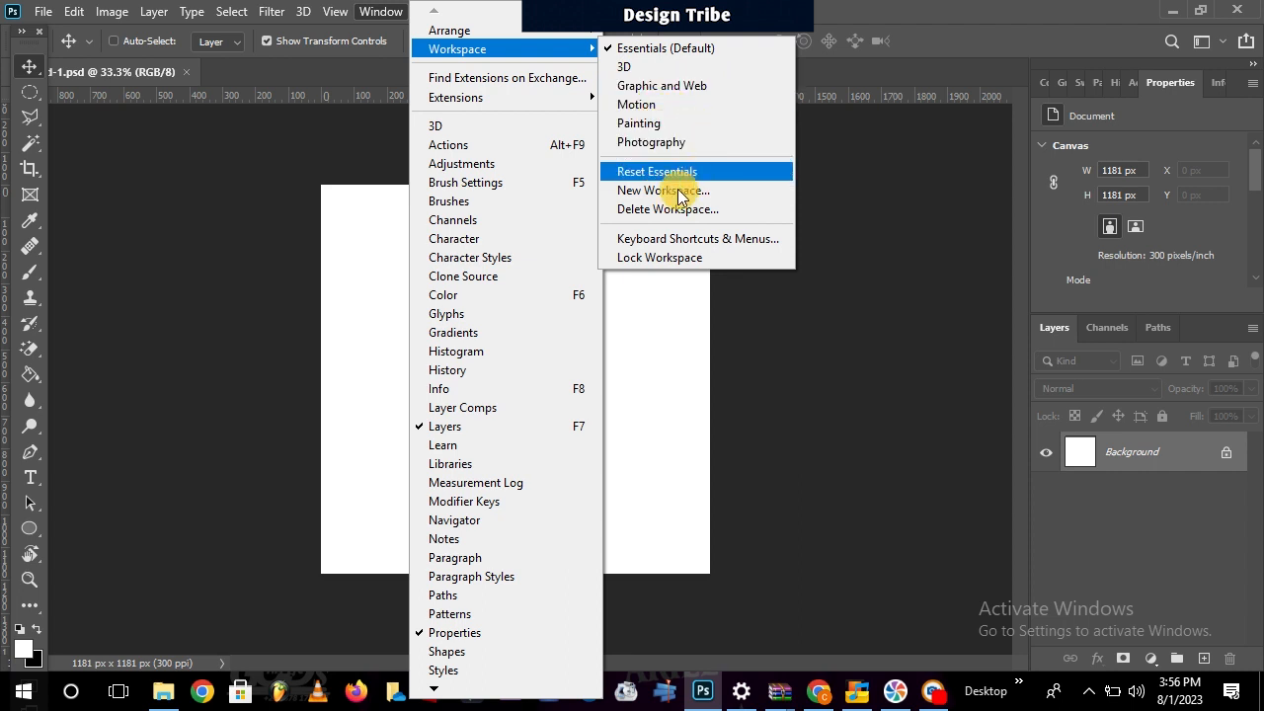
mouse_move(639, 122)
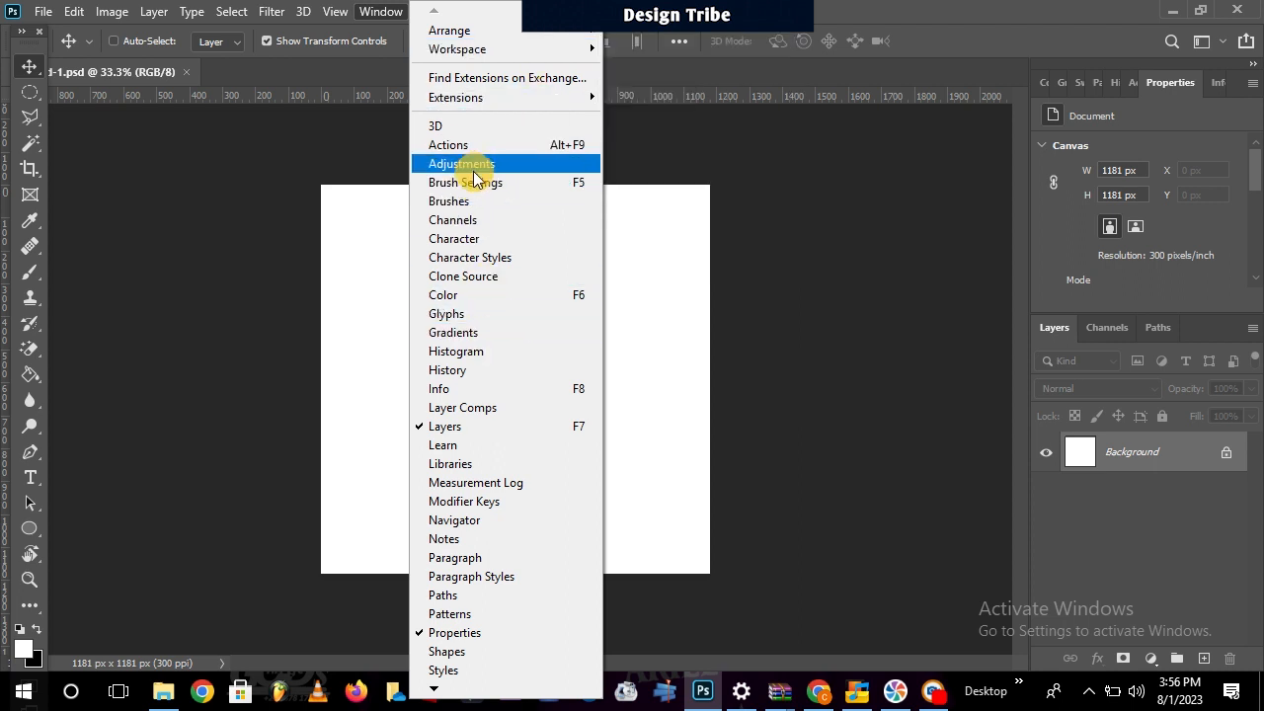
mouse_move(492, 262)
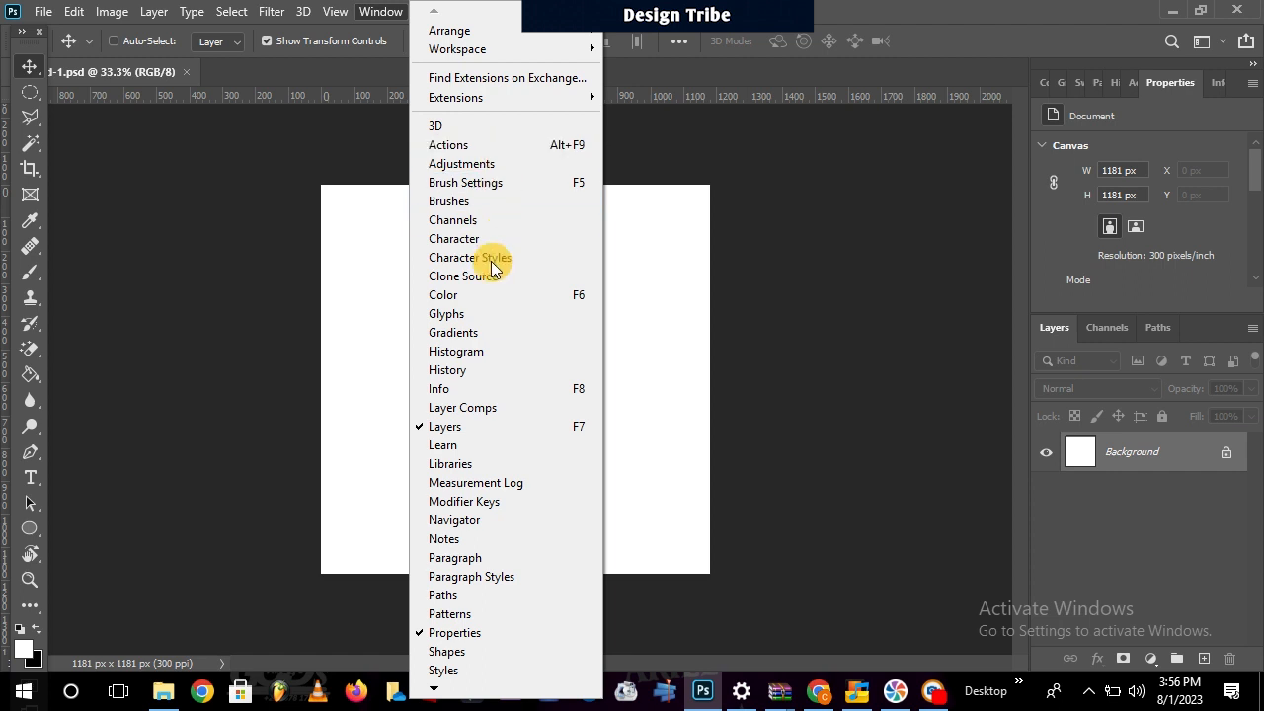
mouse_move(499, 294)
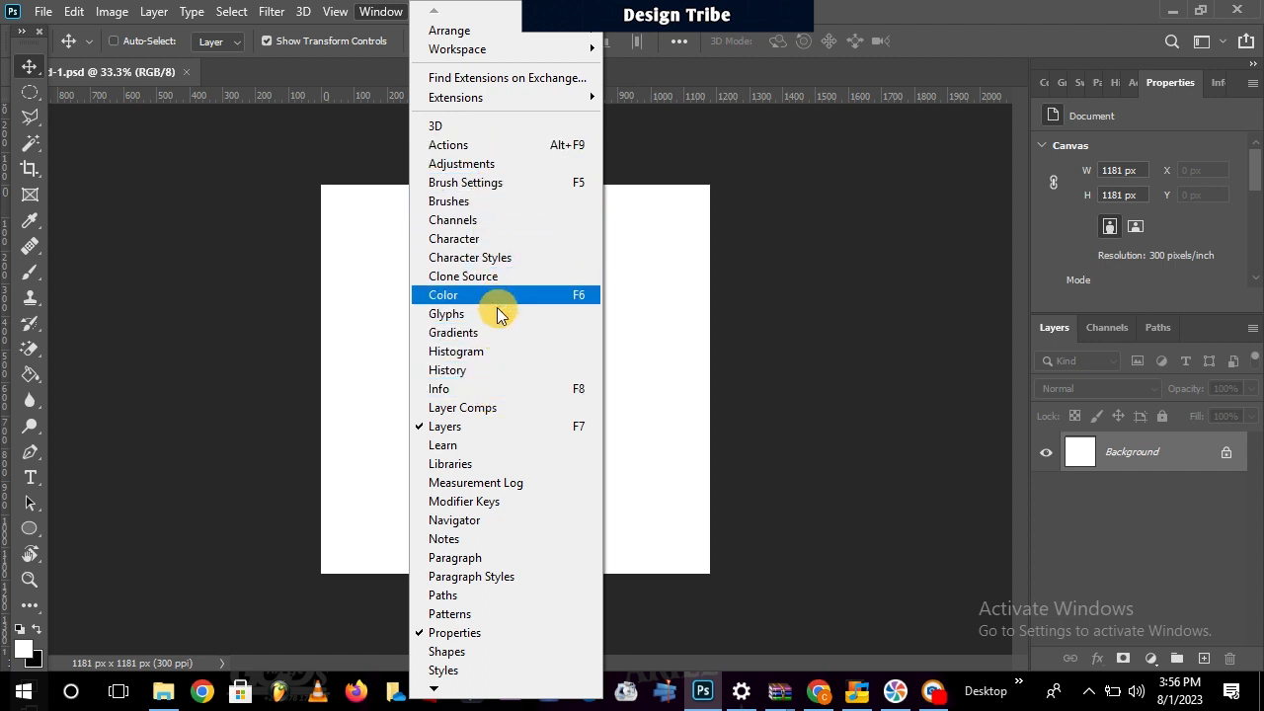
mouse_move(474, 246)
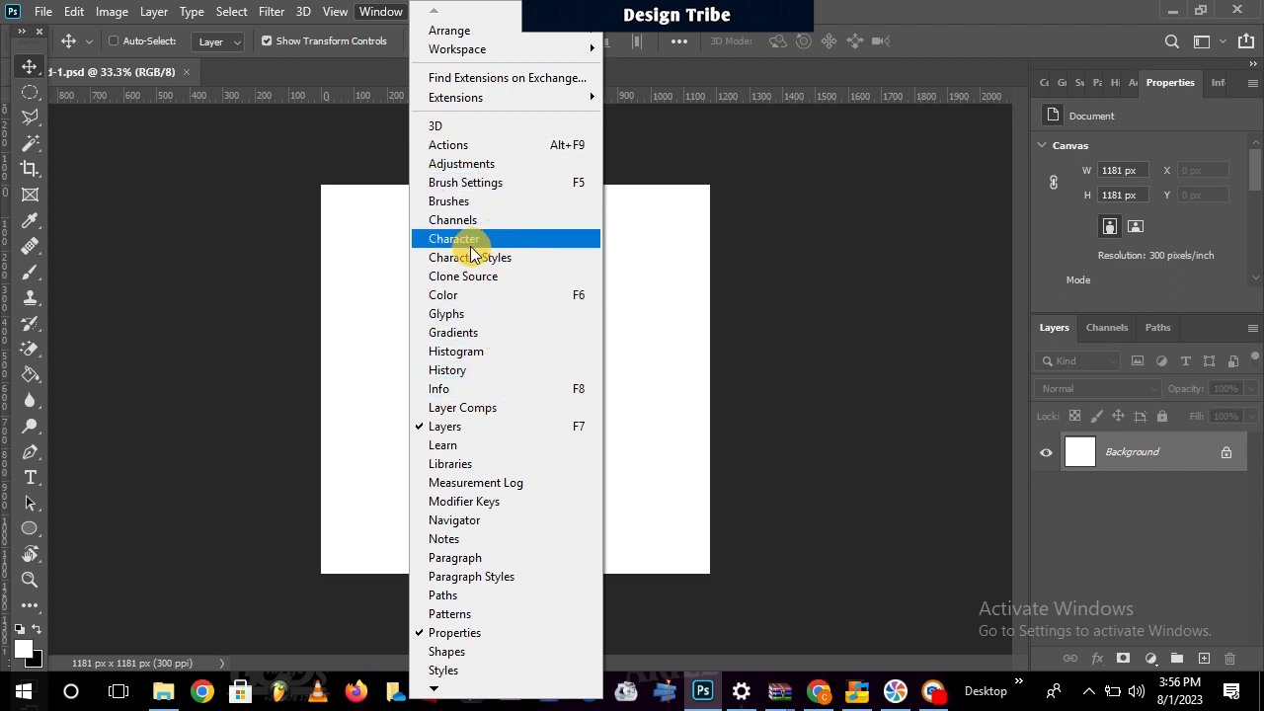
mouse_move(470, 257)
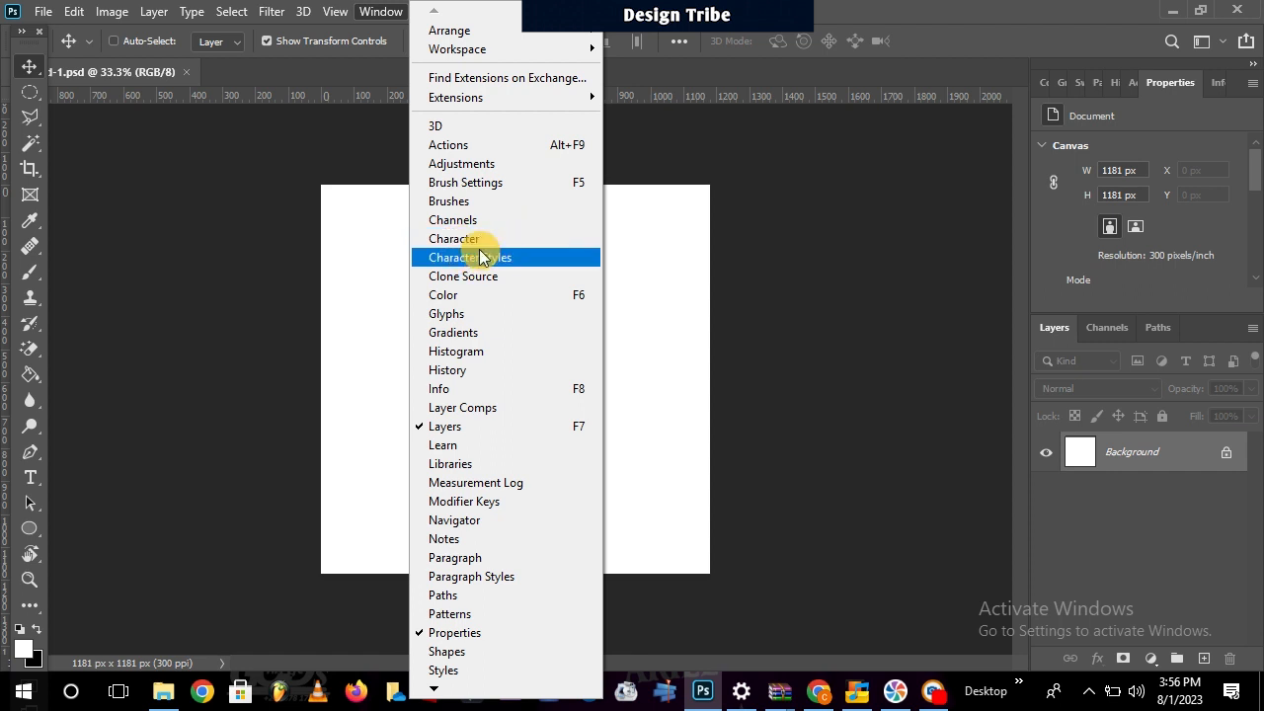
Turn on the Character panel from the Window menu, then reopen that menu.
click(453, 239)
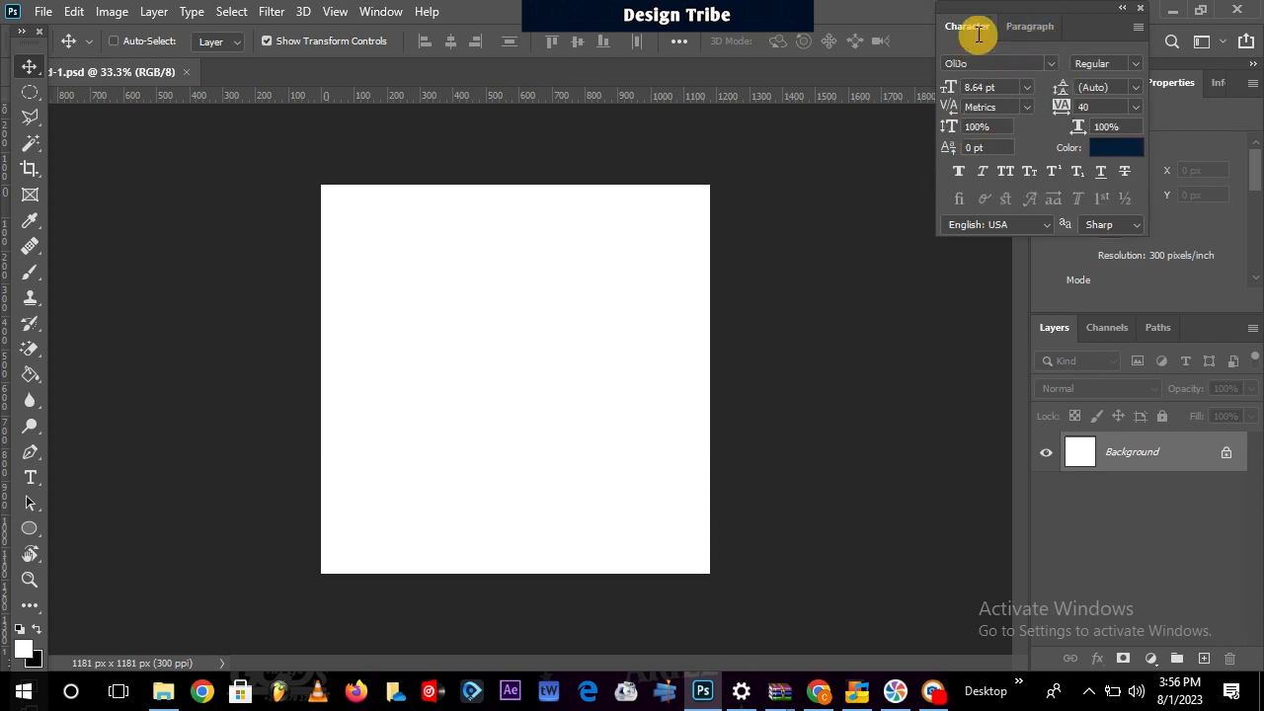
click(380, 11)
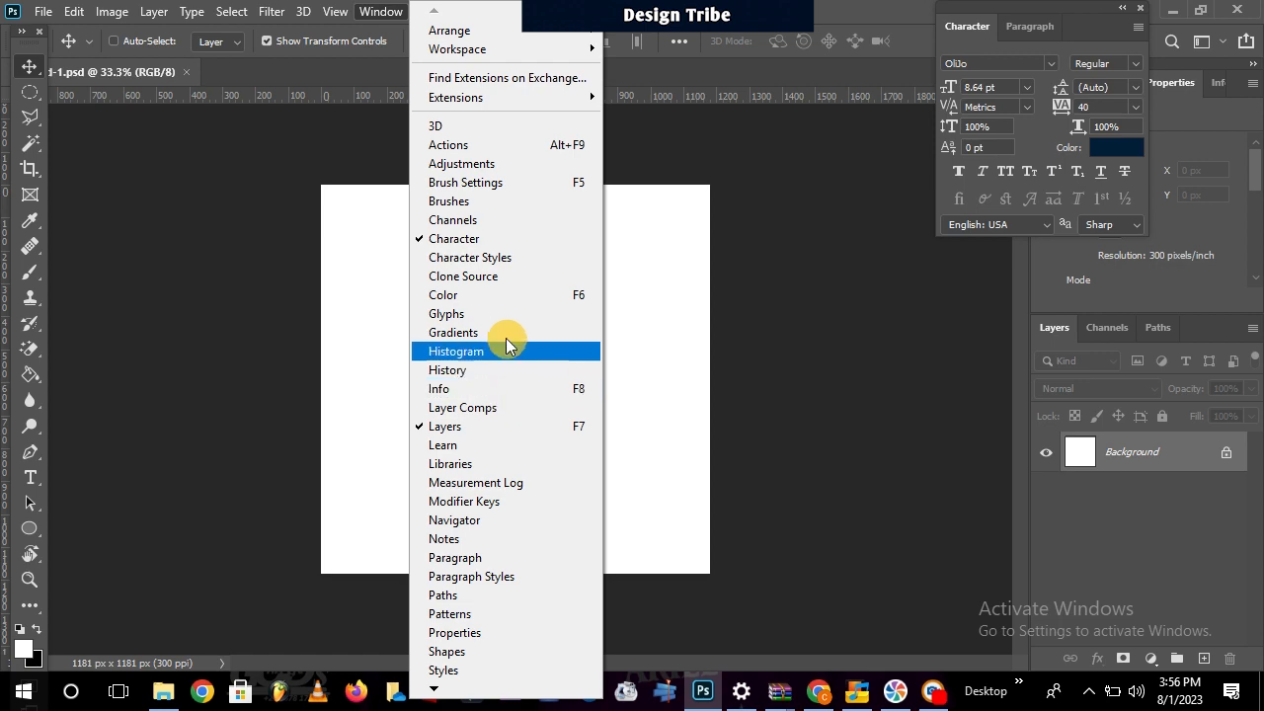
mouse_move(454, 294)
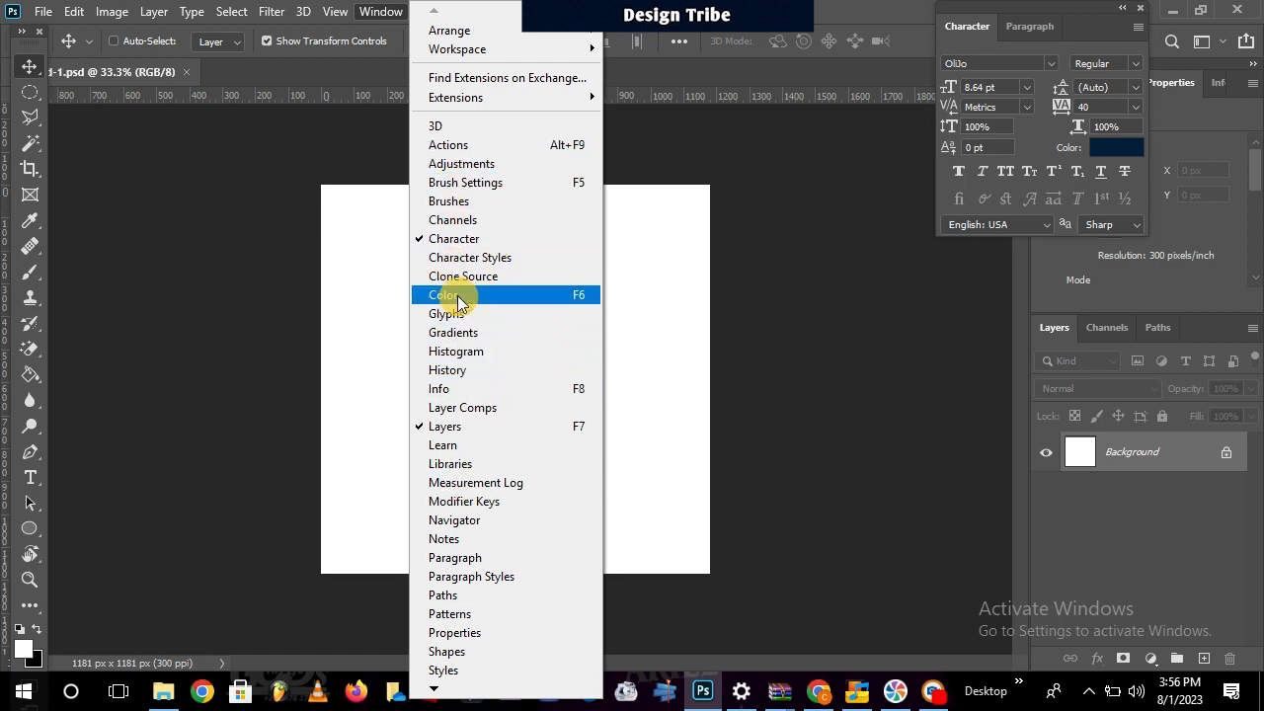
mouse_move(412, 10)
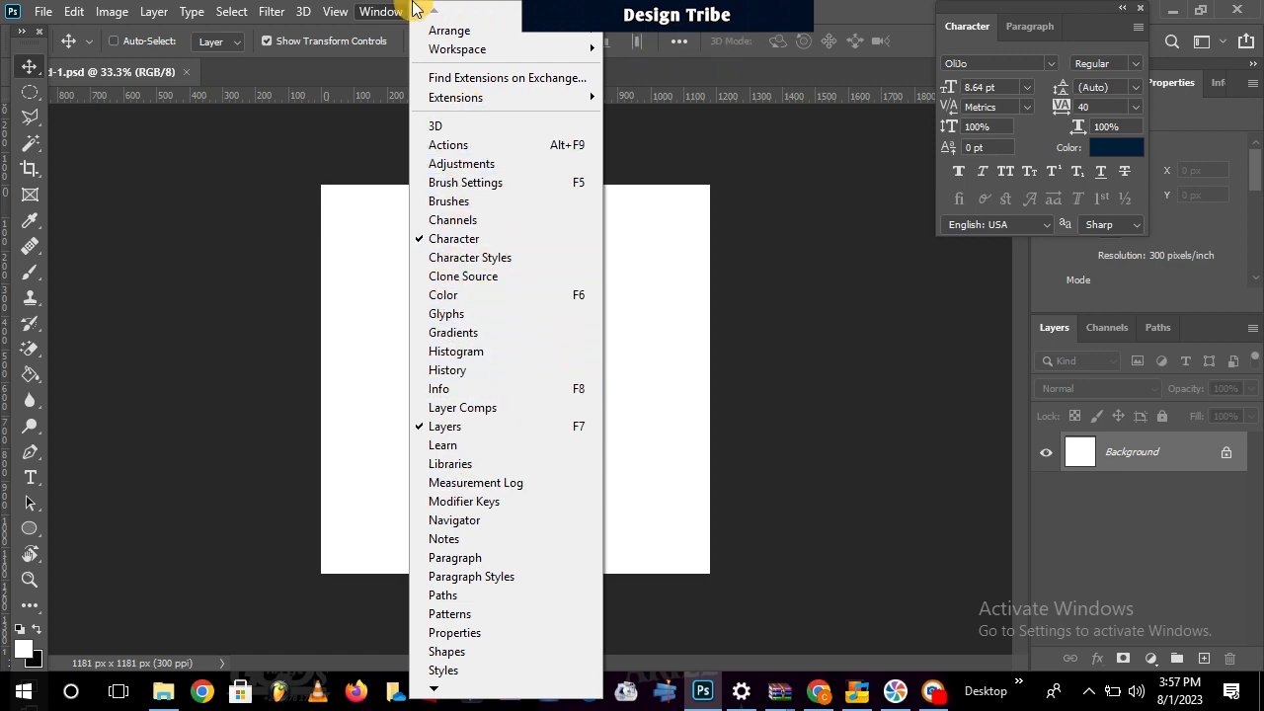
mouse_move(301, 64)
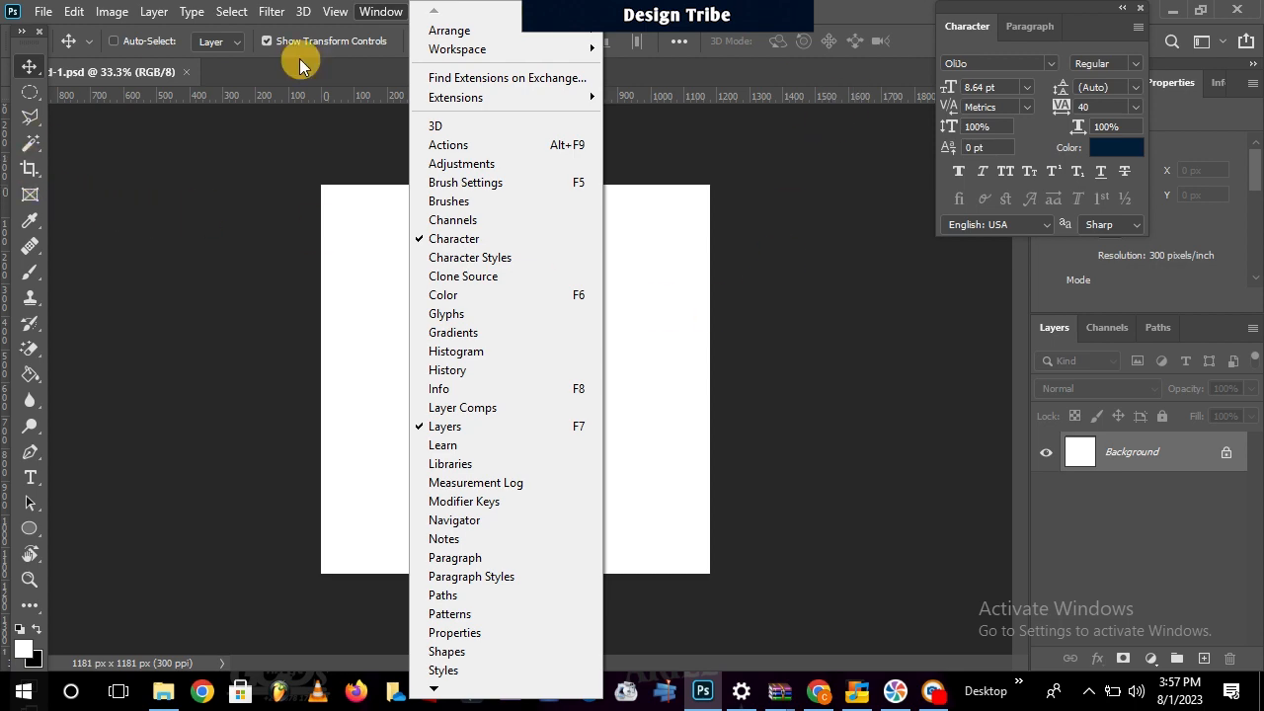
mouse_move(642, 286)
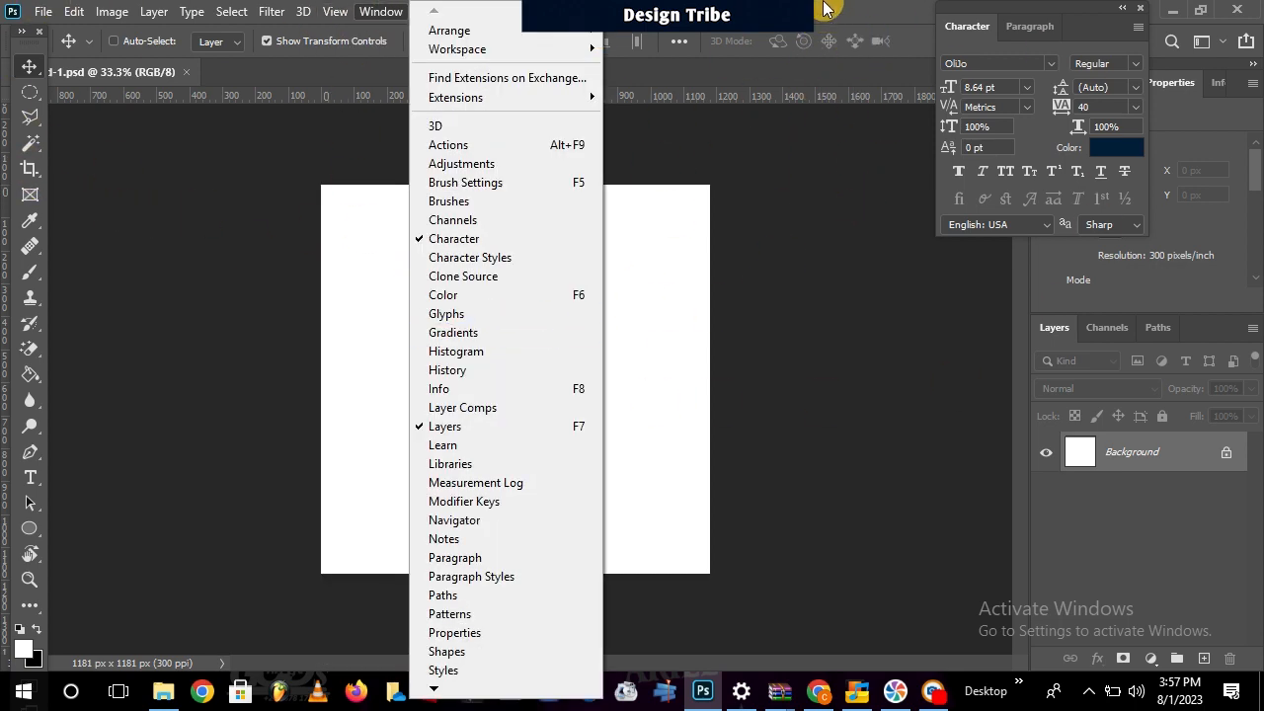
Dismiss the Window menu's panel list by clicking on the blank canvas area.
click(474, 333)
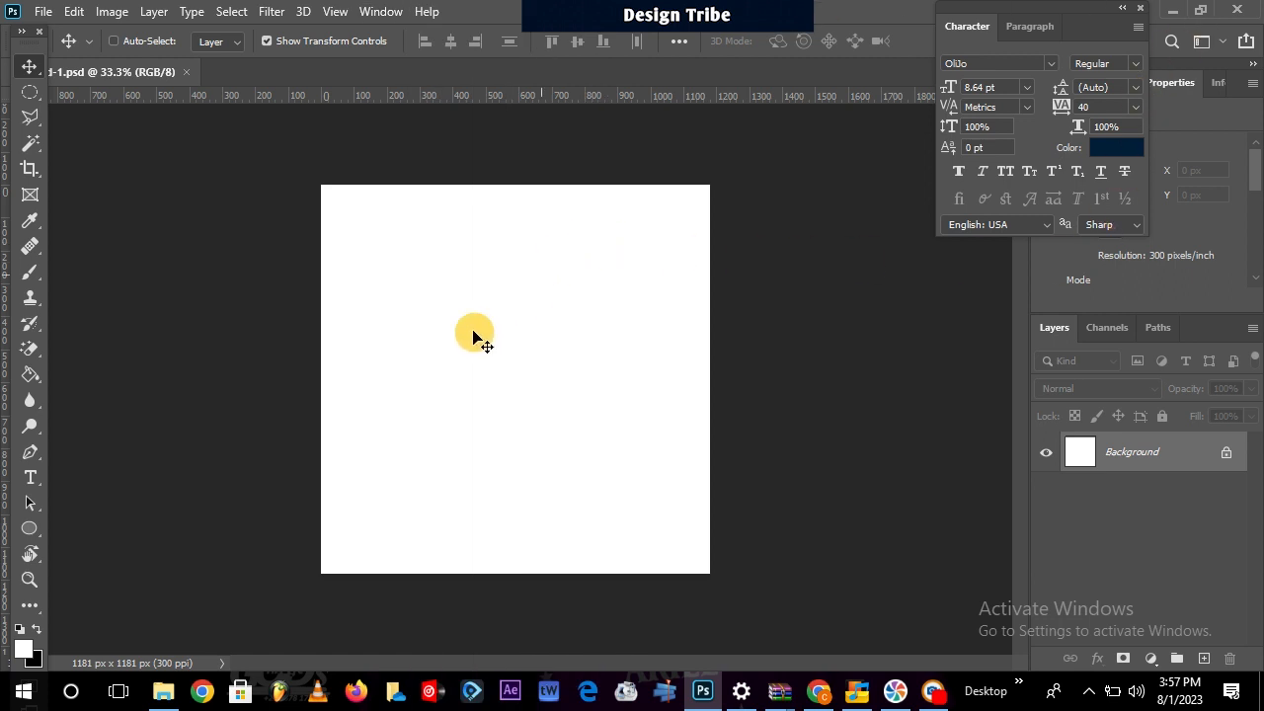
mouse_move(267, 205)
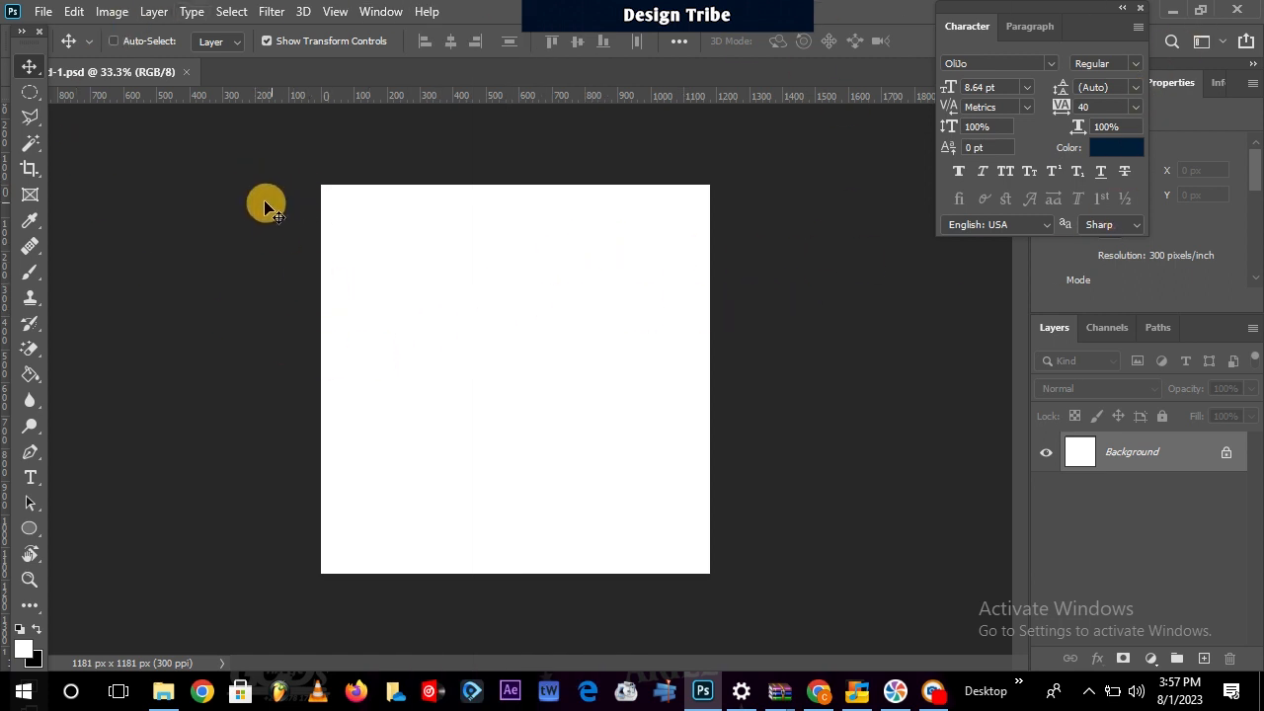
mouse_move(563, 119)
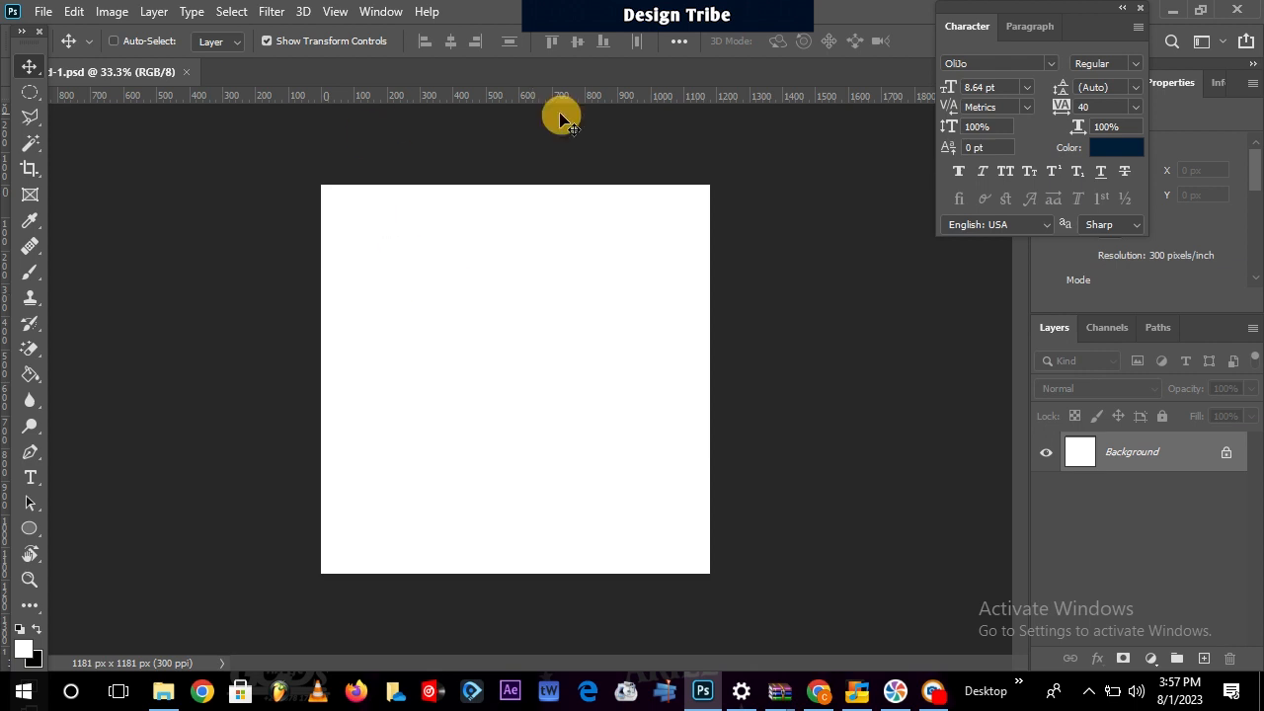
mouse_move(40, 106)
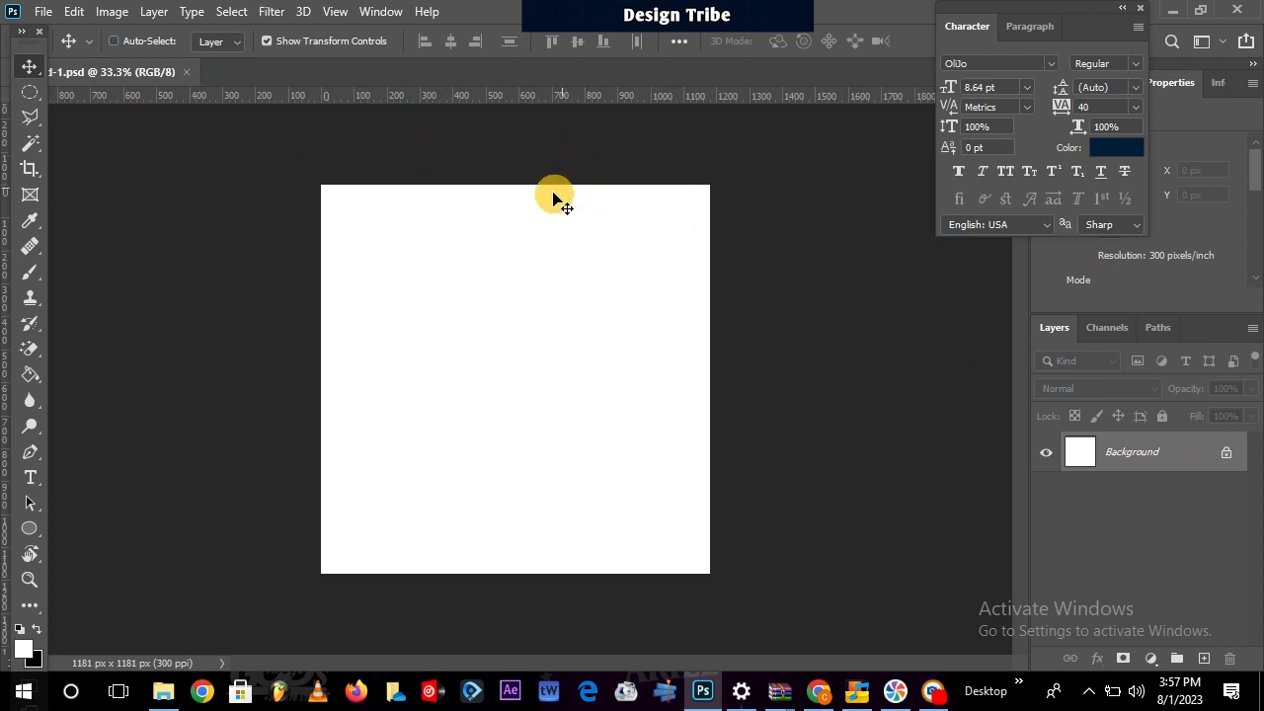
mouse_move(506, 244)
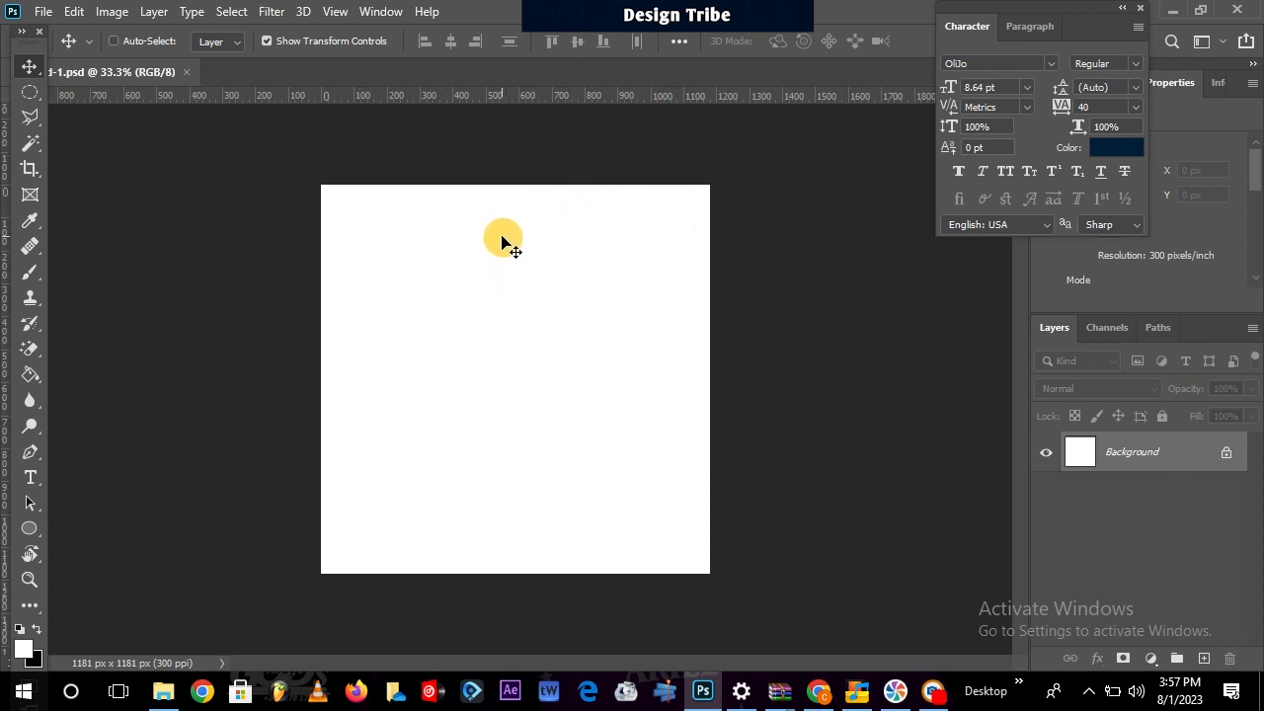
mouse_move(432, 227)
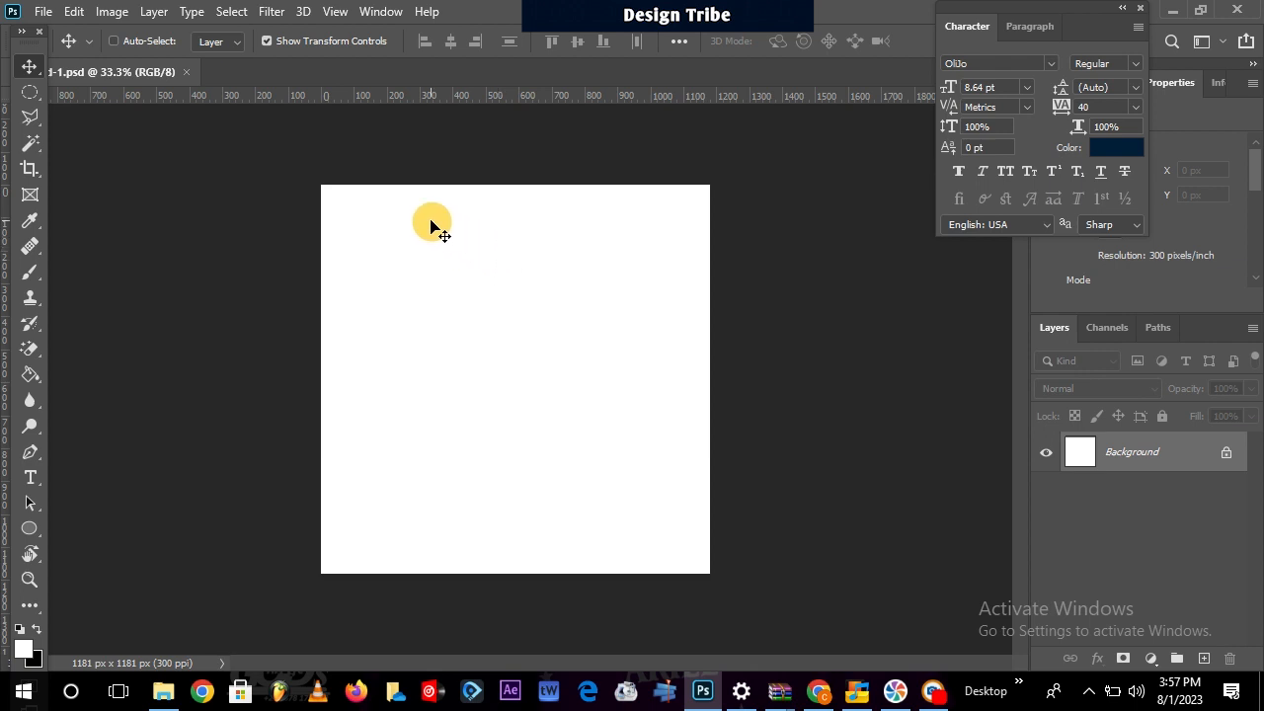
mouse_move(481, 211)
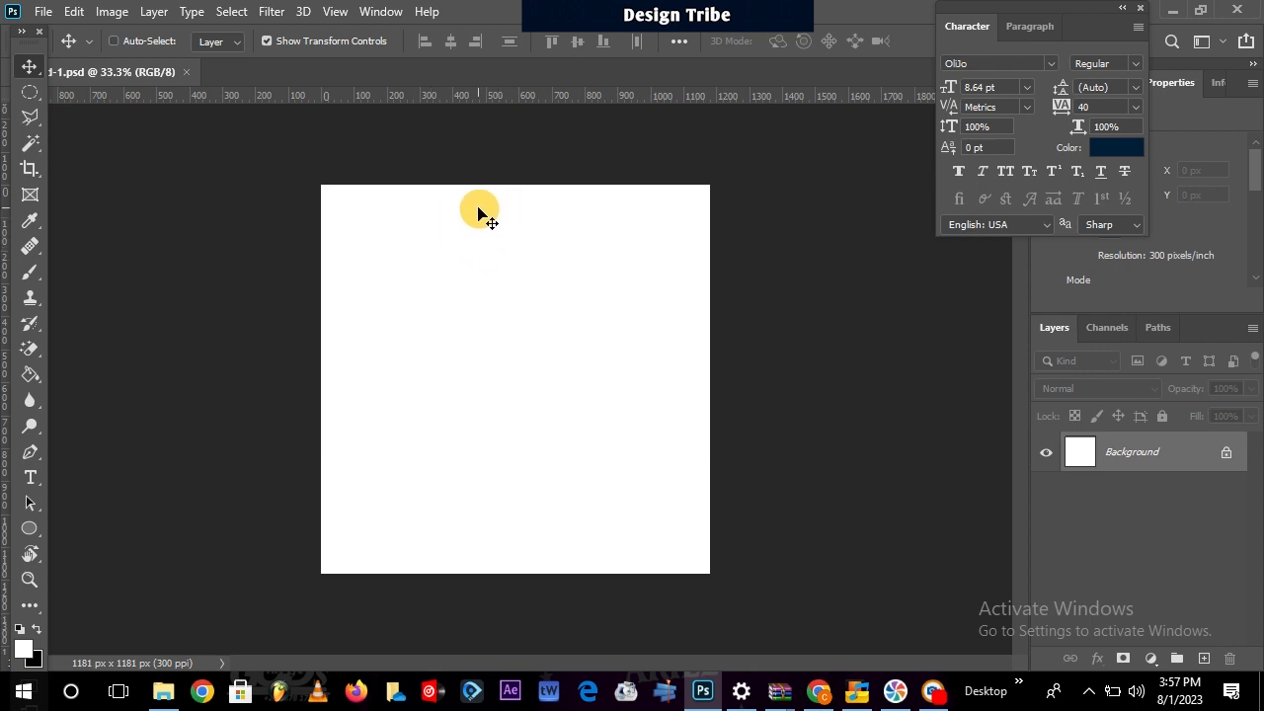
mouse_move(534, 116)
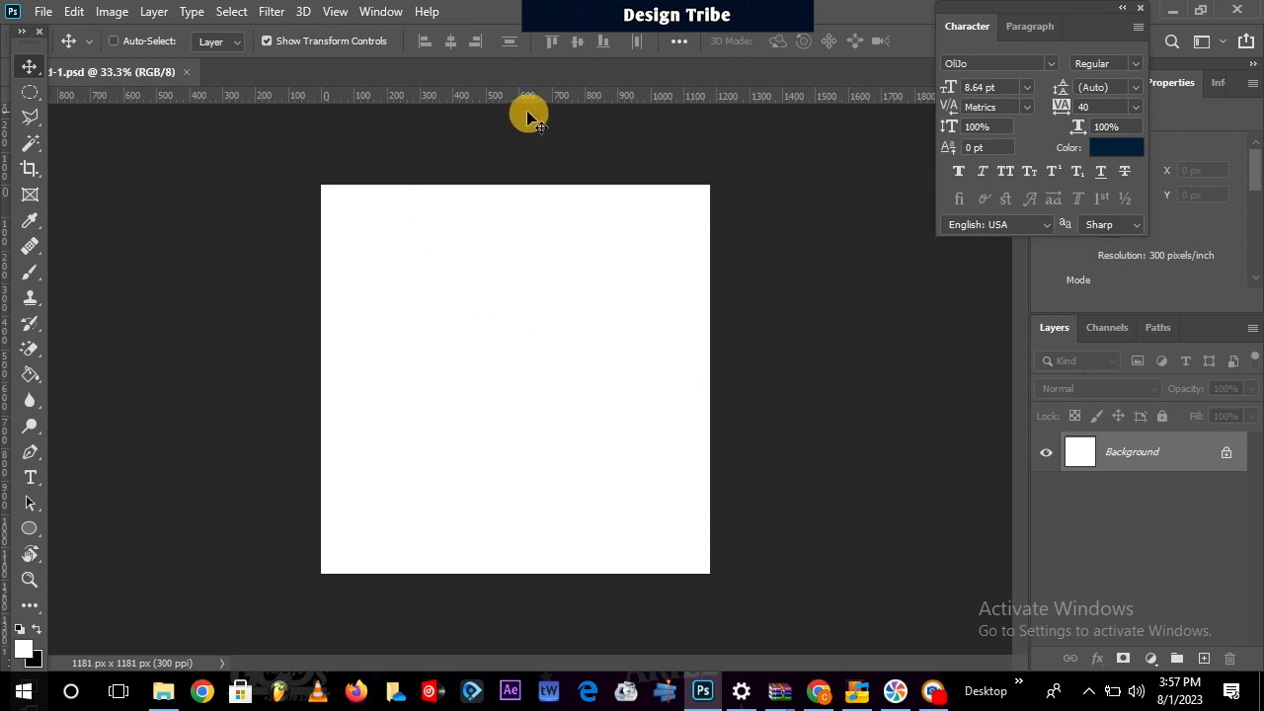
mouse_move(479, 412)
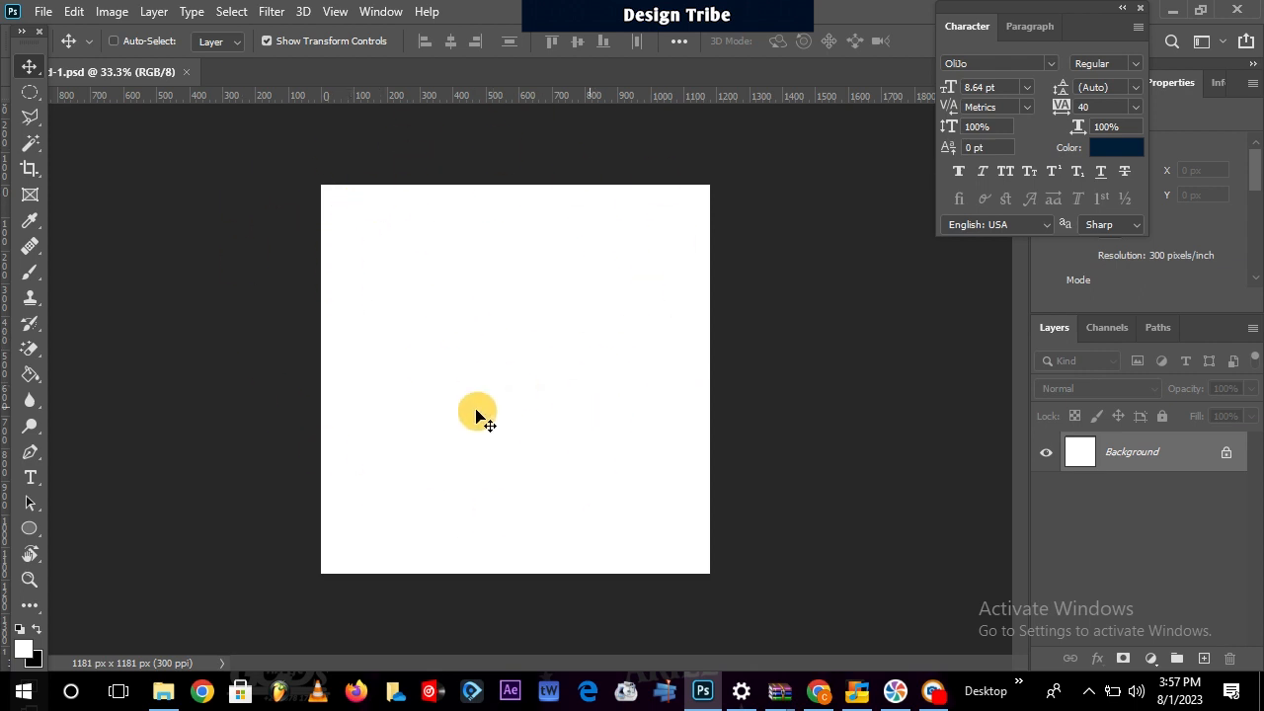
mouse_move(477, 305)
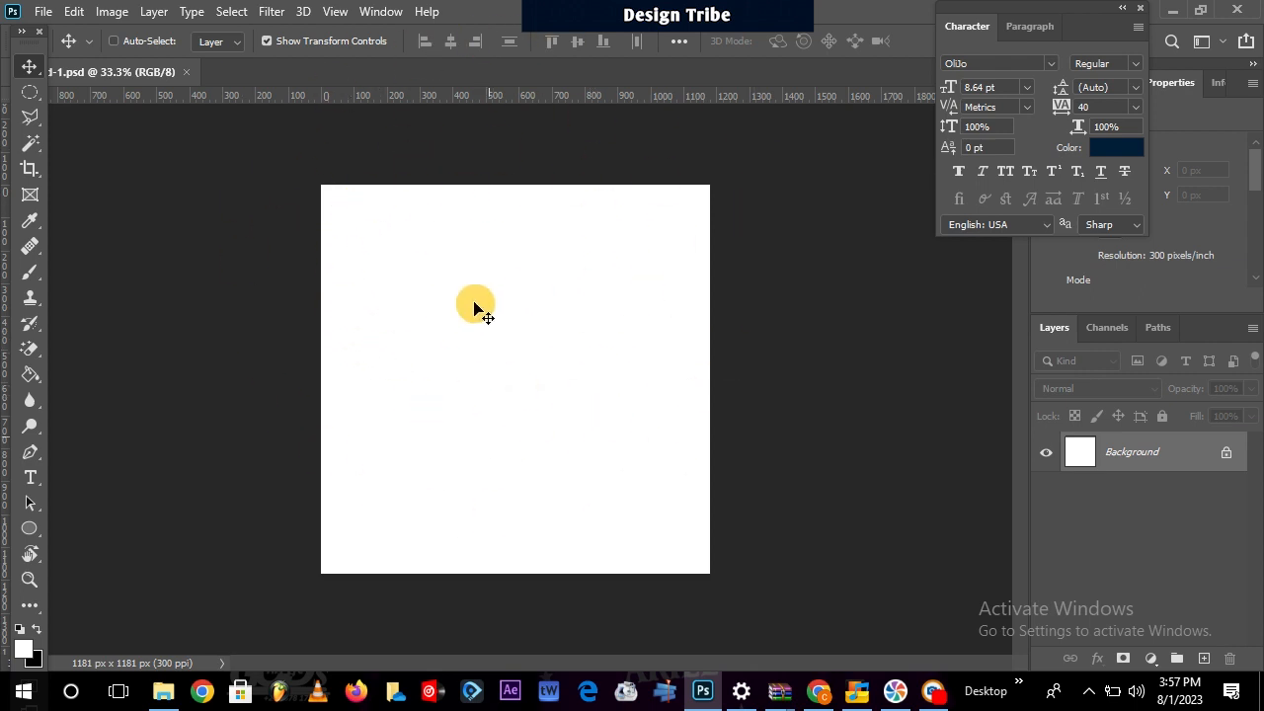